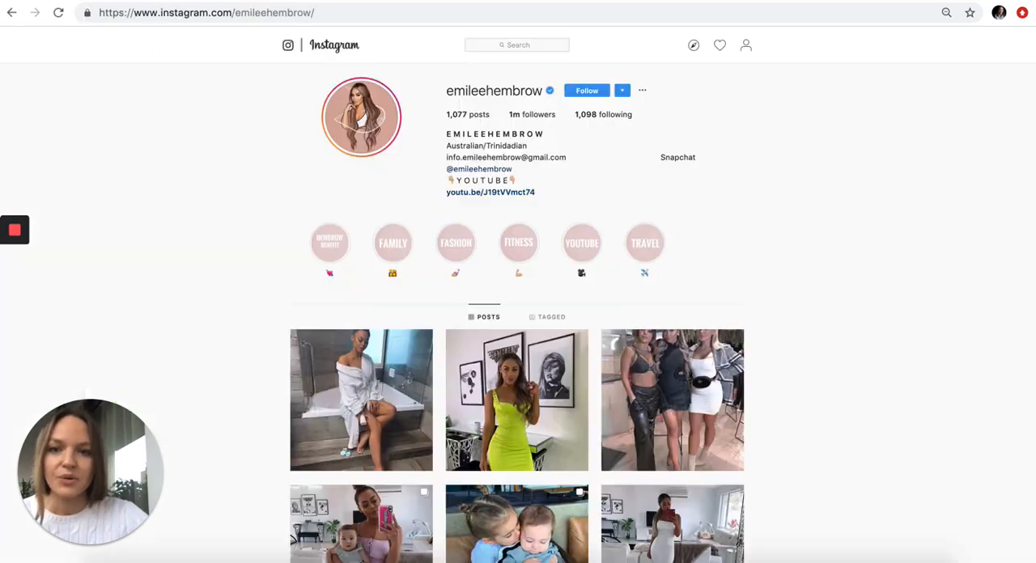
Step: Scroll the profile grid and open the rooftop post with 32.7k likes and 102 comments
{"action": "scroll", "scroll_direction": "down", "scroll_amount": 3}
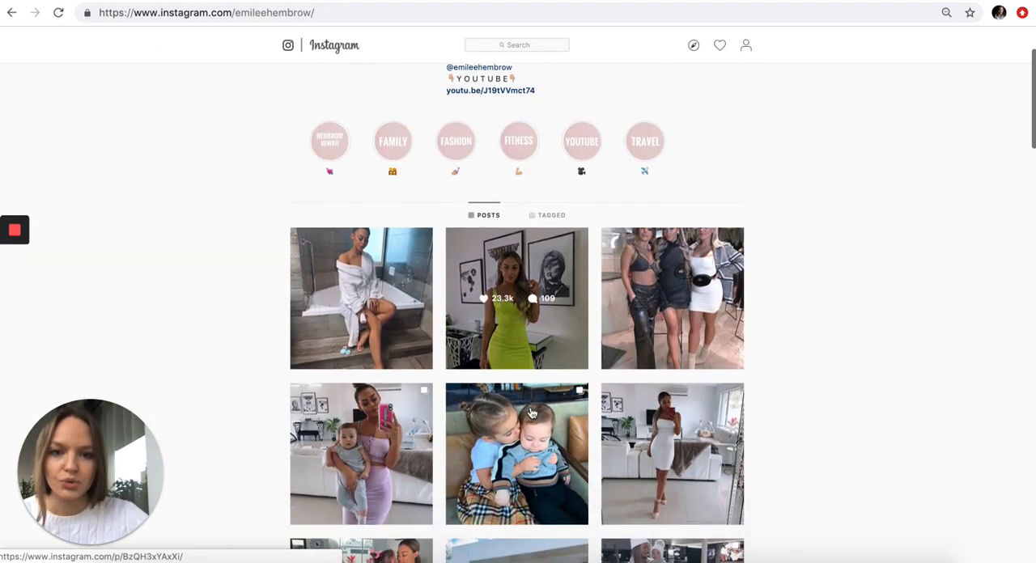
{"action": "scroll", "scroll_direction": "down", "scroll_amount": 3}
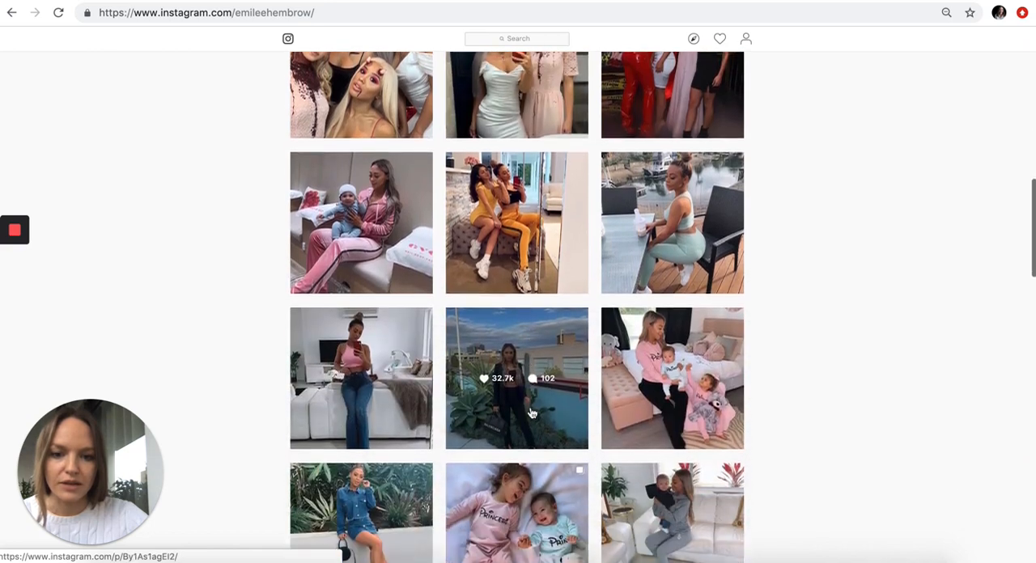
{"action": "scroll", "scroll_direction": "down", "scroll_amount": 3}
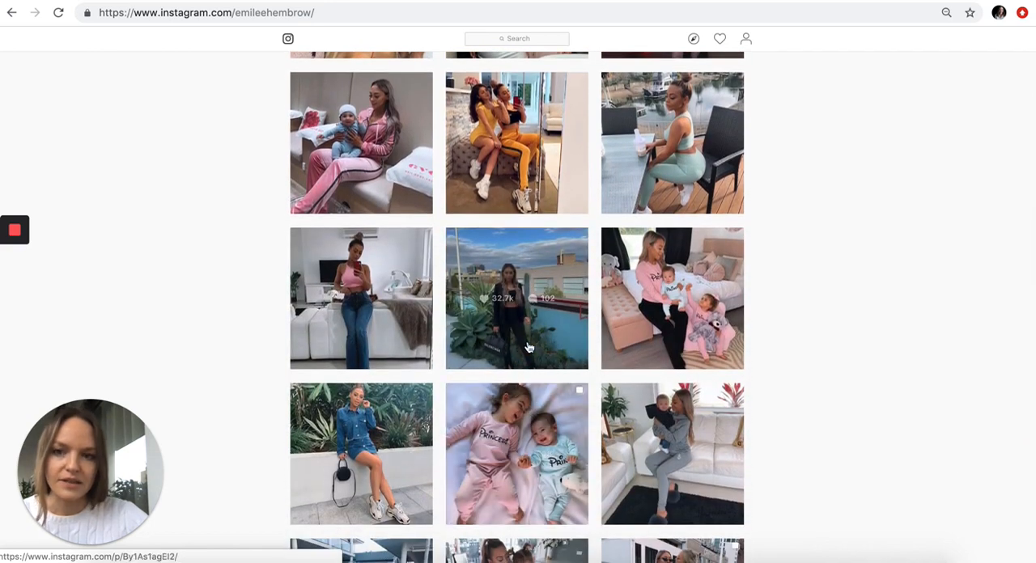
{"action": "left_click", "coordinate": [516, 298]}
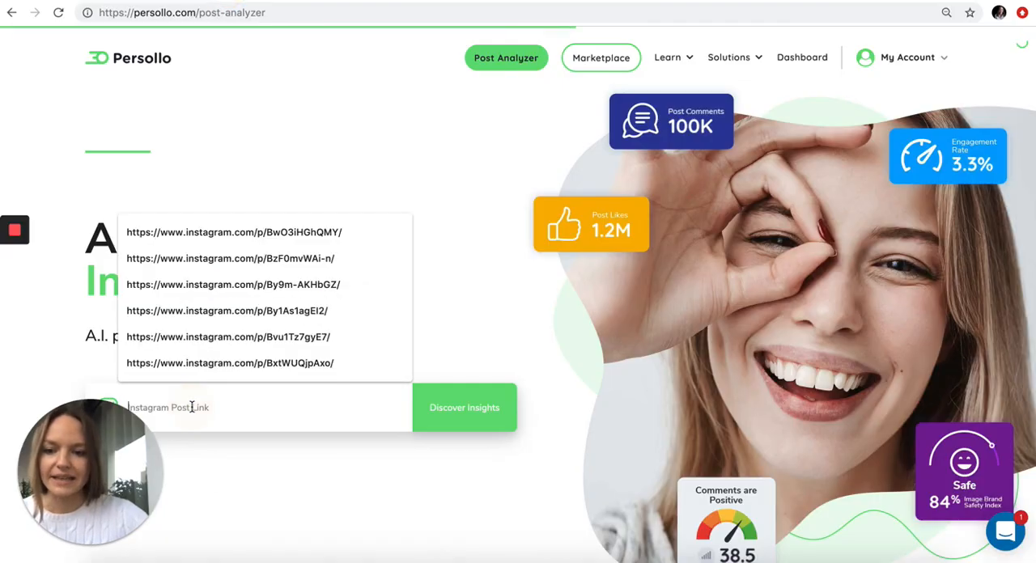
Step: Paste the rooftop post's Instagram link into Persollo and run Discover Insights
{"action": "left_click", "coordinate": [228, 311]}
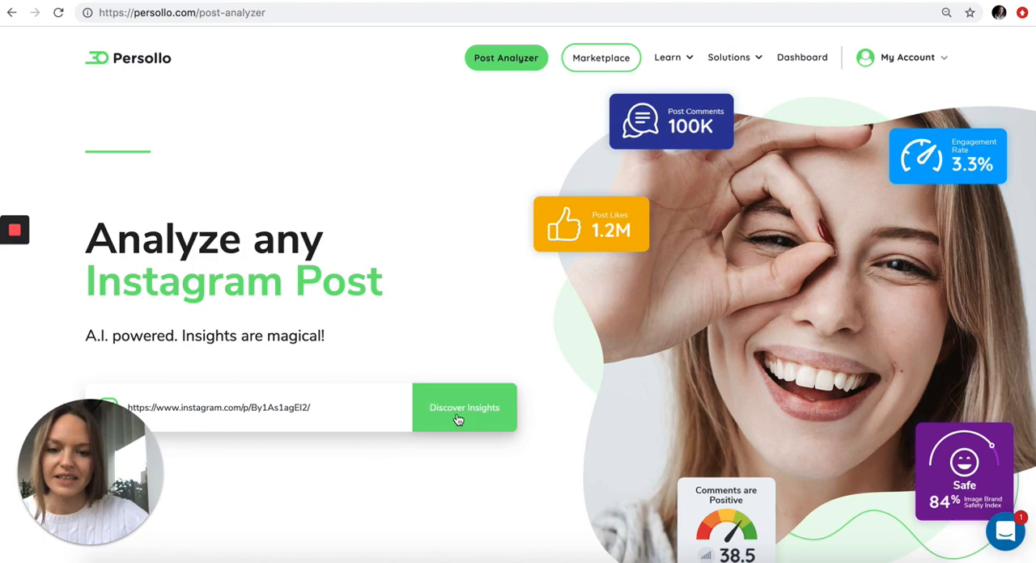
{"action": "left_click", "coordinate": [464, 407]}
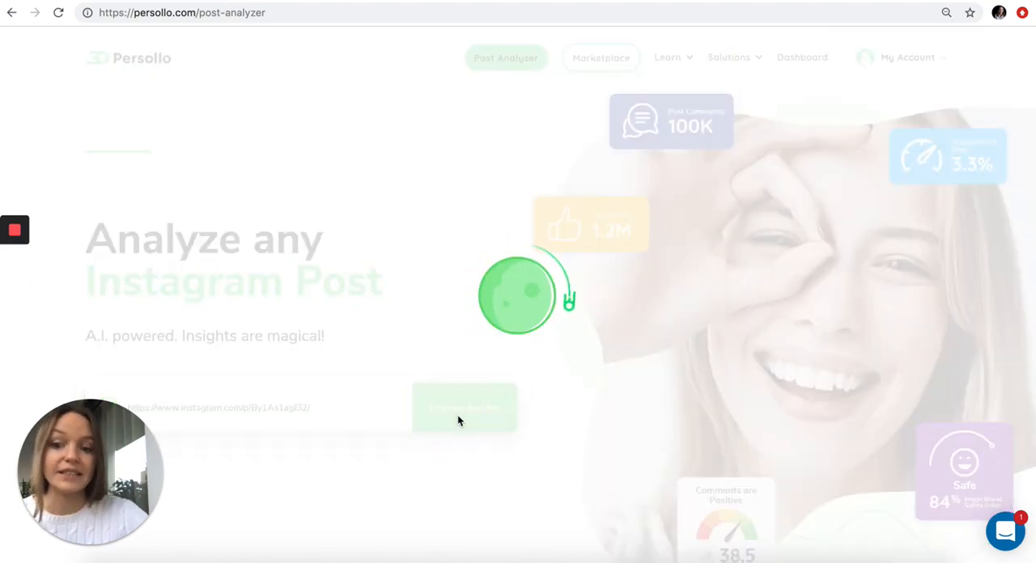
{"action": "left_click", "coordinate": [464, 408]}
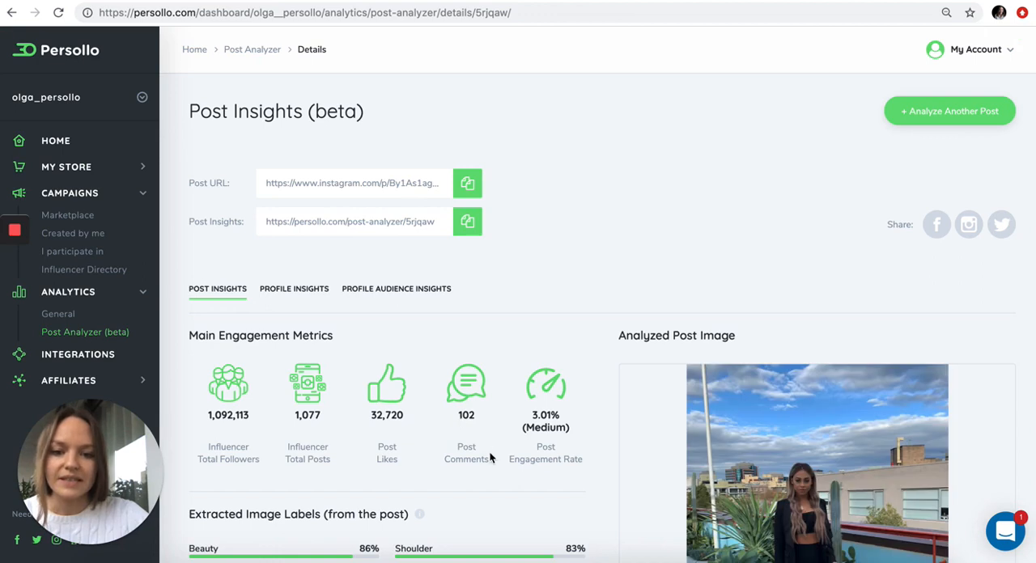
Step: Scroll the Post Insights report down to Main Engagement Metrics and Extracted Image Labels
{"action": "scroll", "scroll_direction": "down", "scroll_amount": 3}
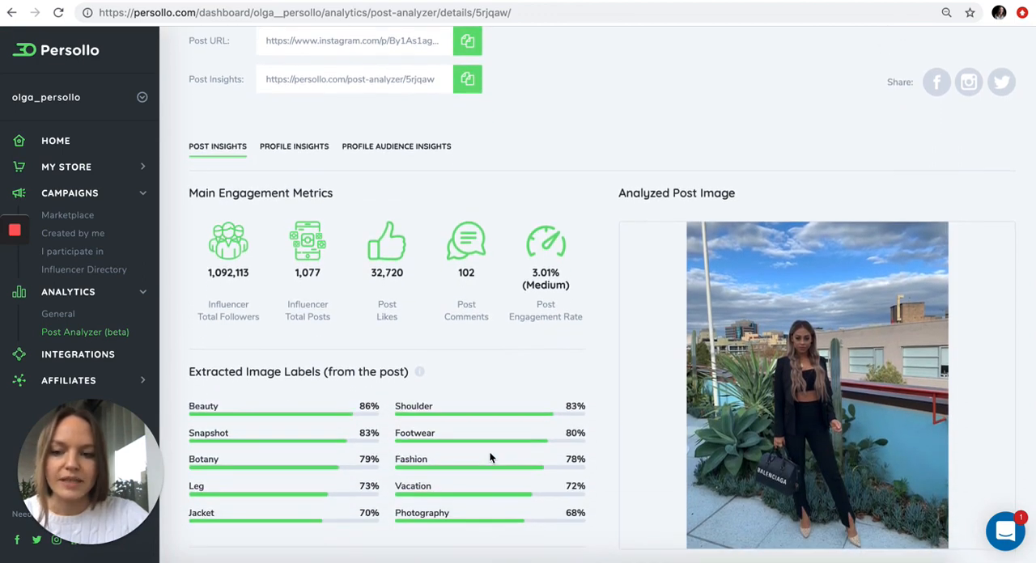
{"action": "scroll", "scroll_direction": "down", "scroll_amount": 3}
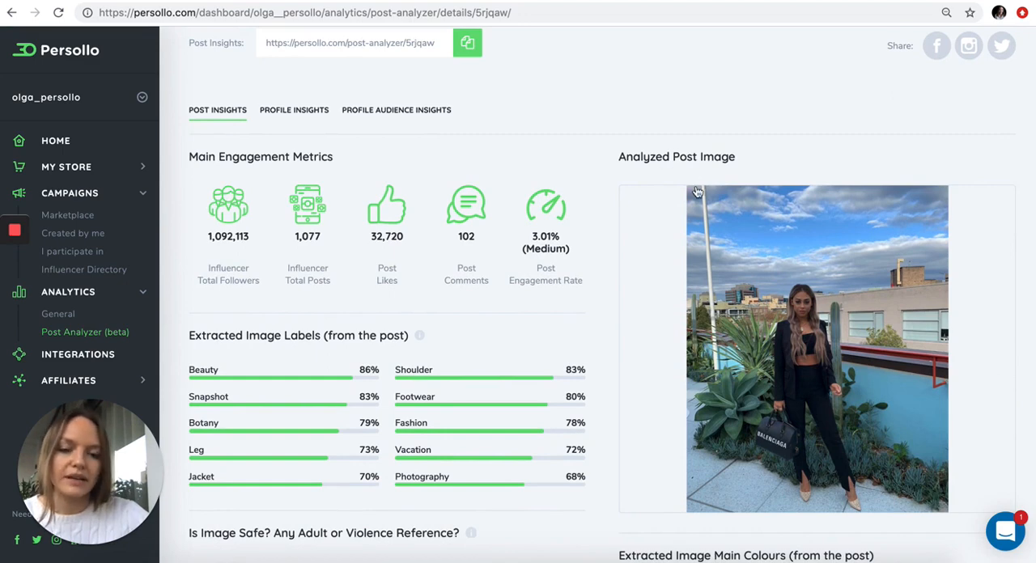
{"action": "scroll", "scroll_direction": "down", "scroll_amount": 3}
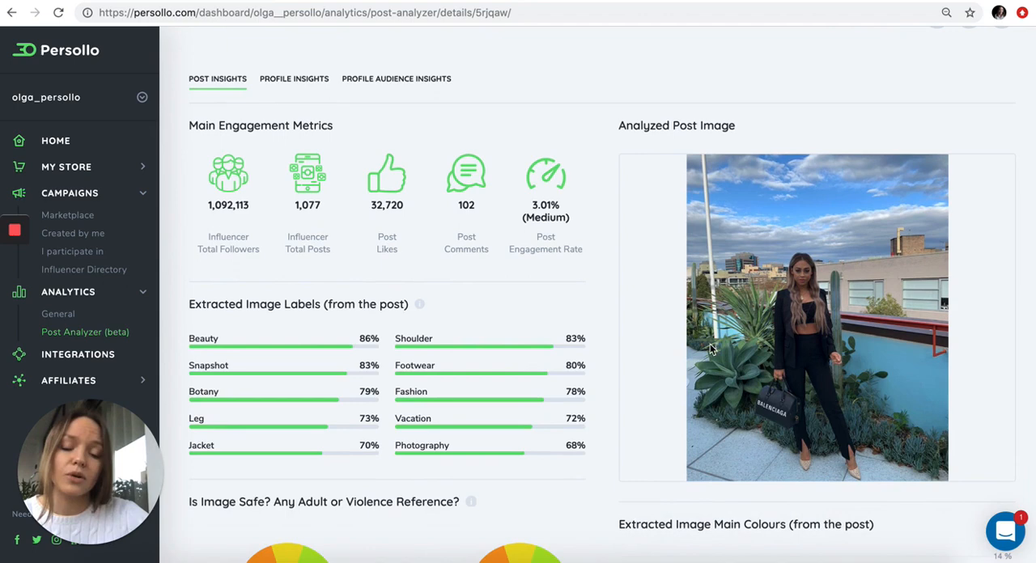
{"action": "mouse_move", "coordinate": [397, 146]}
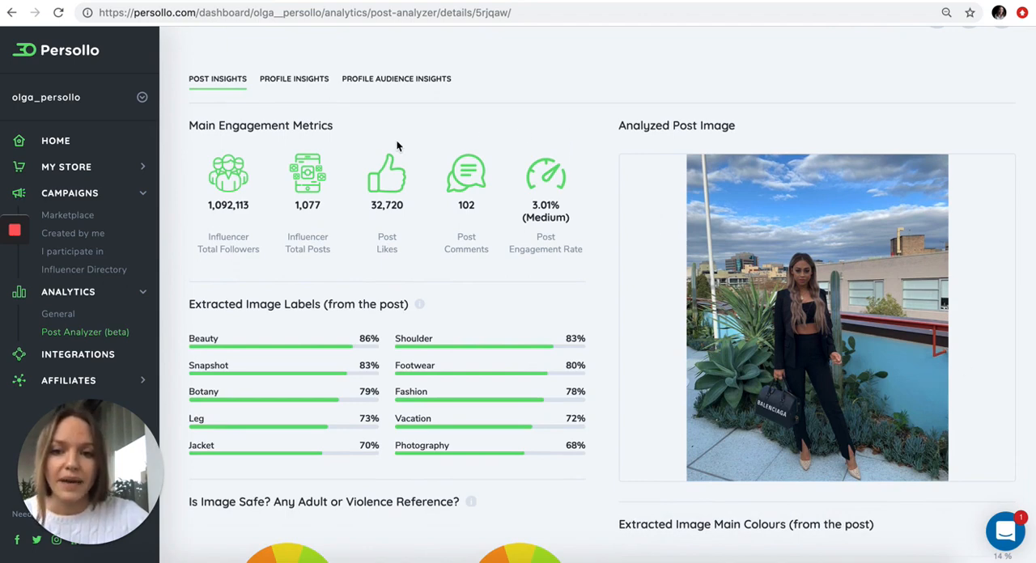
{"action": "mouse_move", "coordinate": [561, 143]}
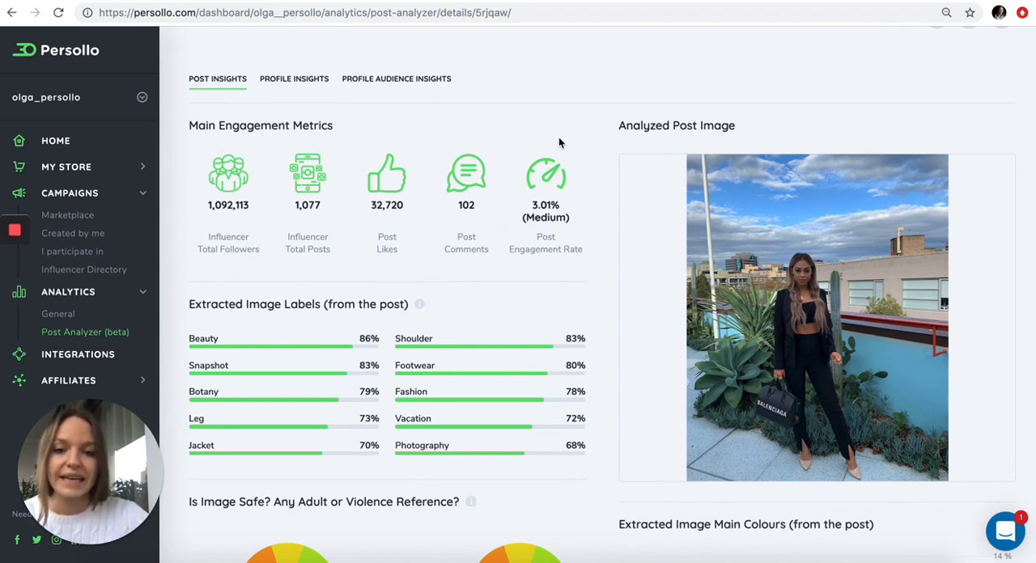
{"action": "mouse_move", "coordinate": [546, 186]}
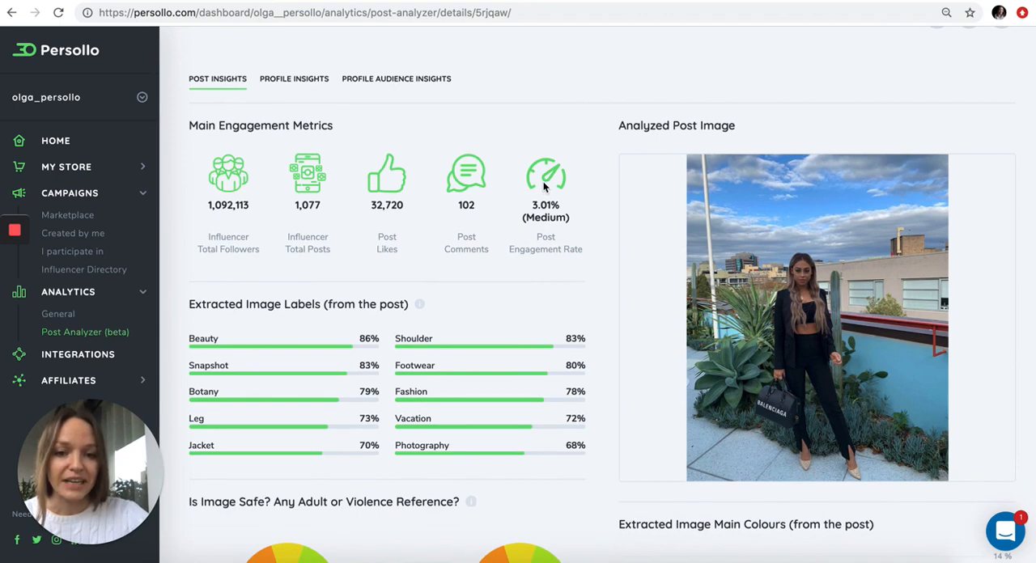
{"action": "mouse_move", "coordinate": [488, 197]}
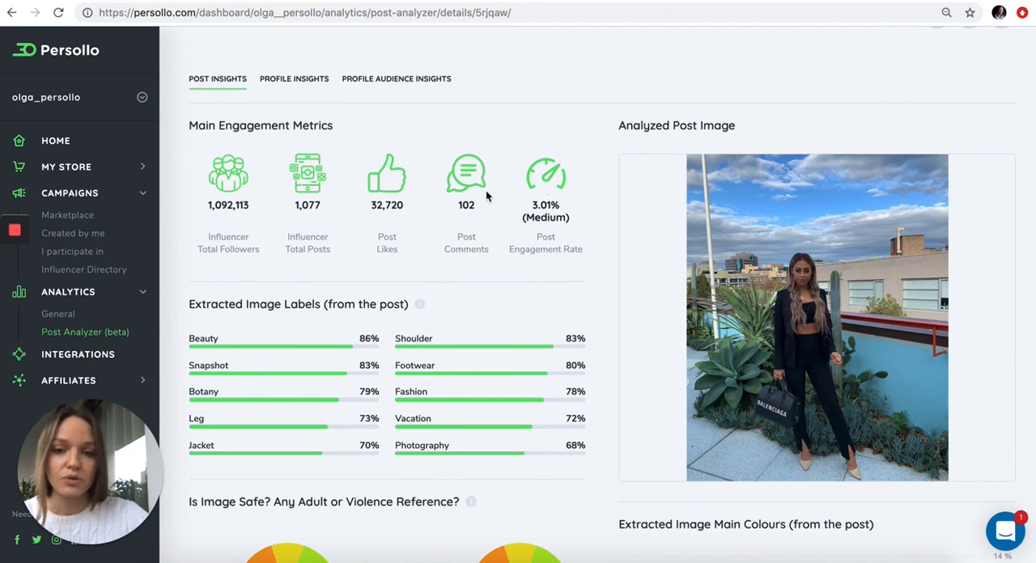
{"action": "mouse_move", "coordinate": [322, 188]}
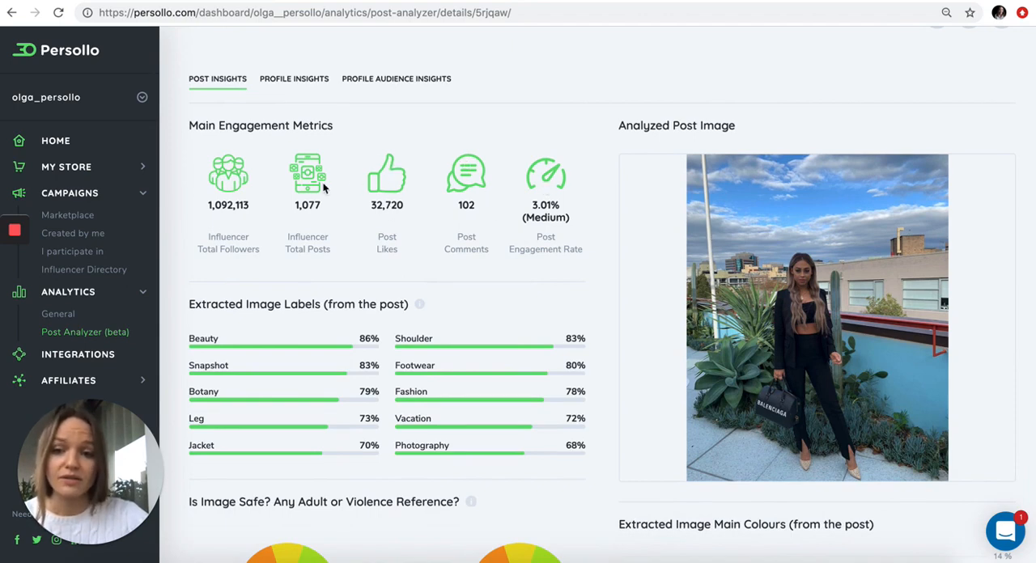
Step: Scroll further to the 'Is Image Safe?' gauges and Extracted Image Main Colours chart
{"action": "scroll", "scroll_direction": "down", "scroll_amount": 3}
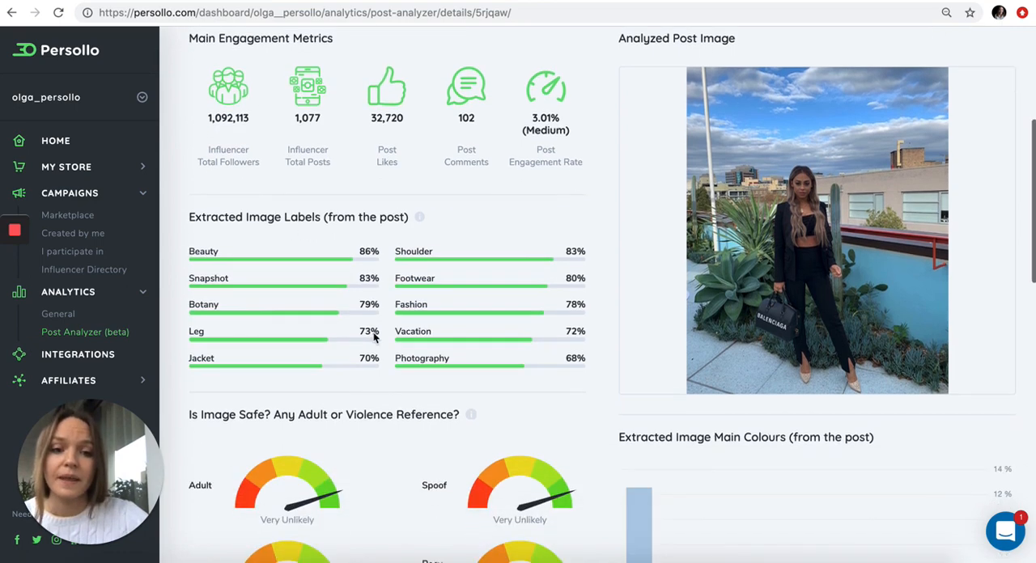
{"action": "mouse_move", "coordinate": [396, 387]}
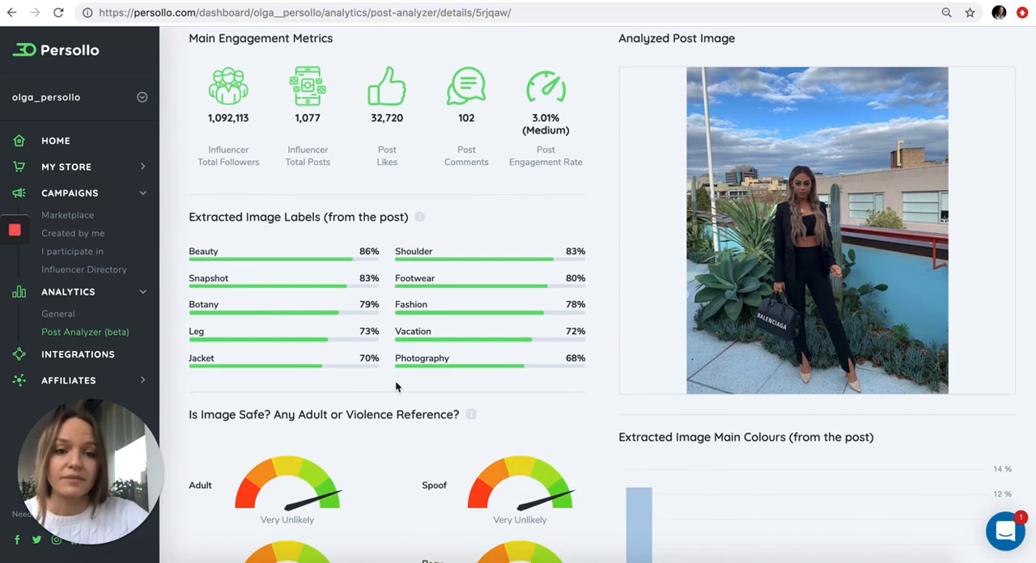
{"action": "scroll", "scroll_direction": "down", "scroll_amount": 3}
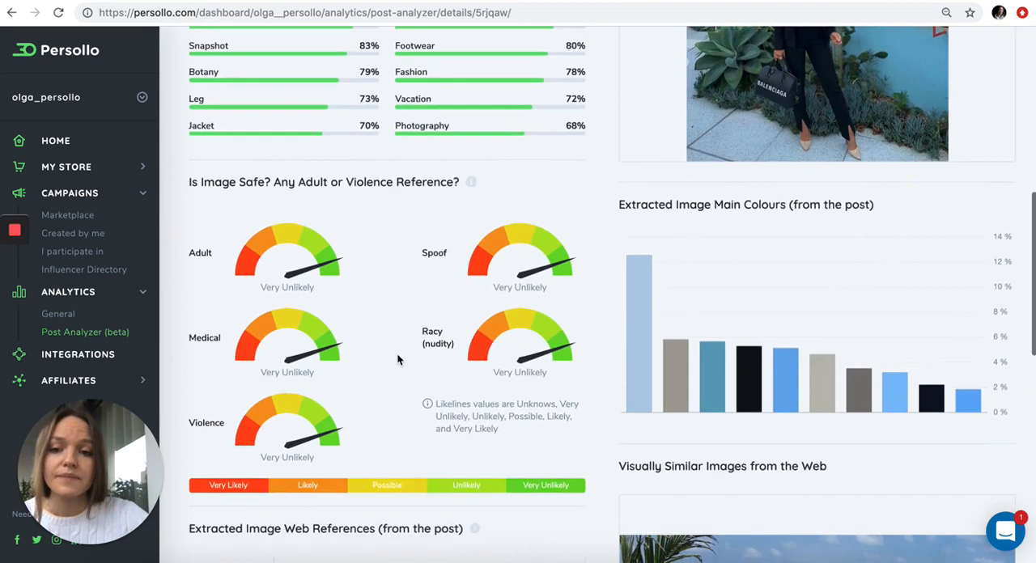
{"action": "scroll", "scroll_direction": "down", "scroll_amount": 3}
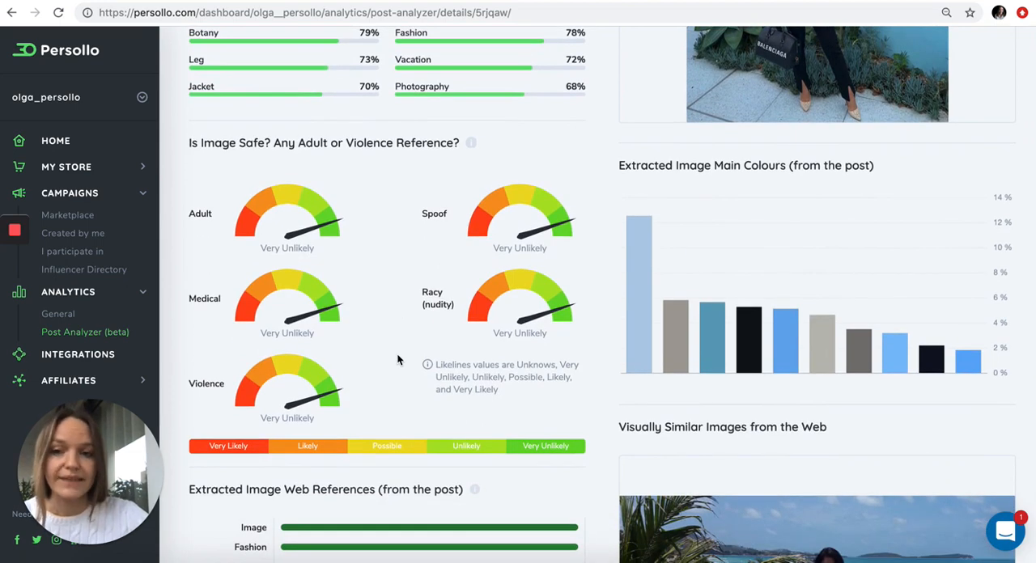
{"action": "mouse_move", "coordinate": [265, 318]}
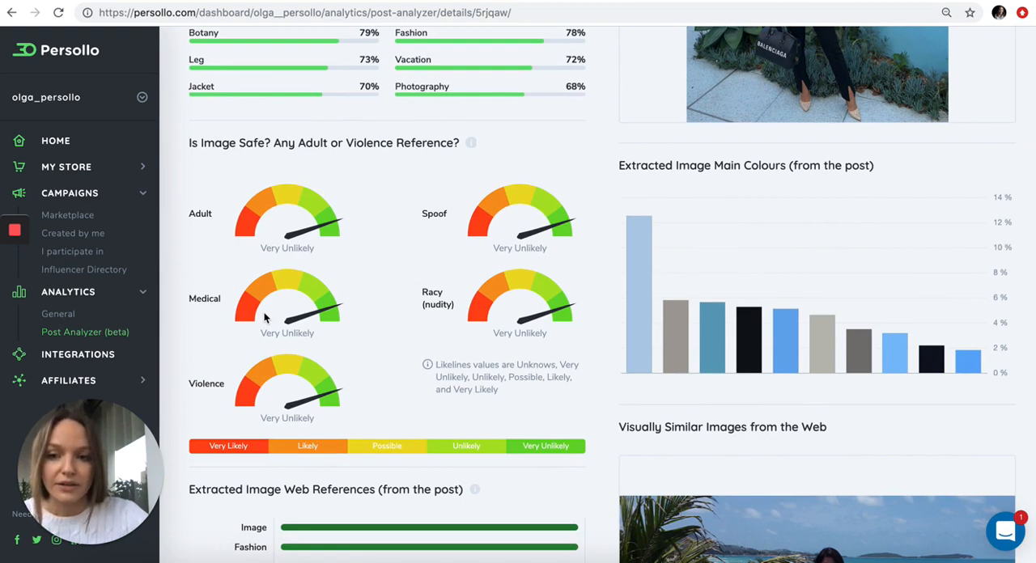
{"action": "mouse_move", "coordinate": [269, 192]}
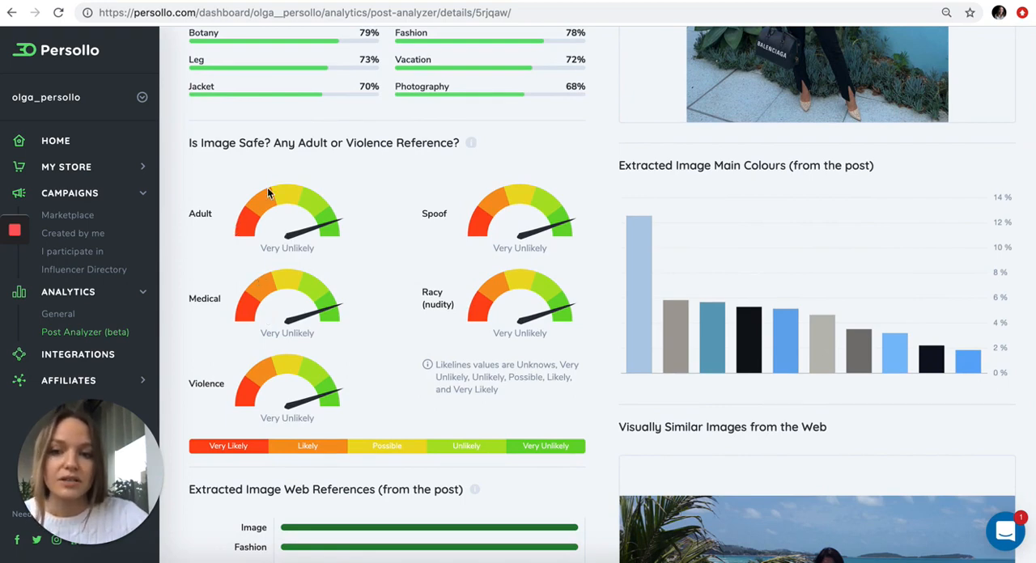
{"action": "mouse_move", "coordinate": [488, 245]}
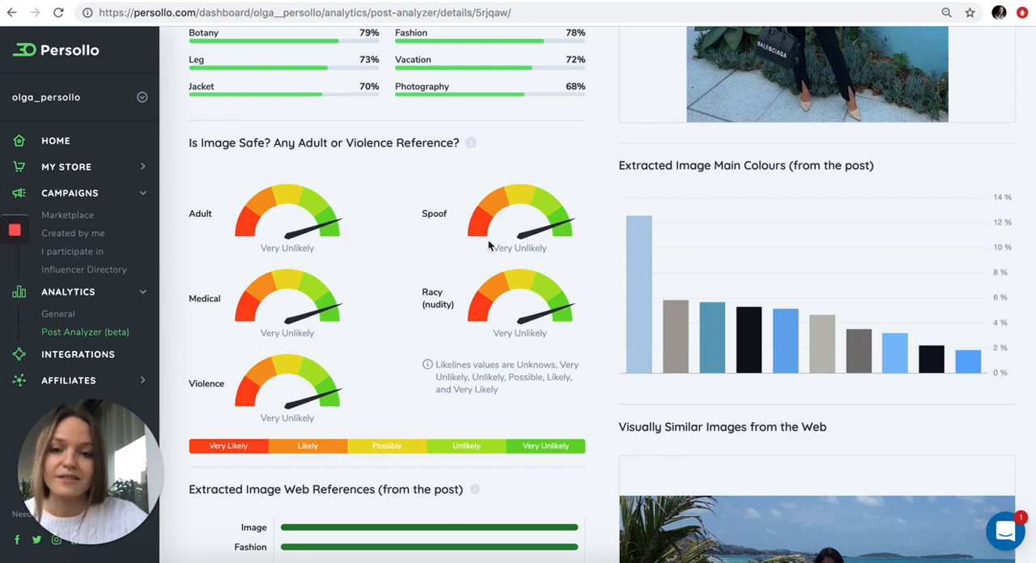
{"action": "mouse_move", "coordinate": [310, 318]}
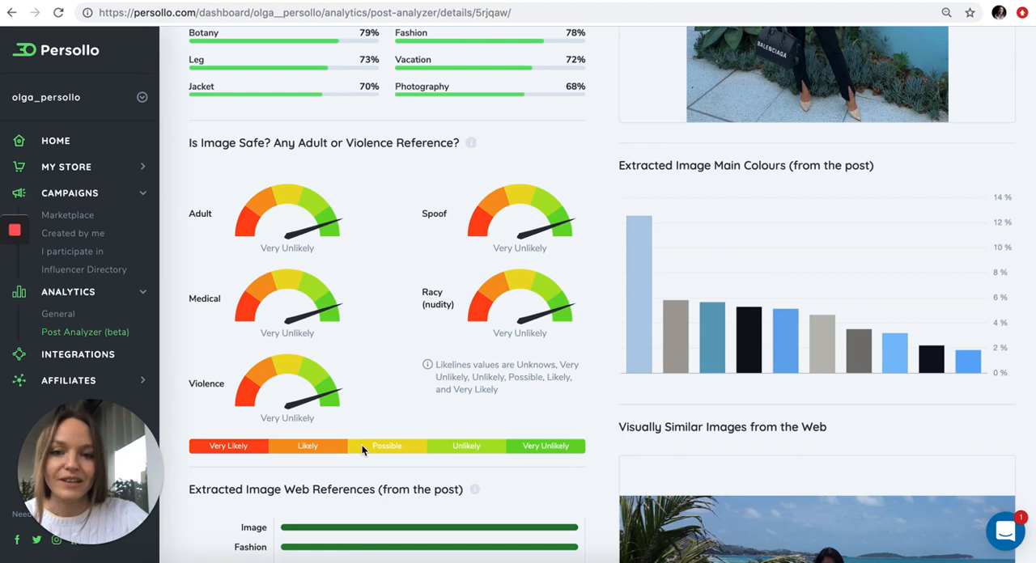
{"action": "mouse_move", "coordinate": [393, 411]}
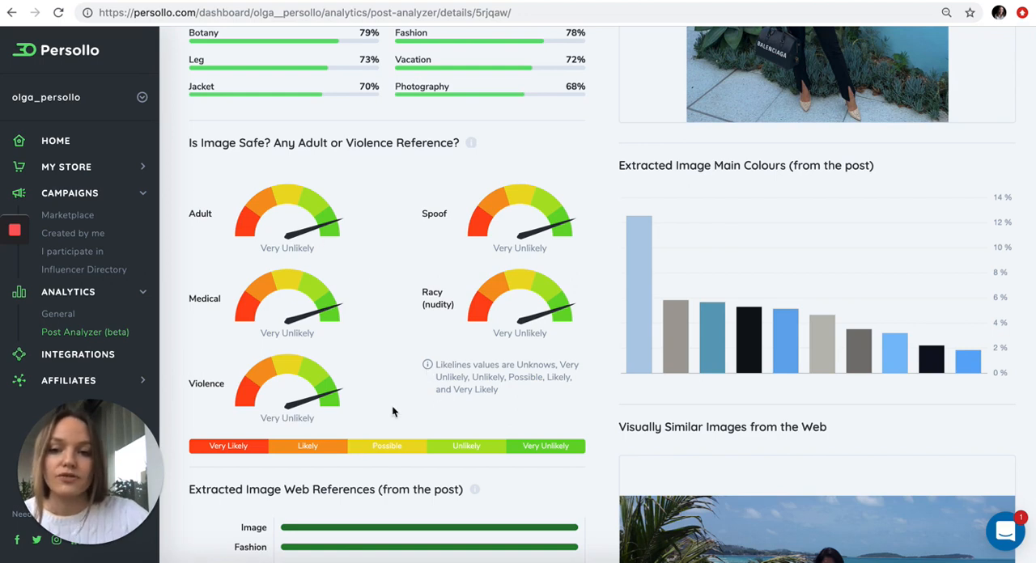
{"action": "mouse_move", "coordinate": [464, 419]}
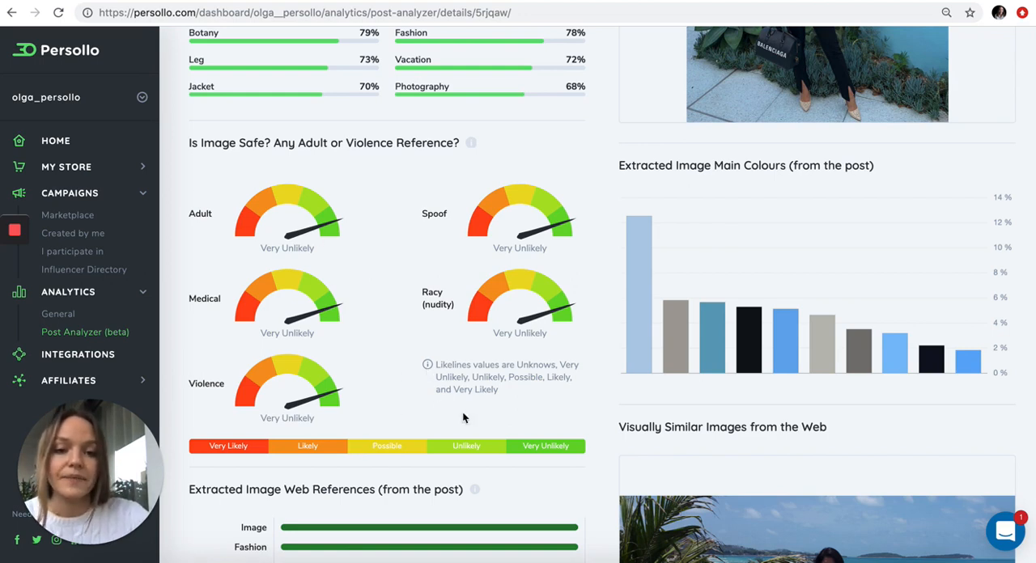
{"action": "scroll", "scroll_direction": "up", "scroll_amount": 3}
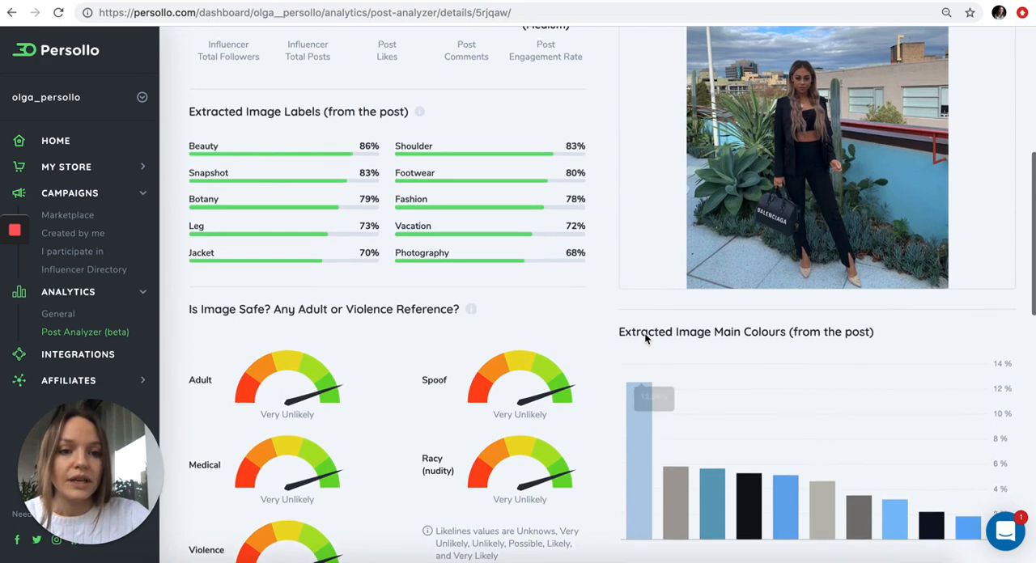
{"action": "mouse_move", "coordinate": [815, 399]}
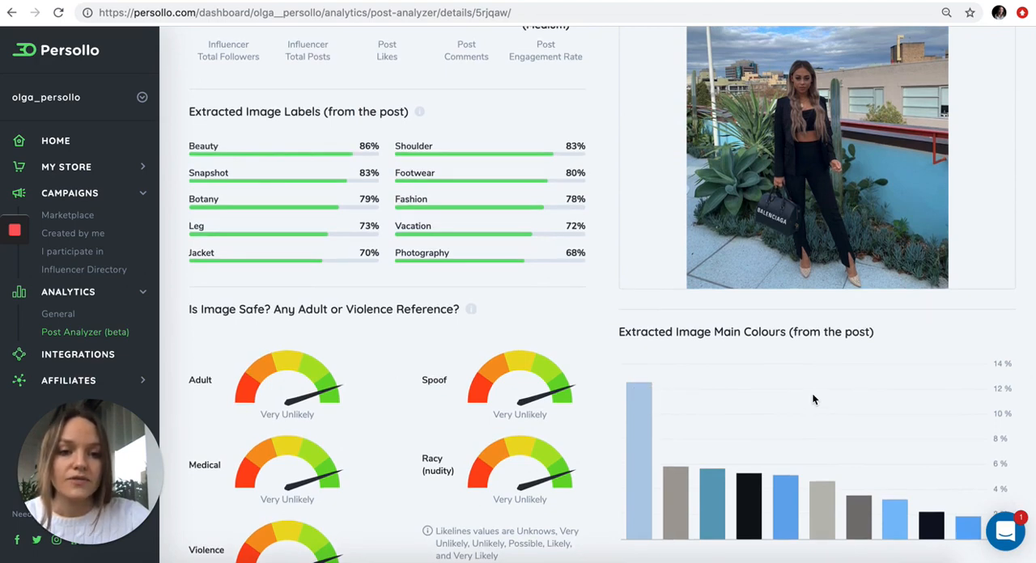
{"action": "scroll", "scroll_direction": "down", "scroll_amount": 3}
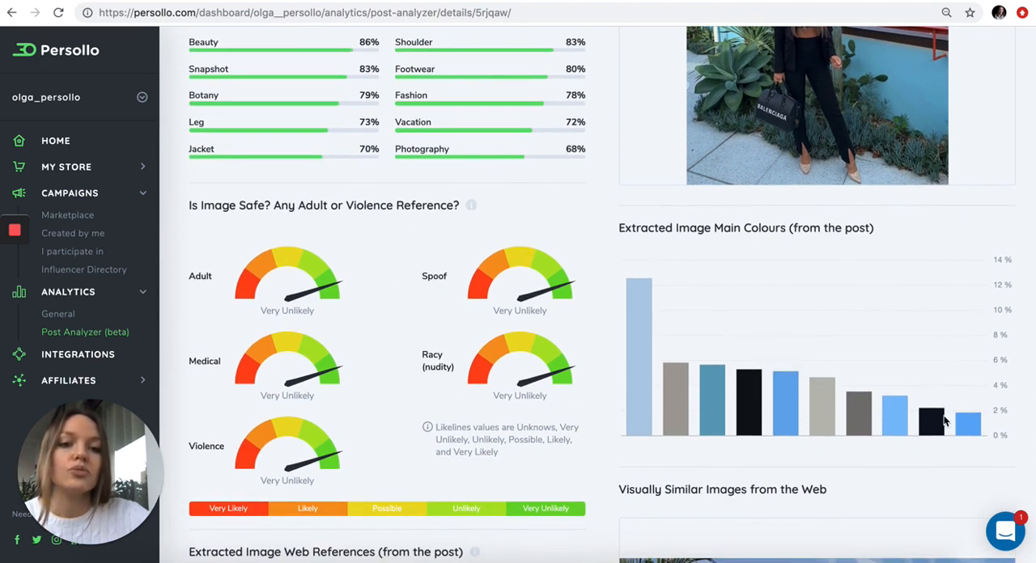
{"action": "mouse_move", "coordinate": [805, 360]}
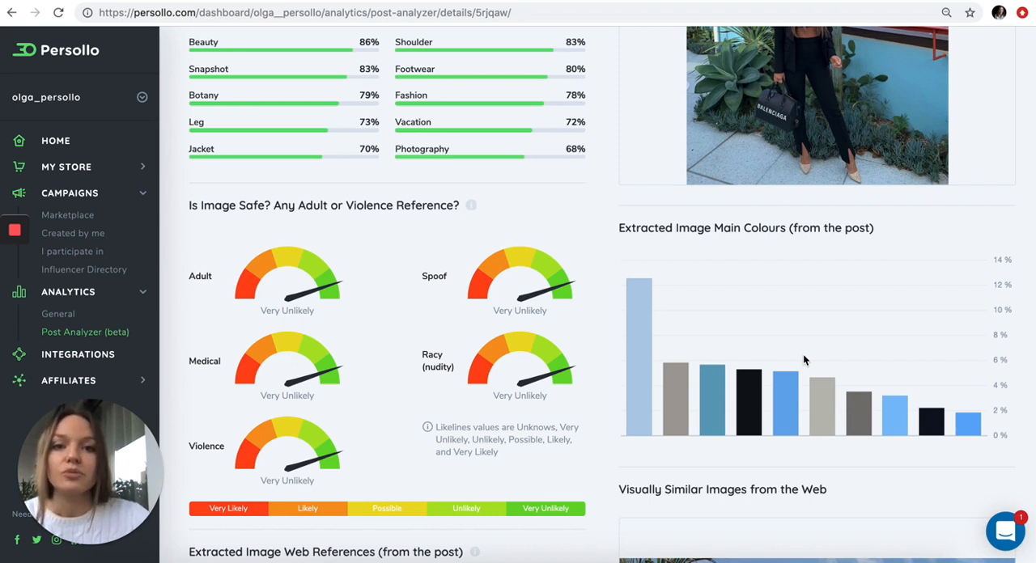
{"action": "scroll", "scroll_direction": "up", "scroll_amount": 3}
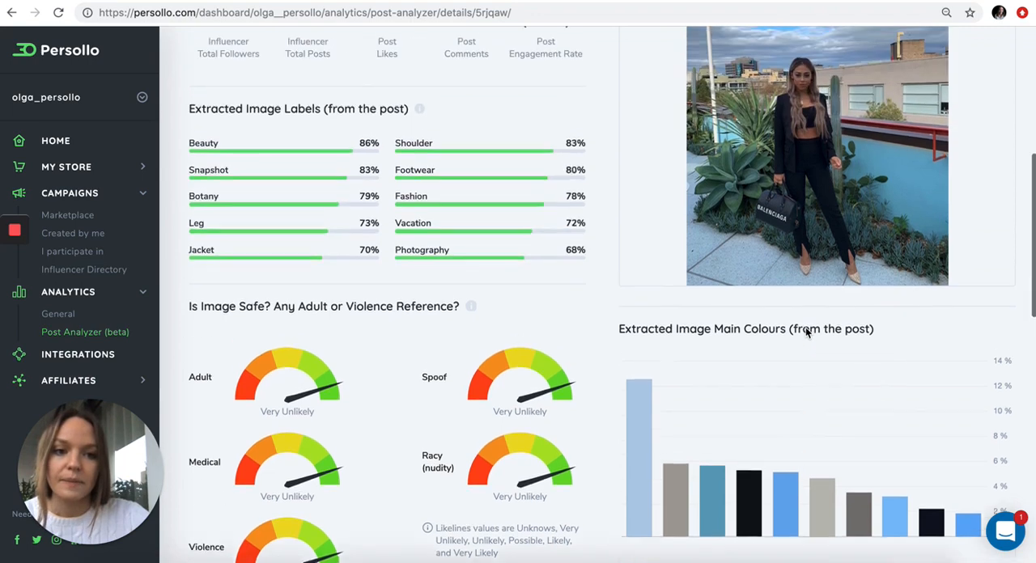
{"action": "scroll", "scroll_direction": "down", "scroll_amount": 3}
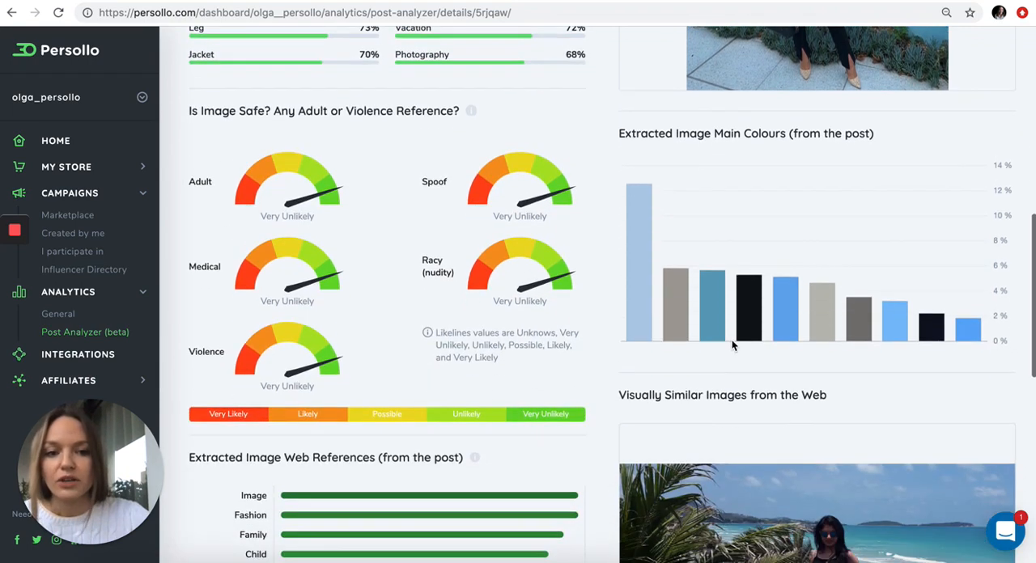
{"action": "scroll", "scroll_direction": "up", "scroll_amount": 3}
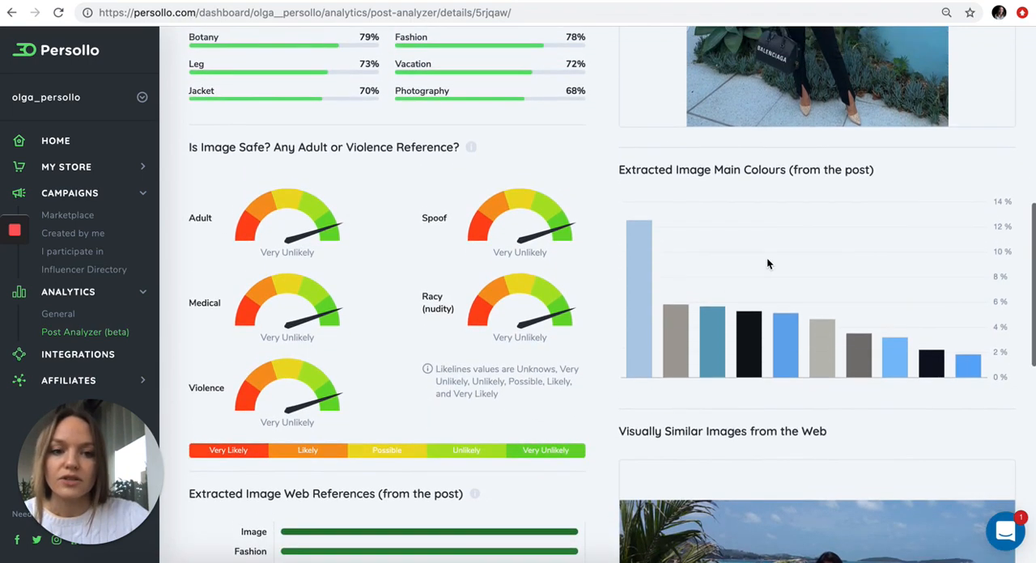
{"action": "scroll", "scroll_direction": "up", "scroll_amount": 3}
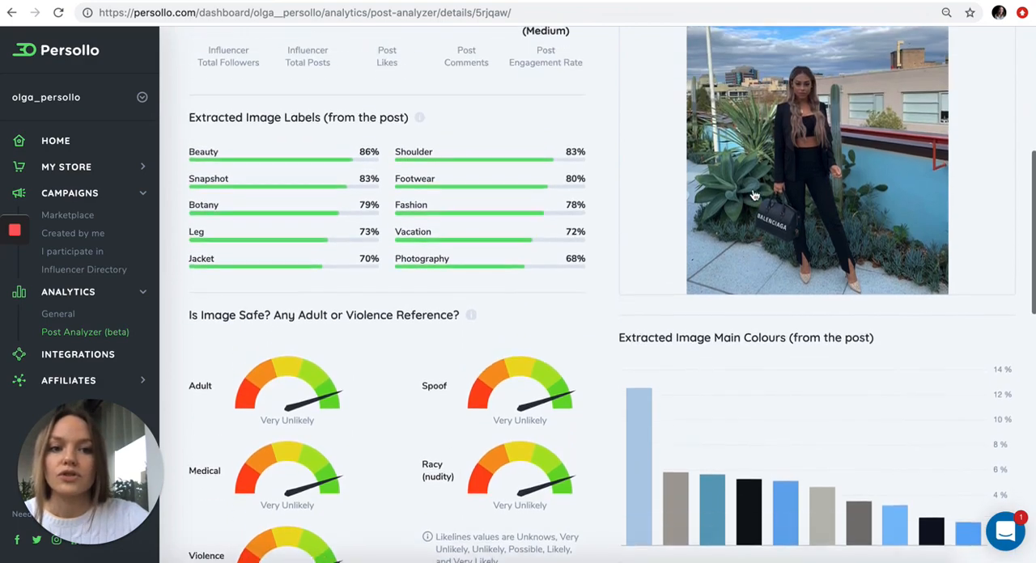
{"action": "scroll", "scroll_direction": "down", "scroll_amount": 3}
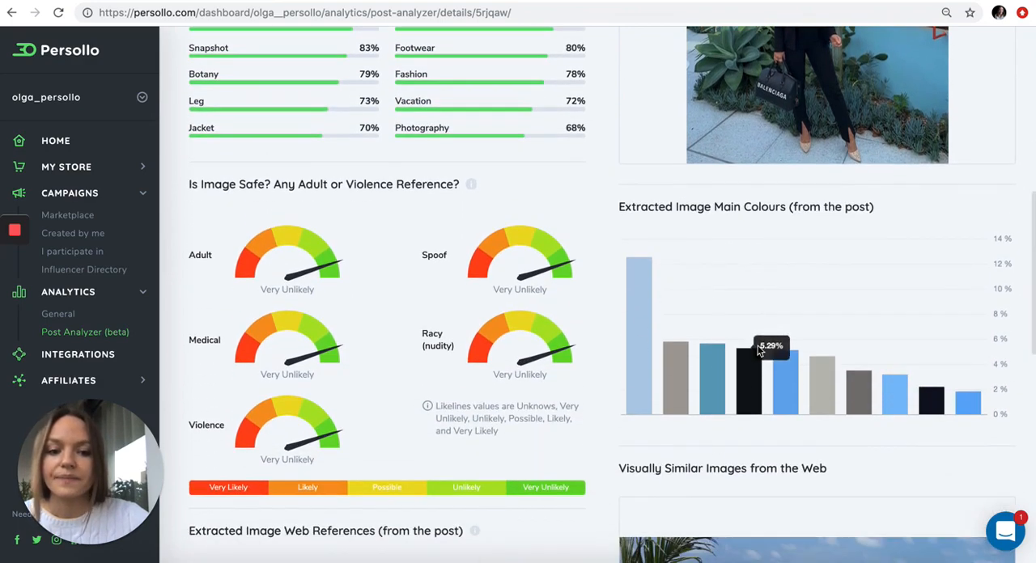
Step: Browse the Visually Similar Images from the Web carousel until the cruise-ship couple photo
{"action": "scroll", "scroll_direction": "down", "scroll_amount": 3}
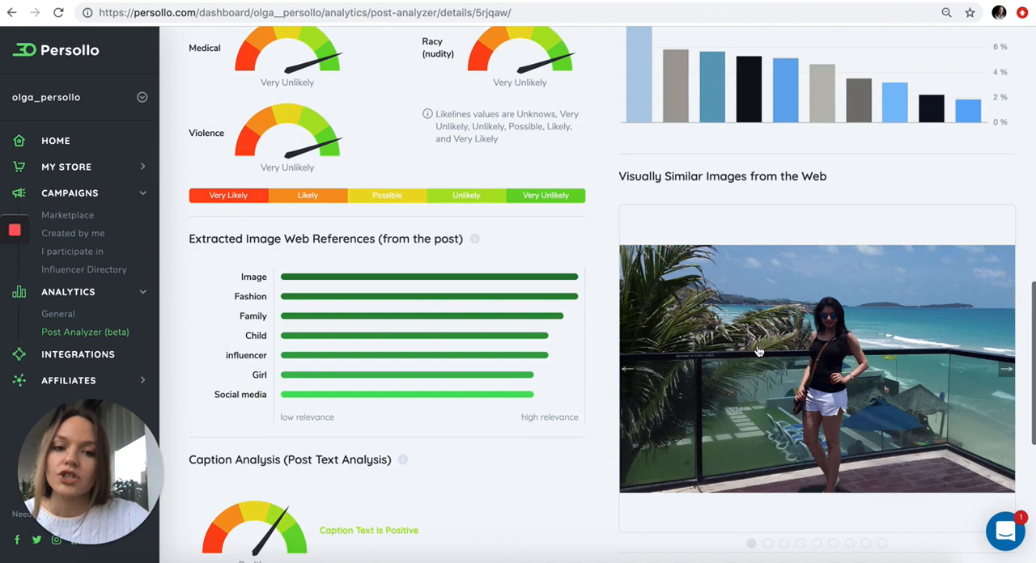
{"action": "scroll", "scroll_direction": "down", "scroll_amount": 3}
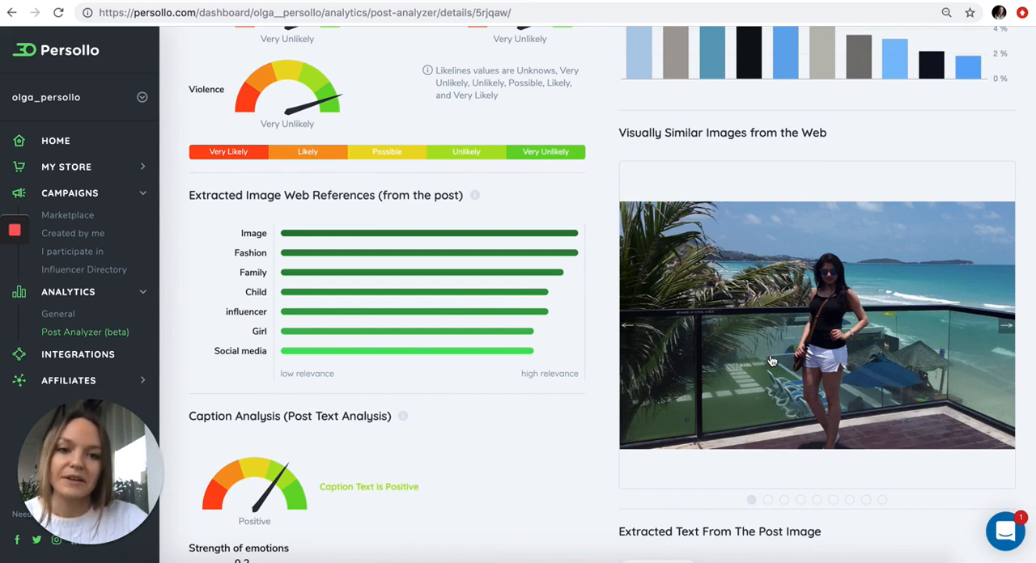
{"action": "left_click", "coordinate": [1006, 327]}
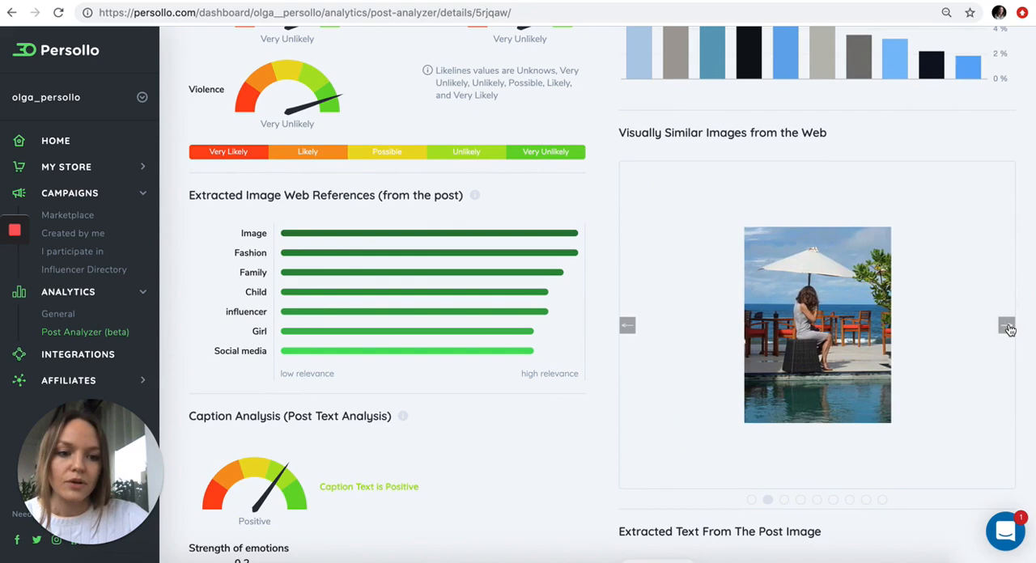
{"action": "left_click", "coordinate": [1007, 325]}
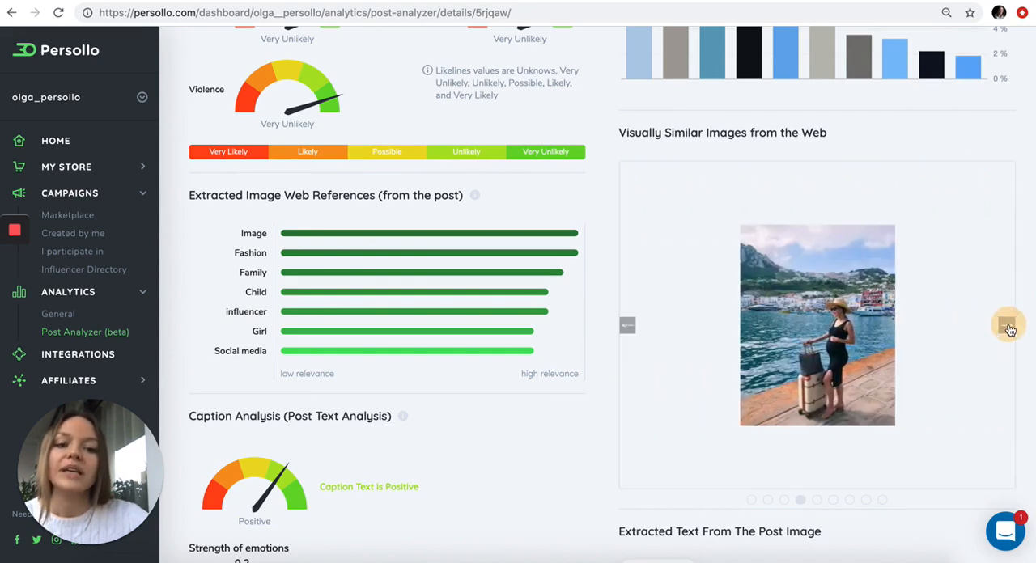
{"action": "left_click", "coordinate": [1008, 324]}
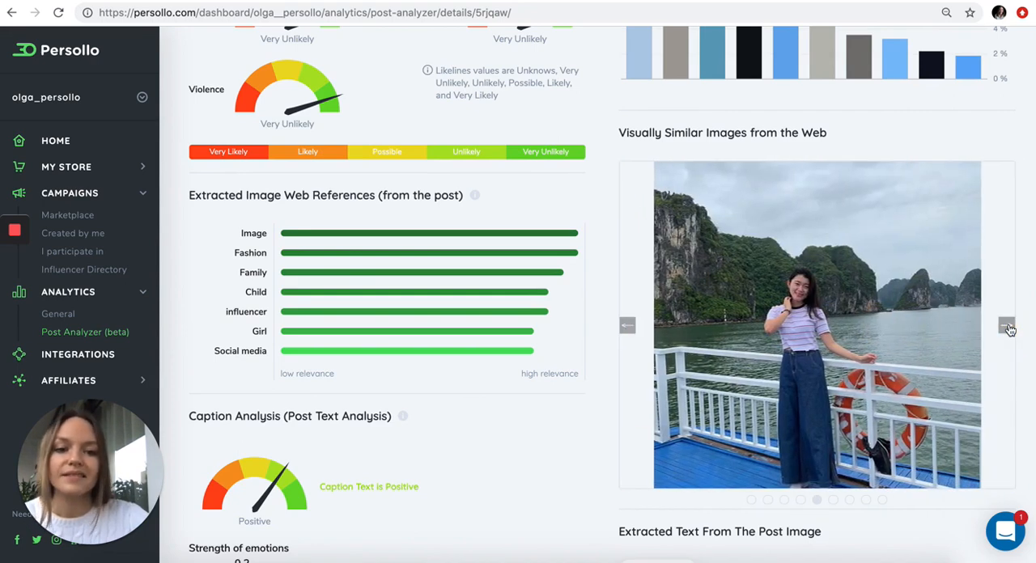
{"action": "left_click", "coordinate": [1007, 325]}
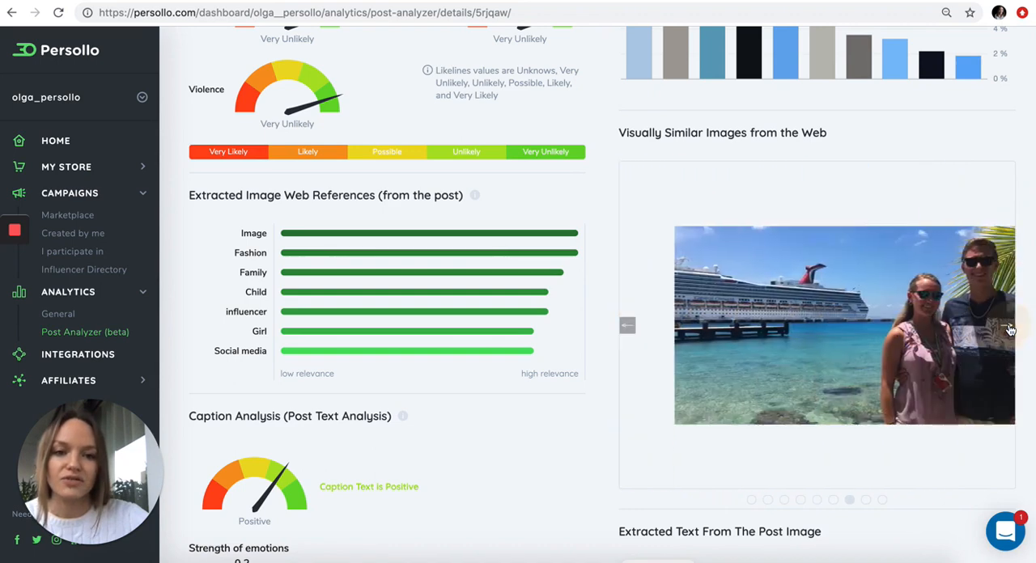
{"action": "left_click", "coordinate": [627, 326]}
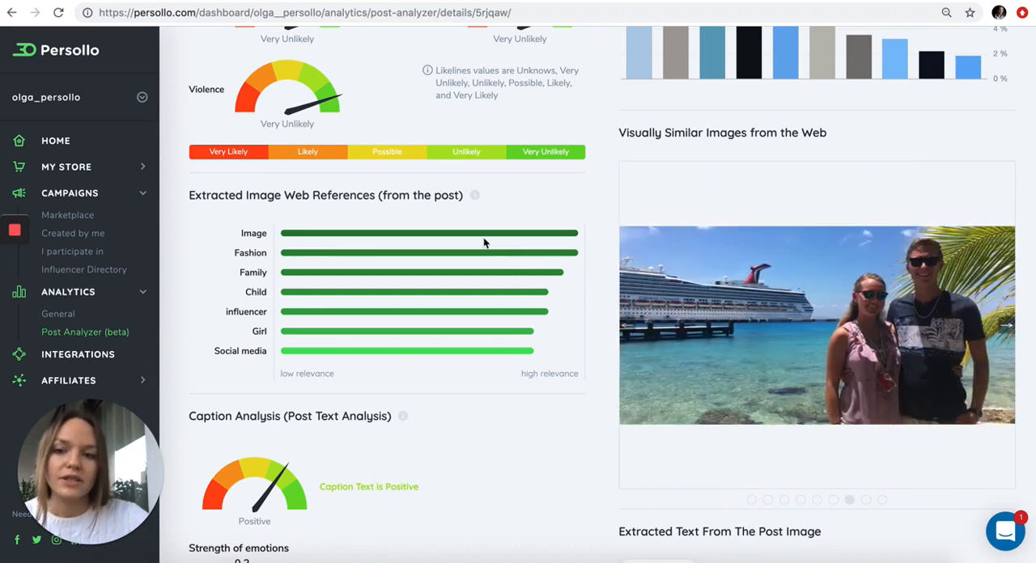
{"action": "mouse_move", "coordinate": [539, 235]}
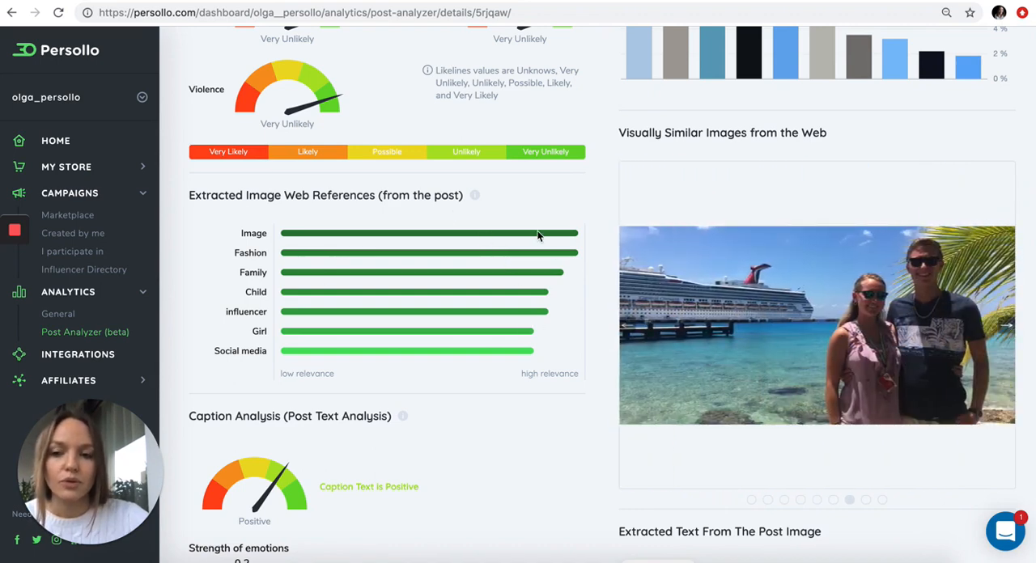
Step: Scroll down to the caption and comment sentiment analysis sections
{"action": "scroll", "scroll_direction": "up", "scroll_amount": 3}
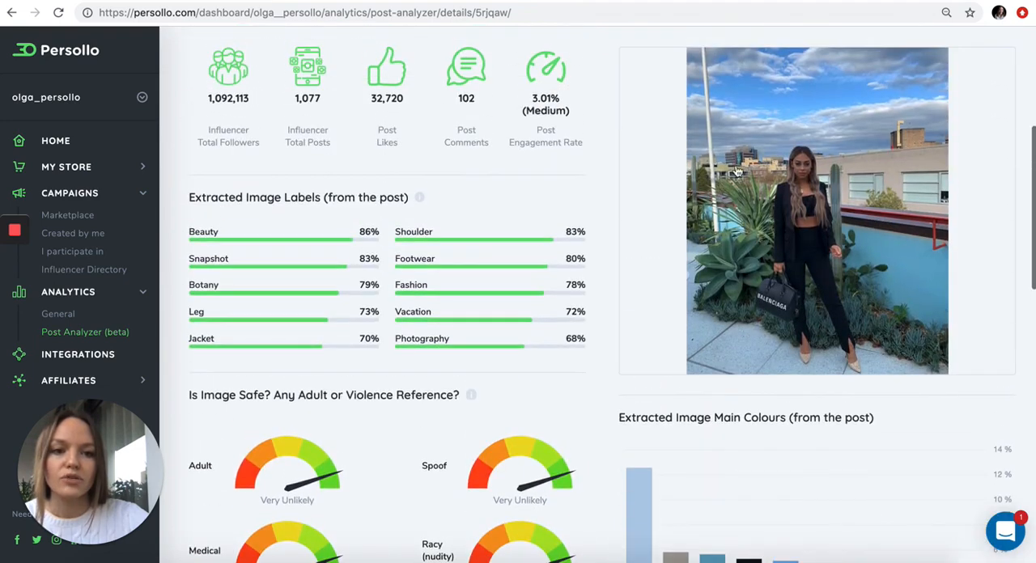
{"action": "scroll", "scroll_direction": "down", "scroll_amount": 3}
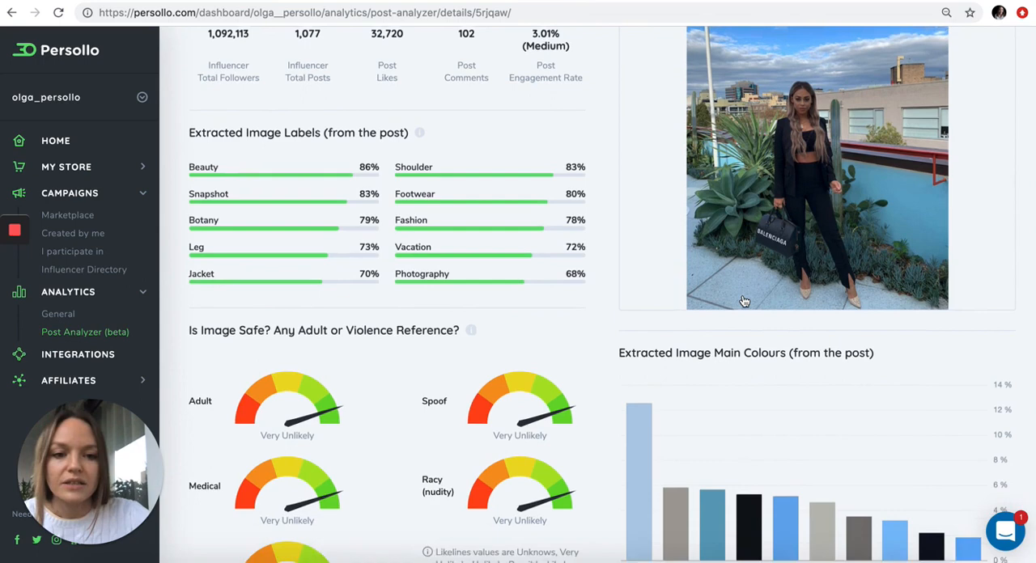
{"action": "scroll", "scroll_direction": "down", "scroll_amount": 3}
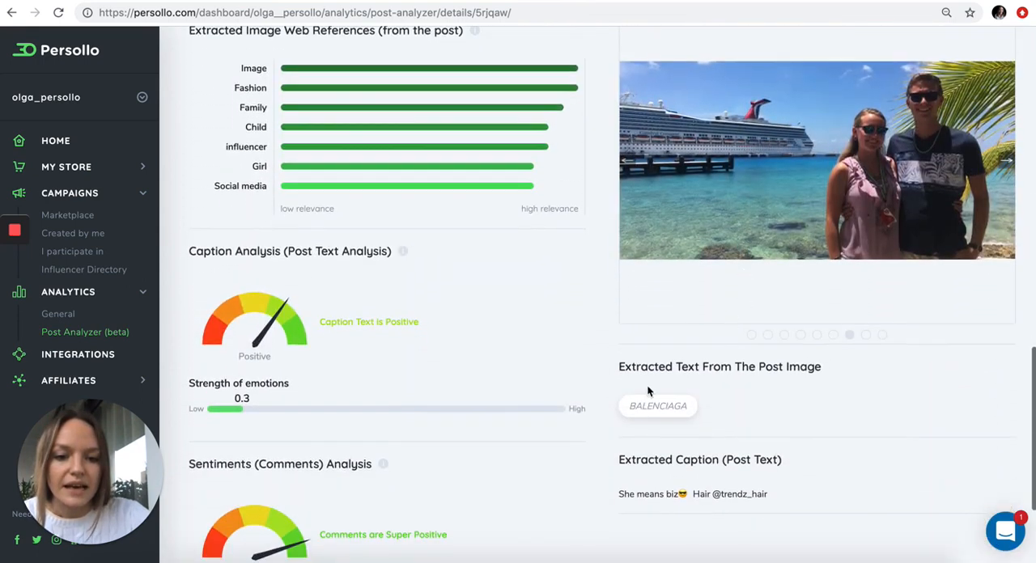
{"action": "mouse_move", "coordinate": [661, 419]}
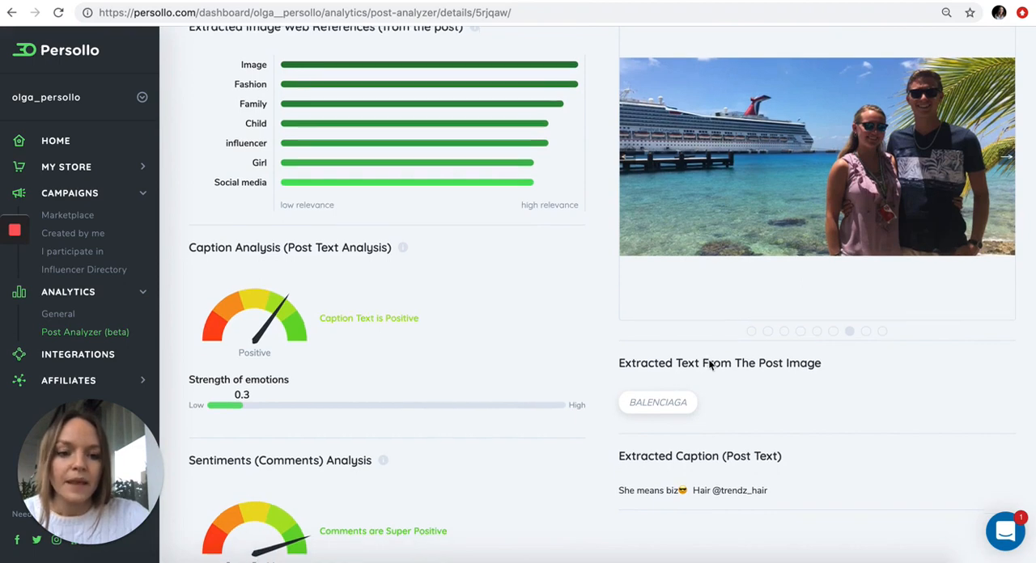
{"action": "scroll", "scroll_direction": "up", "scroll_amount": 3}
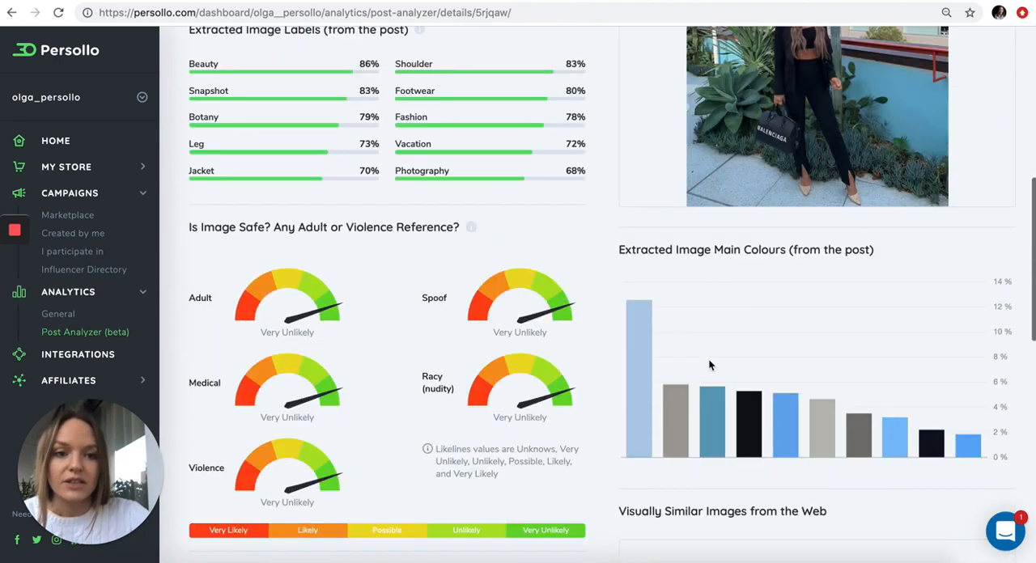
{"action": "scroll", "scroll_direction": "up", "scroll_amount": 3}
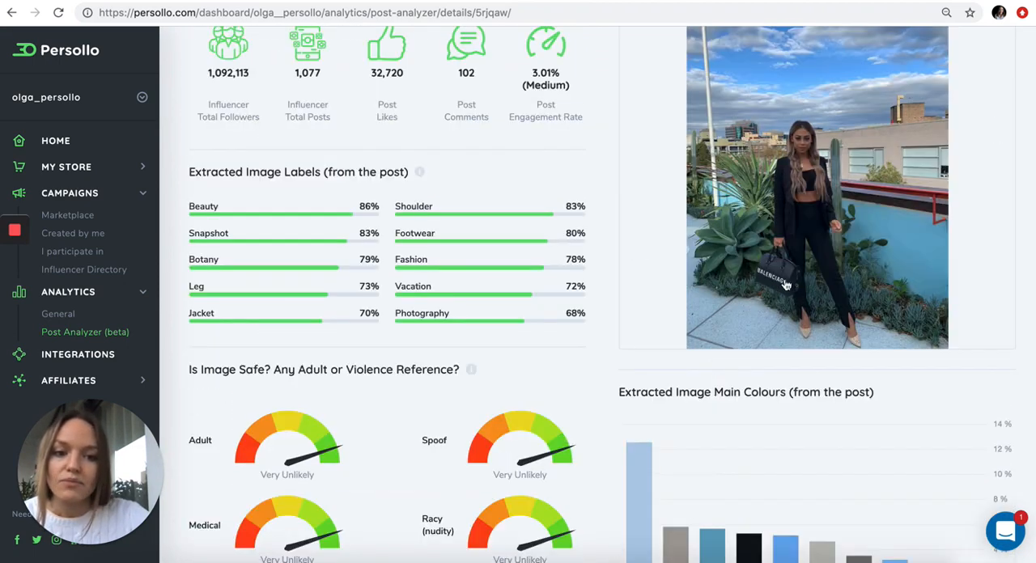
{"action": "scroll", "scroll_direction": "down", "scroll_amount": 3}
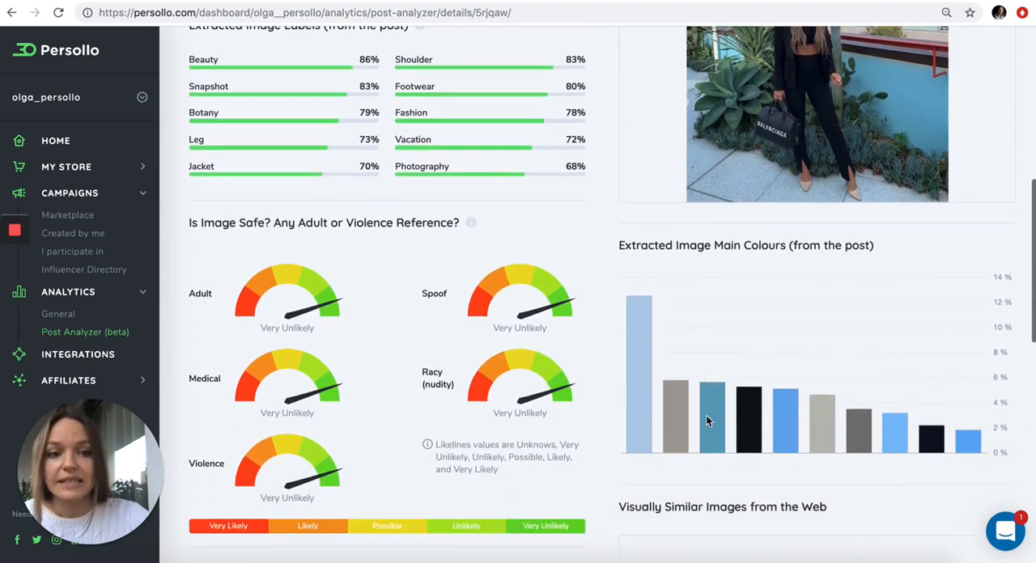
{"action": "scroll", "scroll_direction": "down", "scroll_amount": 3}
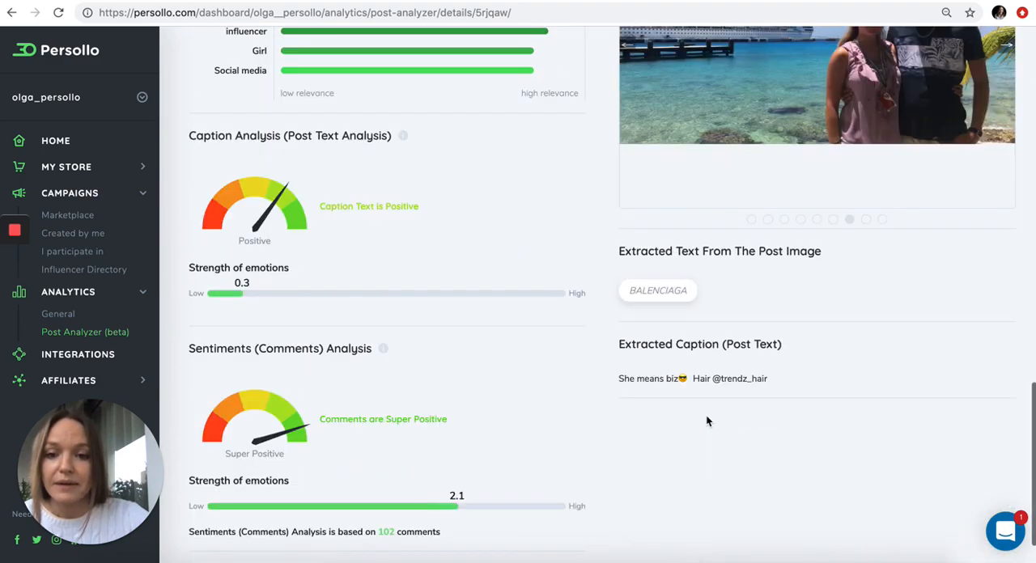
Step: Scroll through the caption (0.3) and comment (2.1) emotion strength gauges to the report's end
{"action": "scroll", "scroll_direction": "up", "scroll_amount": 3}
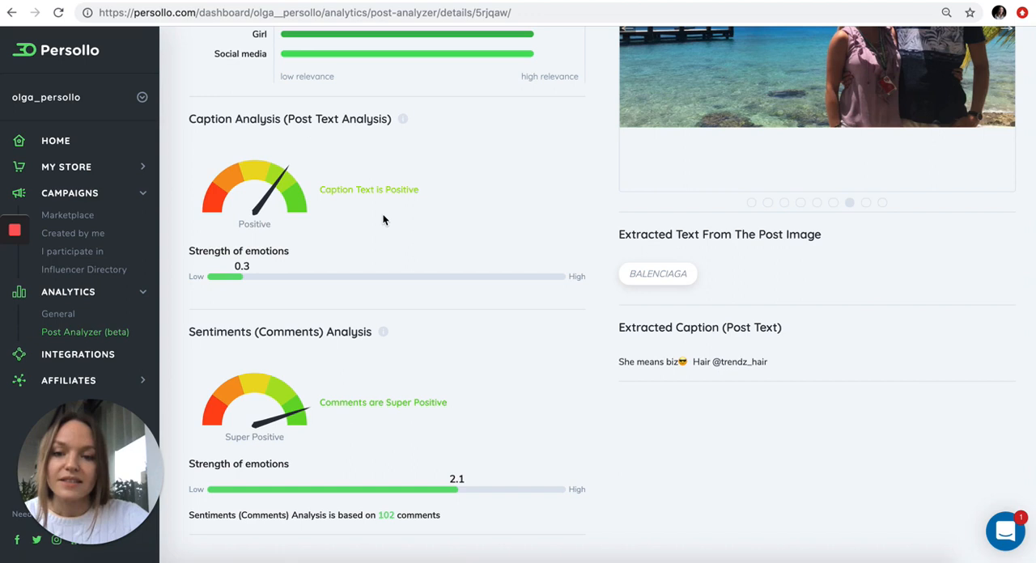
{"action": "mouse_move", "coordinate": [664, 377]}
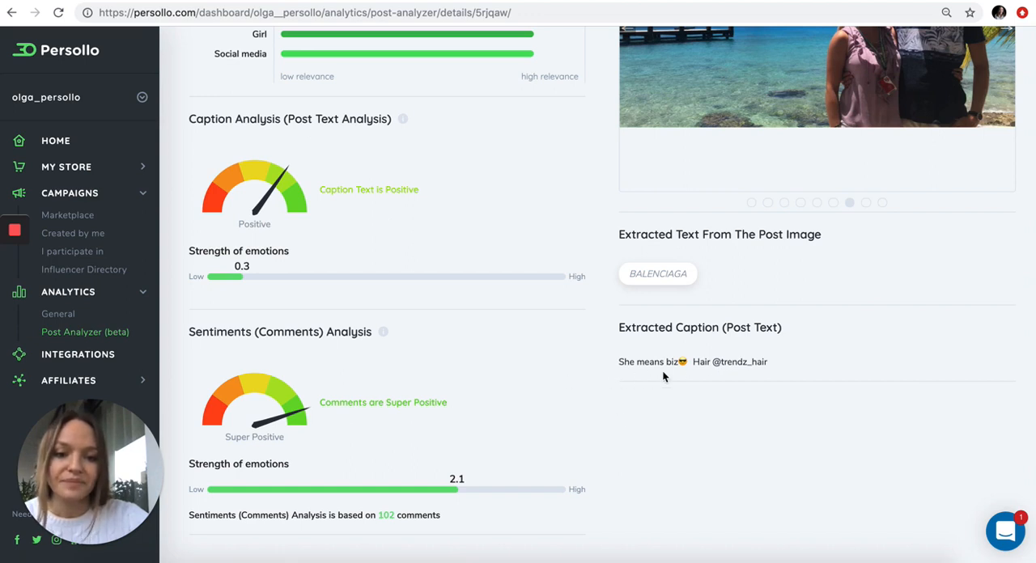
{"action": "mouse_move", "coordinate": [796, 379]}
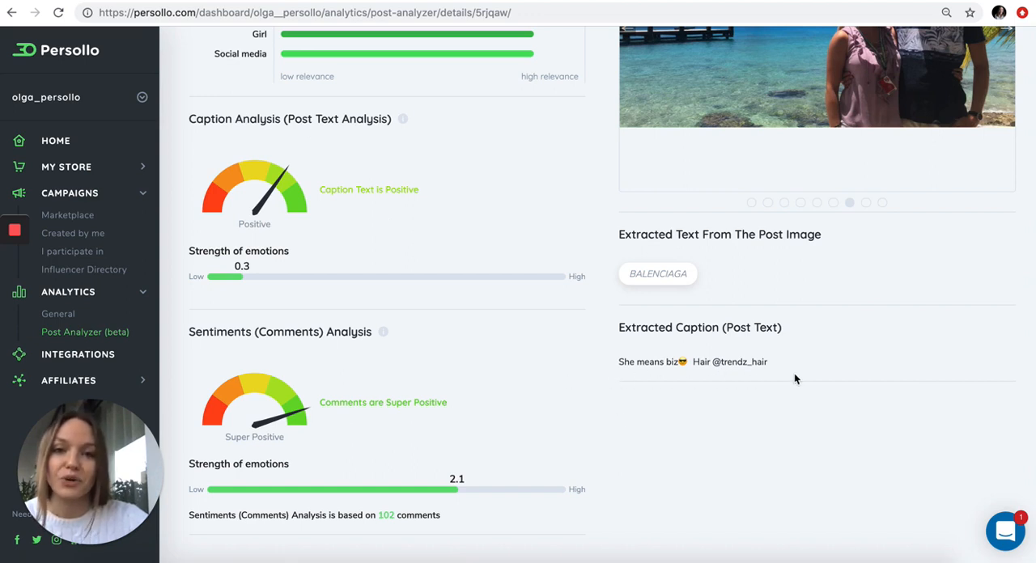
{"action": "mouse_move", "coordinate": [275, 215]}
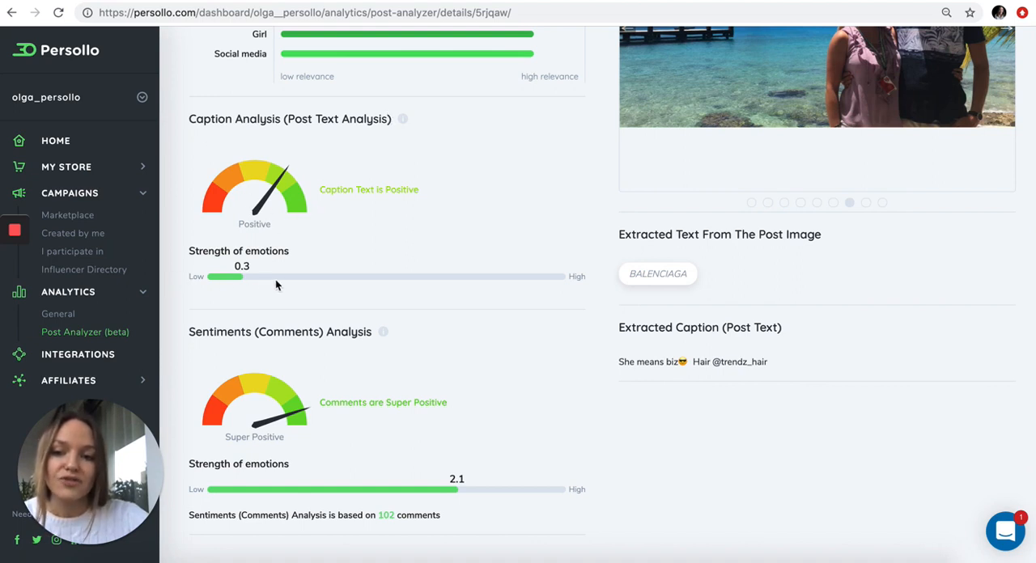
{"action": "mouse_move", "coordinate": [241, 275]}
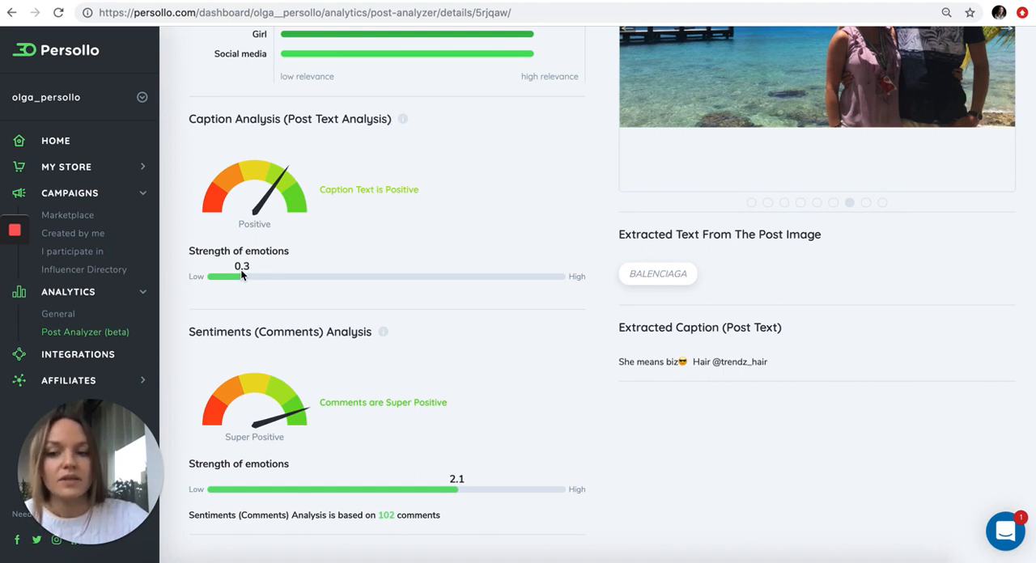
{"action": "mouse_move", "coordinate": [306, 152]}
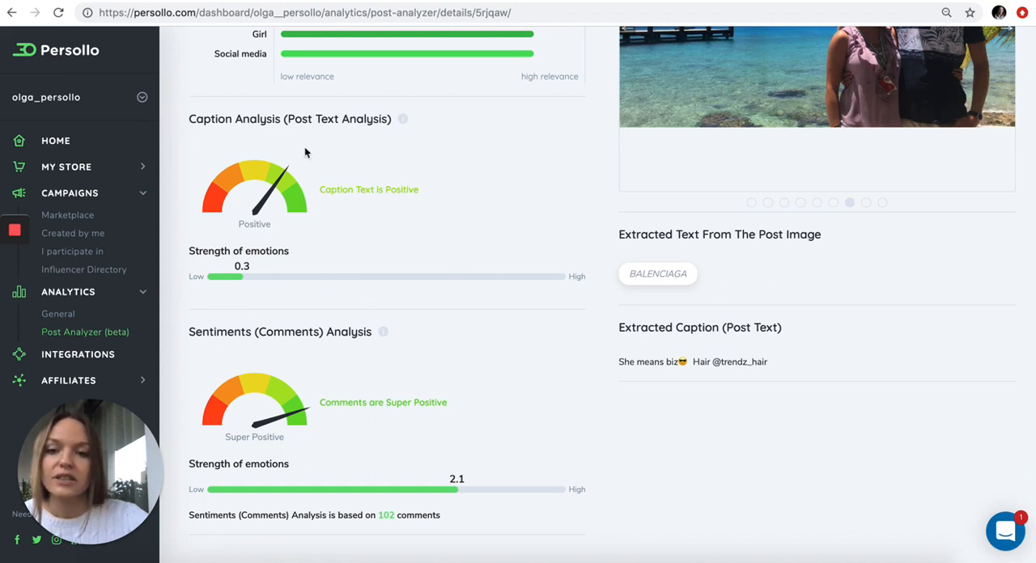
{"action": "mouse_move", "coordinate": [402, 252]}
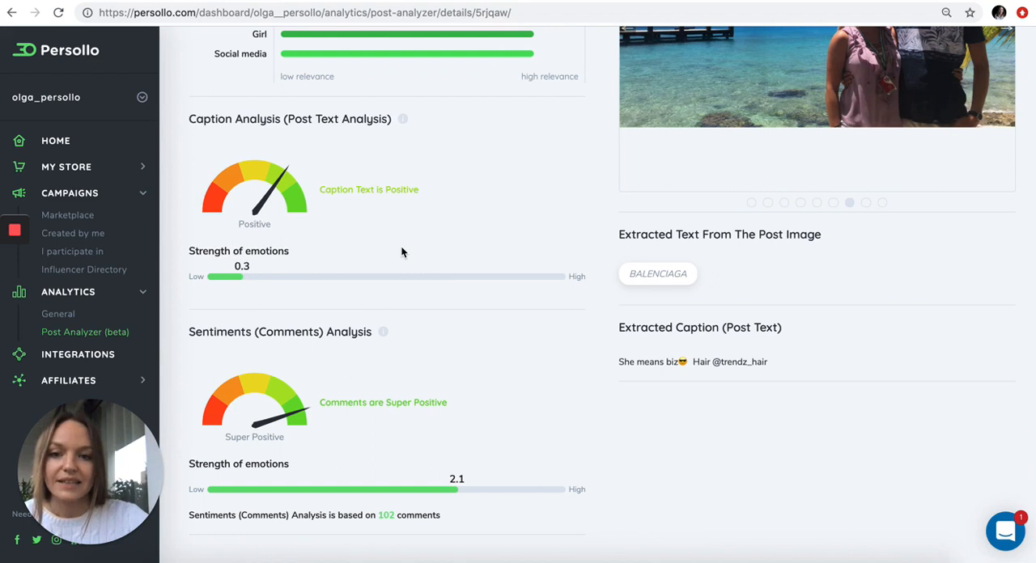
{"action": "scroll", "scroll_direction": "down", "scroll_amount": 3}
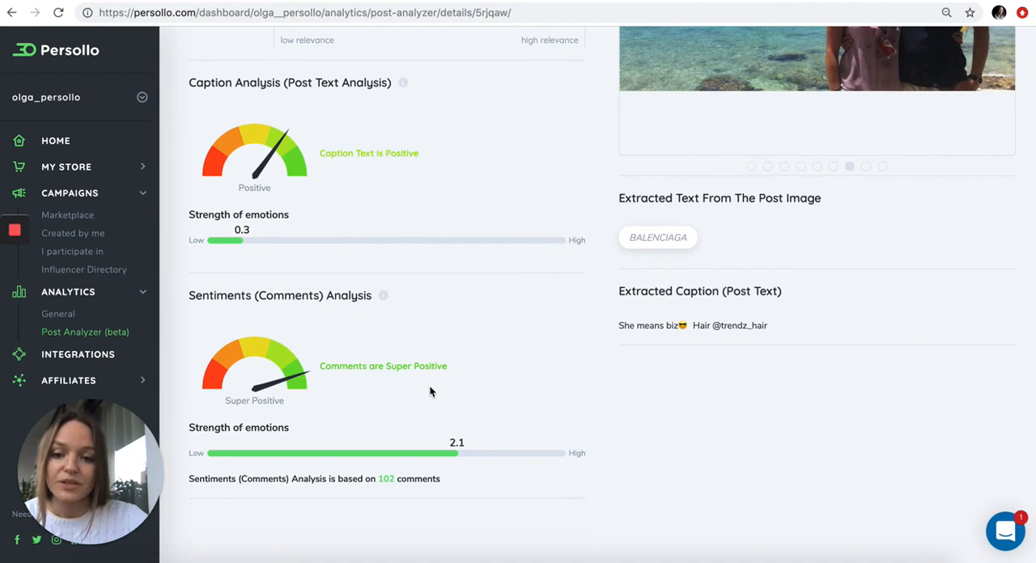
{"action": "mouse_move", "coordinate": [358, 512]}
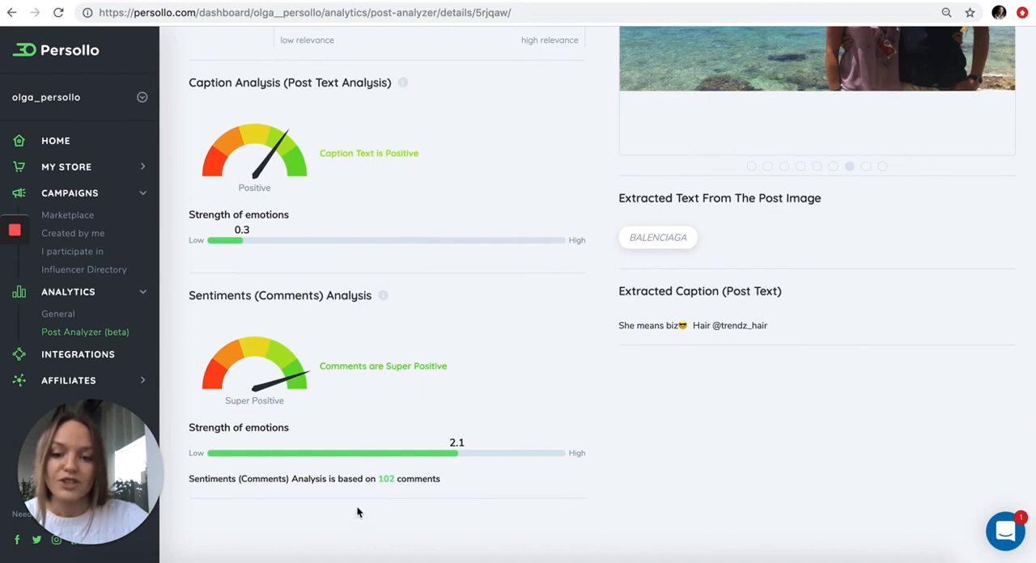
{"action": "mouse_move", "coordinate": [397, 426]}
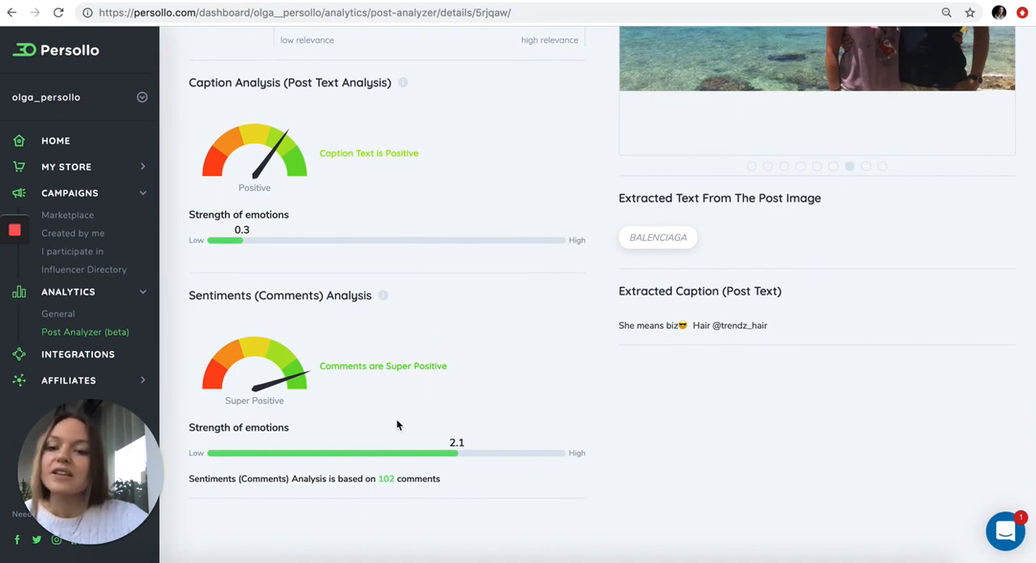
{"action": "mouse_move", "coordinate": [305, 379]}
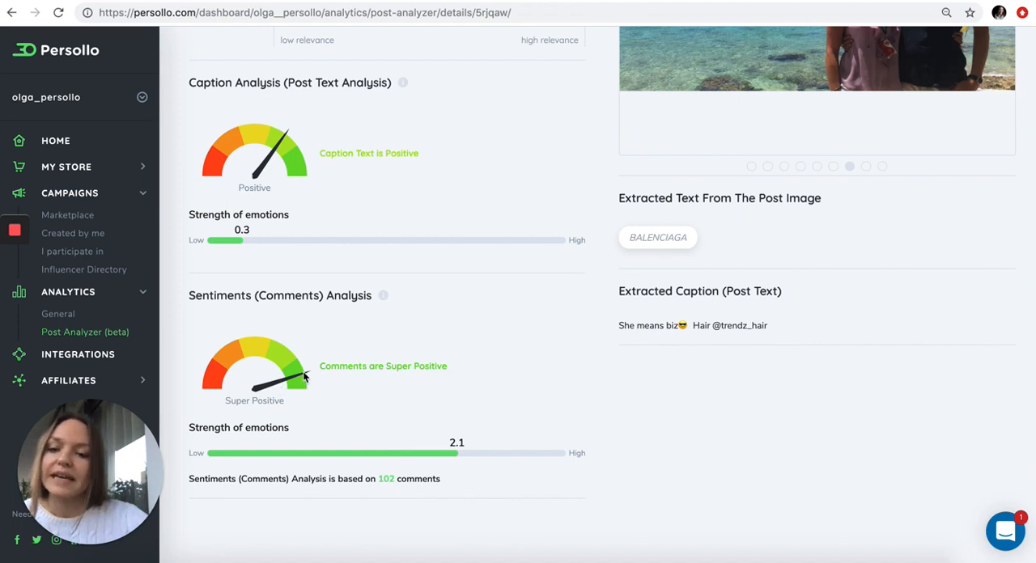
{"action": "mouse_move", "coordinate": [251, 370]}
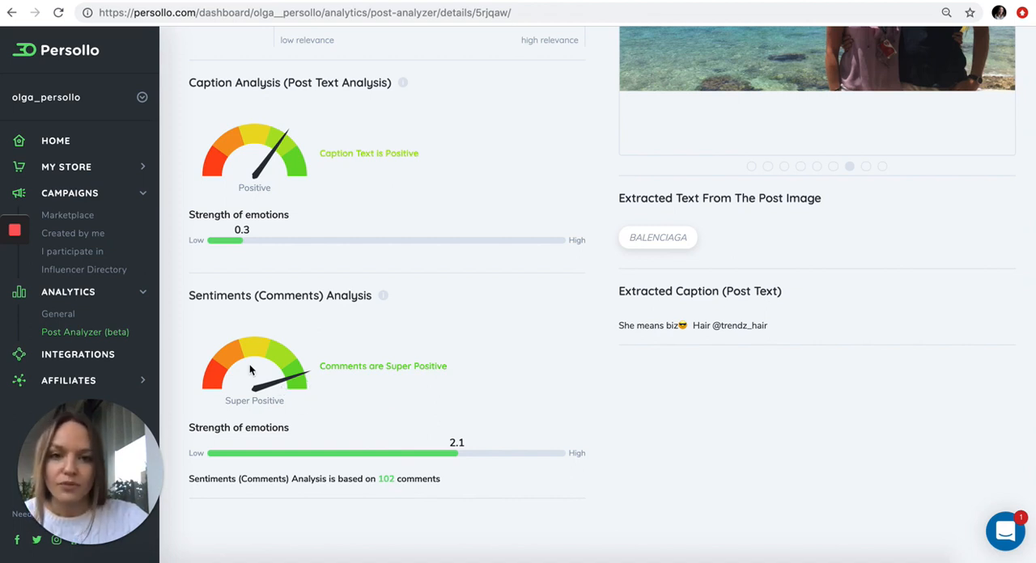
{"action": "mouse_move", "coordinate": [359, 430]}
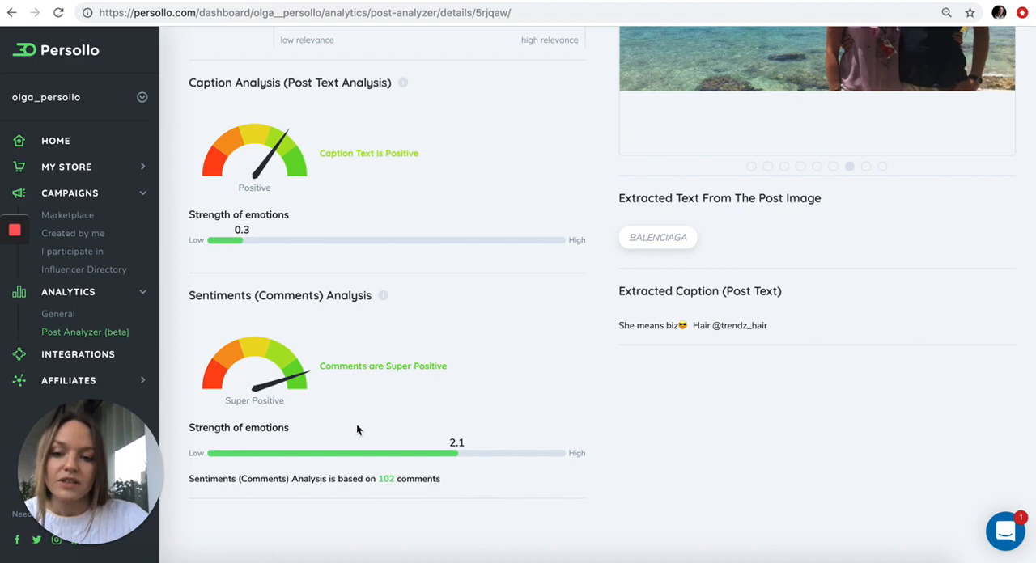
{"action": "mouse_move", "coordinate": [445, 453]}
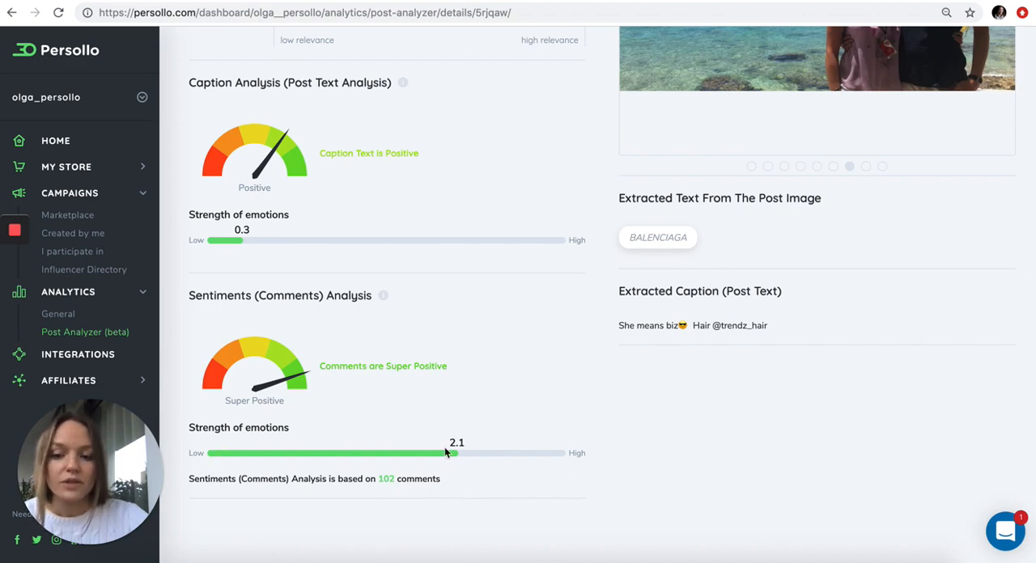
{"action": "mouse_move", "coordinate": [478, 354]}
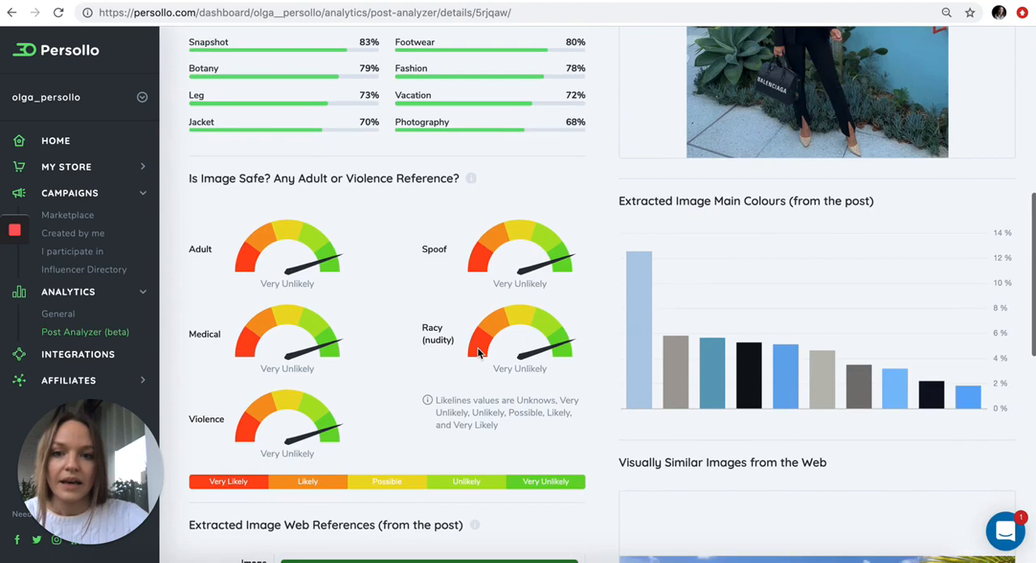
Step: Scroll past the Followers and Following charts to the 3.67% engagement rate and super-influencer group
{"action": "scroll", "scroll_direction": "up", "scroll_amount": 3}
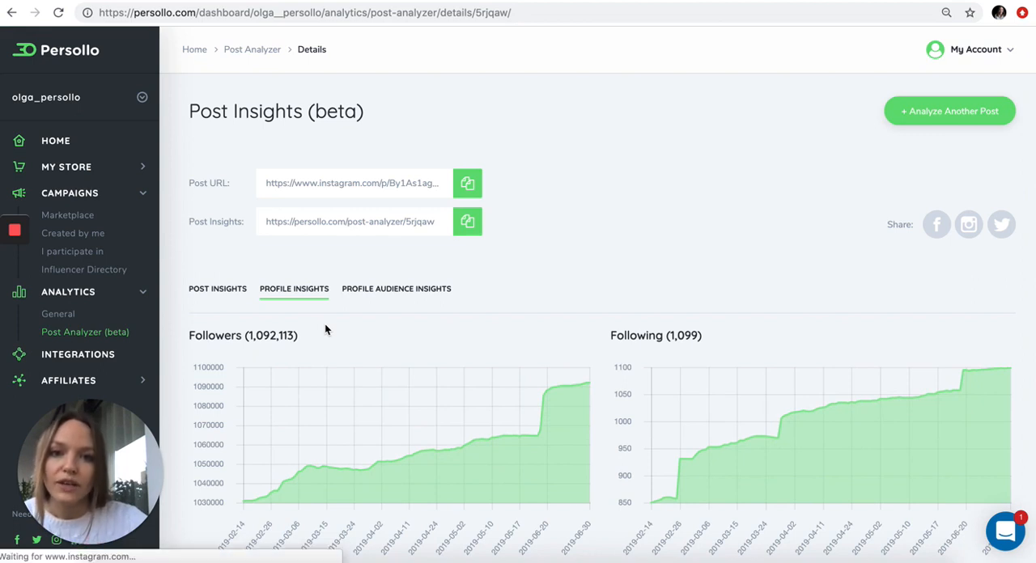
{"action": "scroll", "scroll_direction": "down", "scroll_amount": 3}
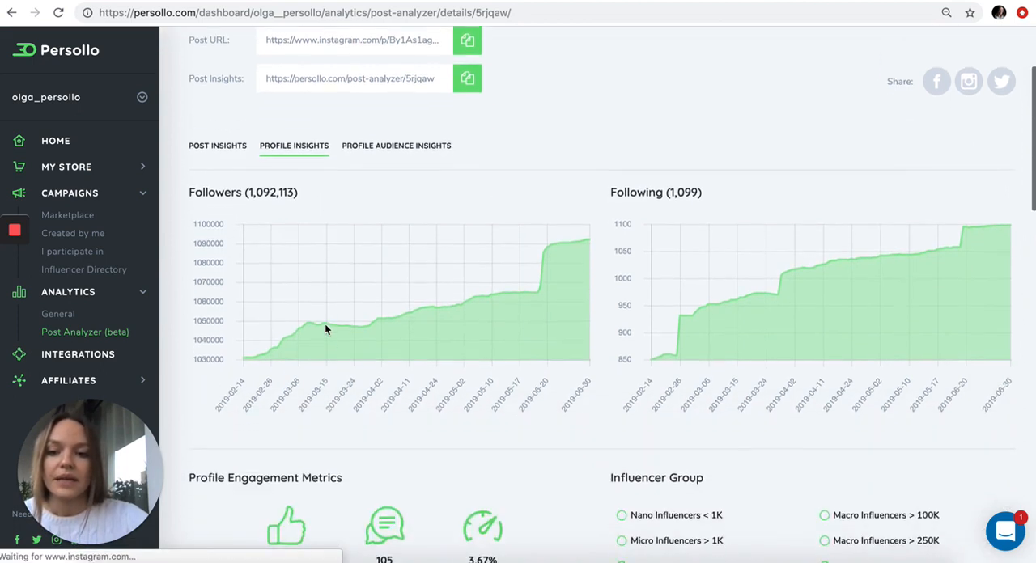
{"action": "scroll", "scroll_direction": "down", "scroll_amount": 3}
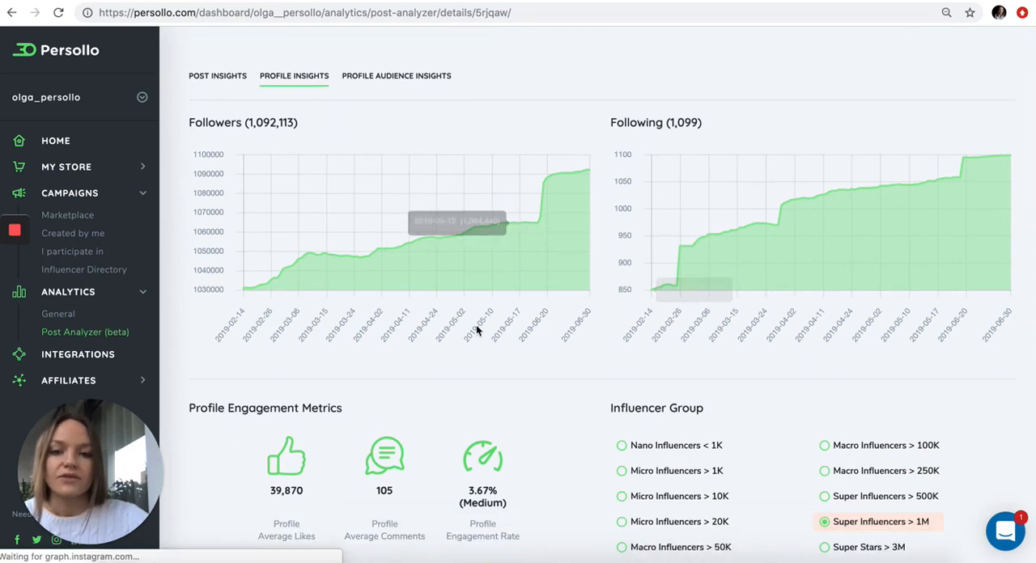
{"action": "mouse_move", "coordinate": [472, 274]}
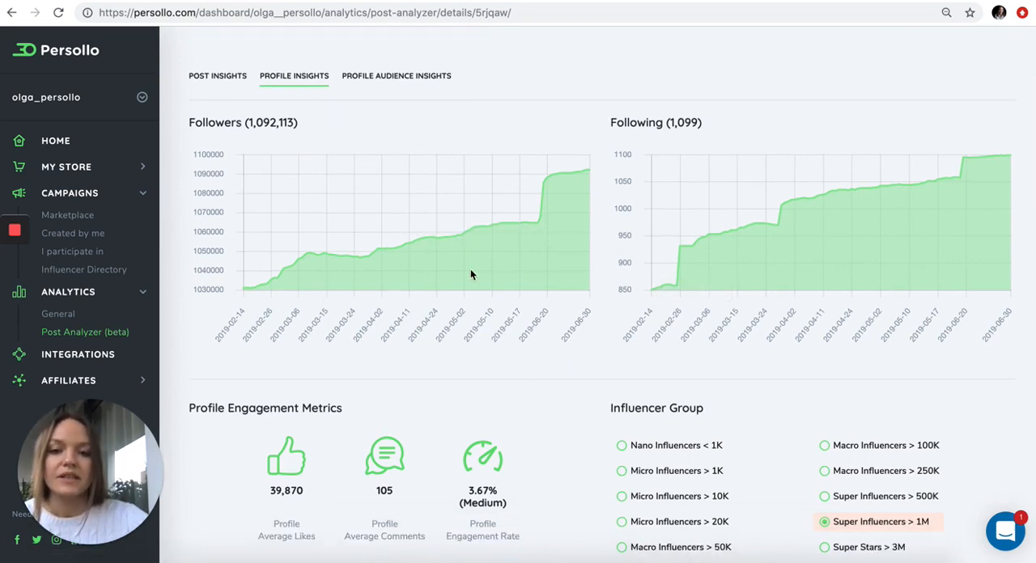
{"action": "scroll", "scroll_direction": "down", "scroll_amount": 3}
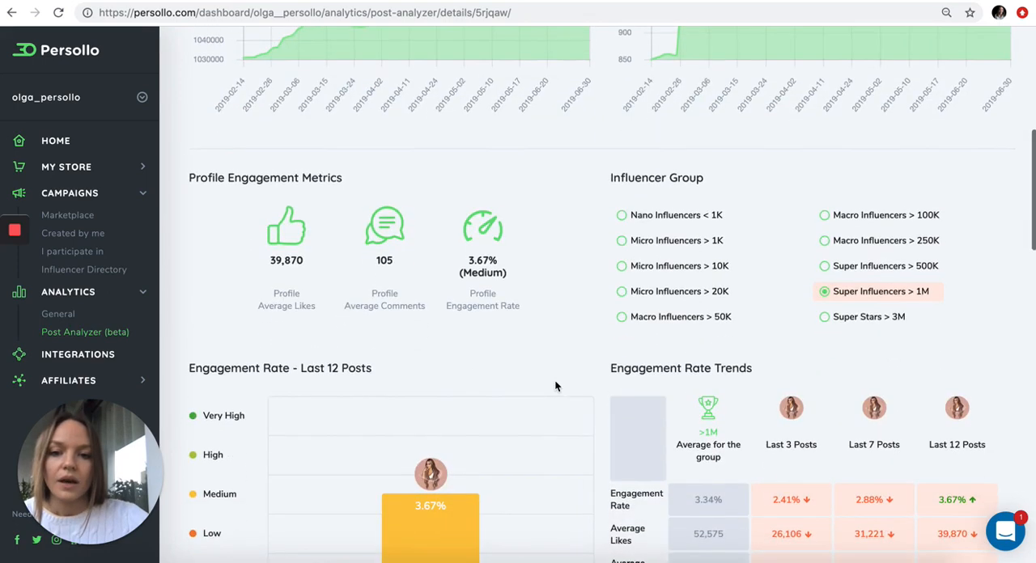
Step: Scroll to engagement rate trends: 2.41%, 2.88%, 3.67% versus 3.34% group average
{"action": "scroll", "scroll_direction": "down", "scroll_amount": 3}
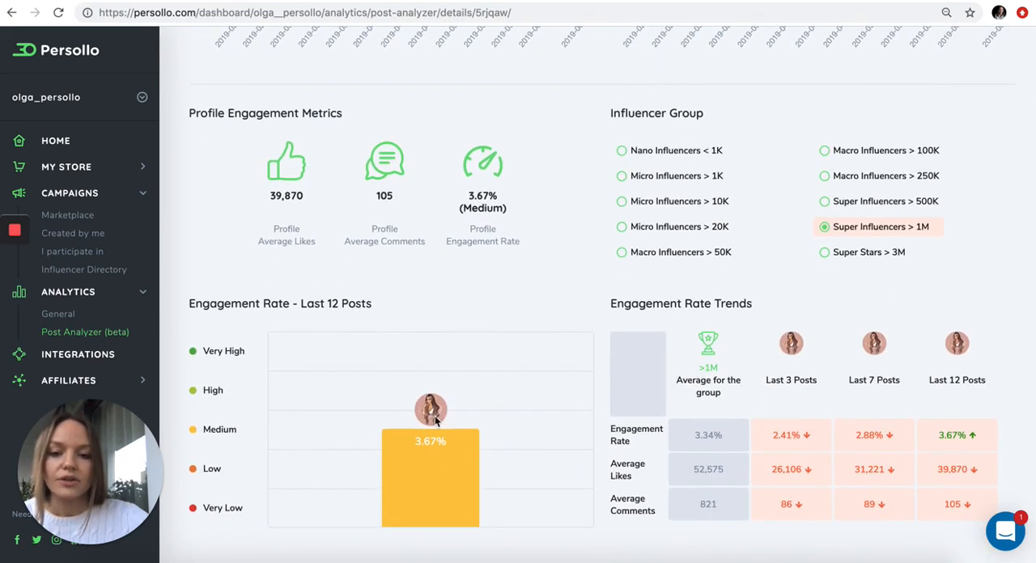
{"action": "mouse_move", "coordinate": [496, 285]}
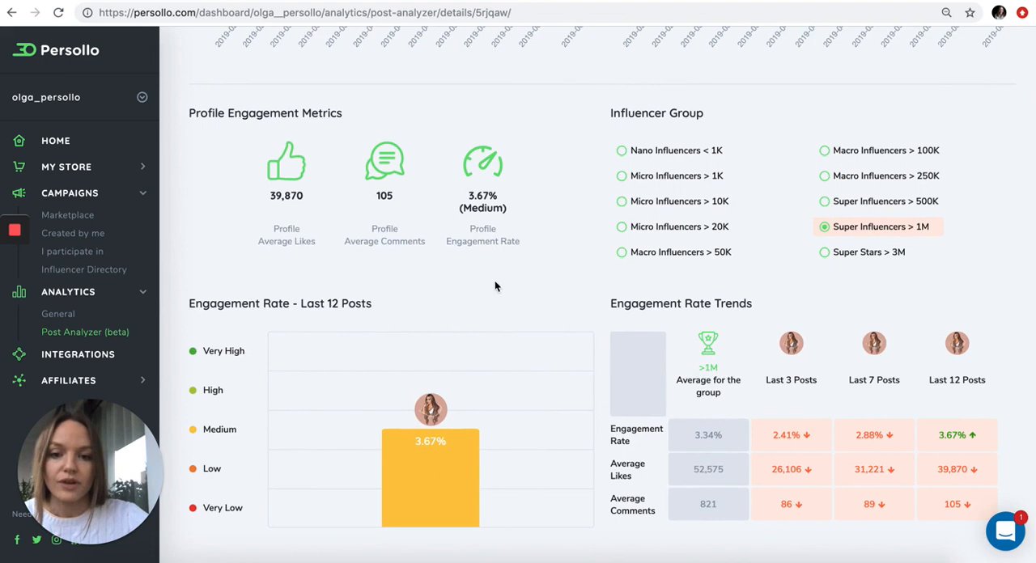
{"action": "mouse_move", "coordinate": [465, 211]}
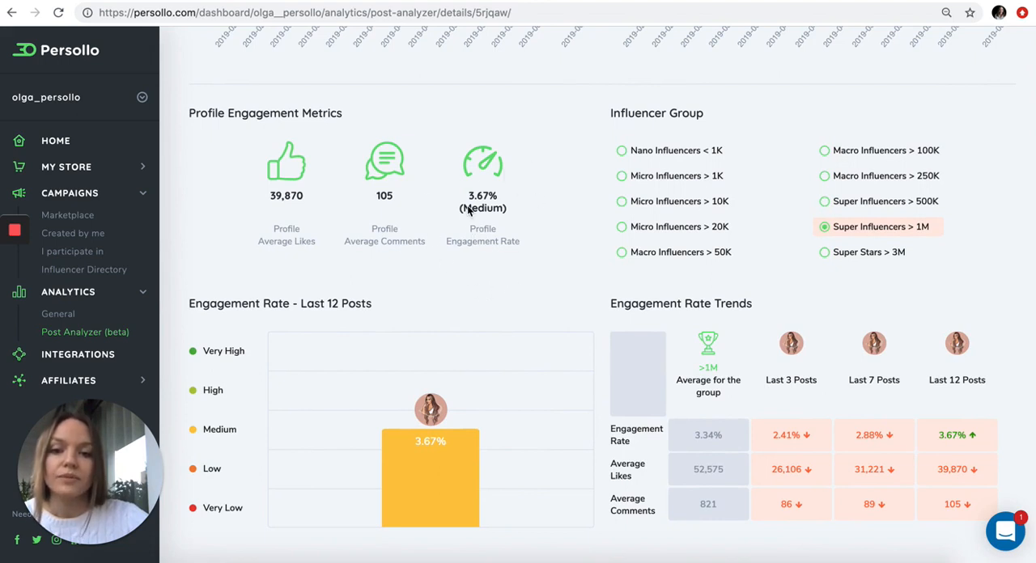
{"action": "mouse_move", "coordinate": [656, 277]}
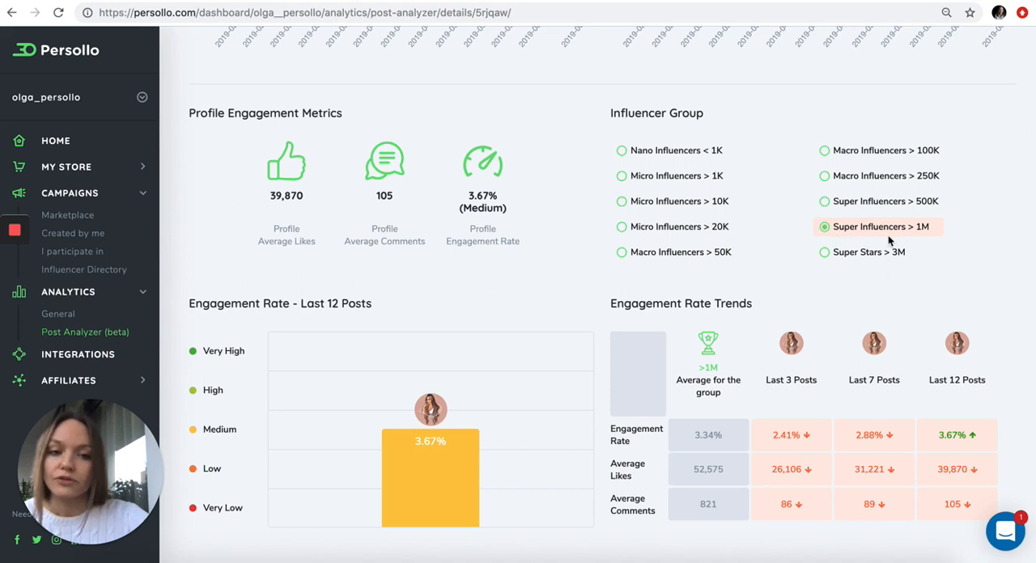
{"action": "mouse_move", "coordinate": [430, 440]}
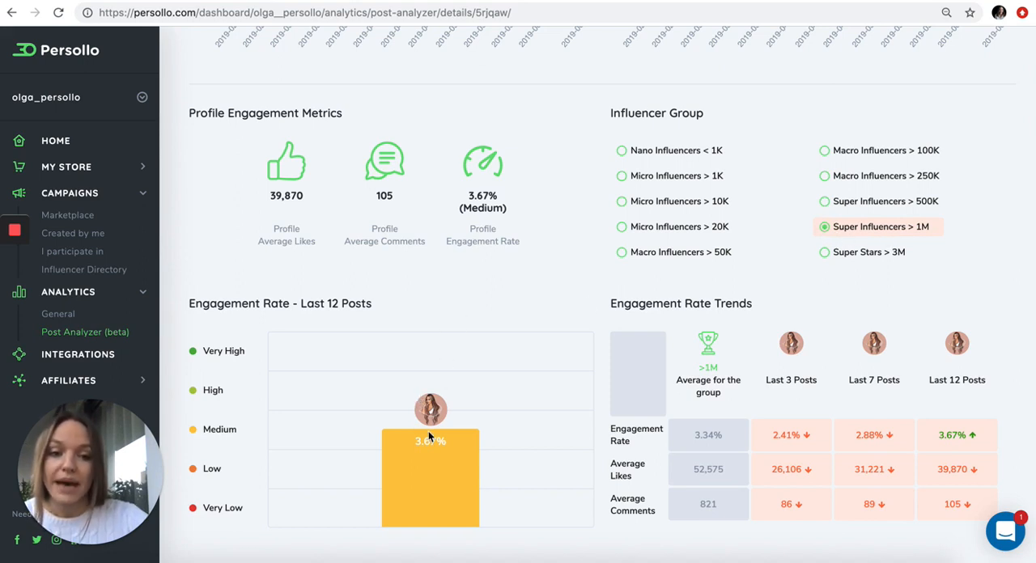
{"action": "mouse_move", "coordinate": [461, 289]}
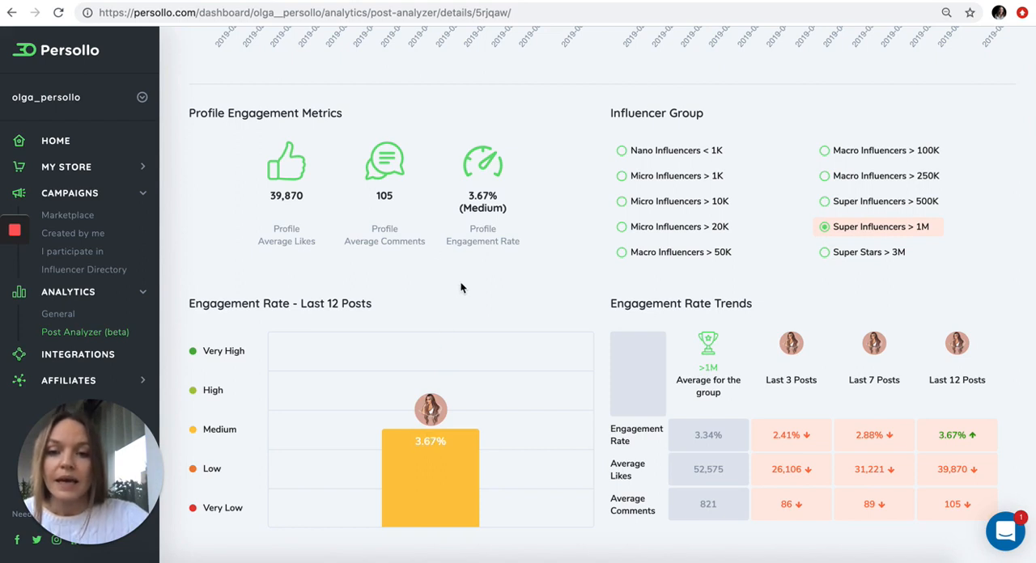
{"action": "mouse_move", "coordinate": [390, 175]}
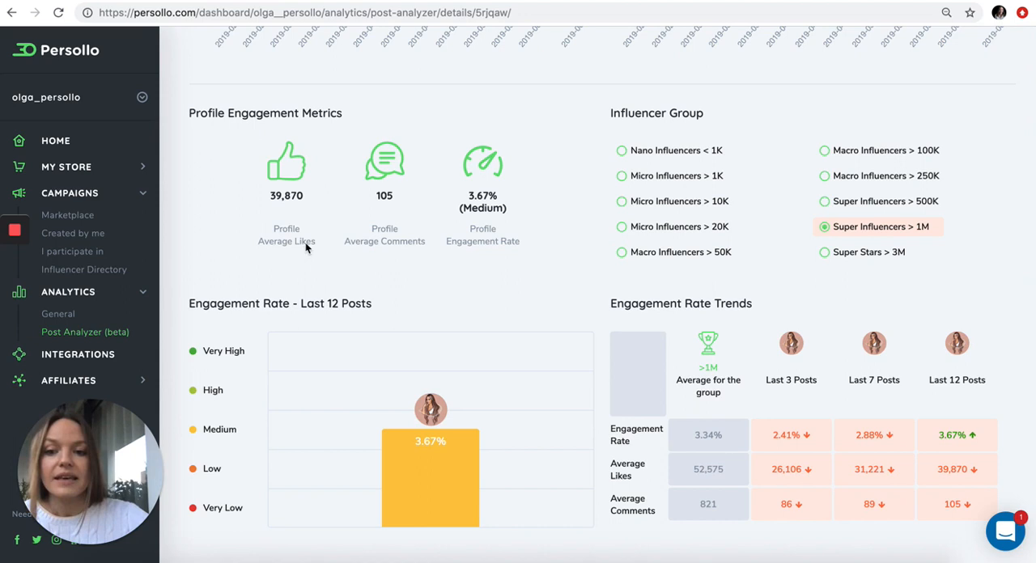
{"action": "mouse_move", "coordinate": [458, 343]}
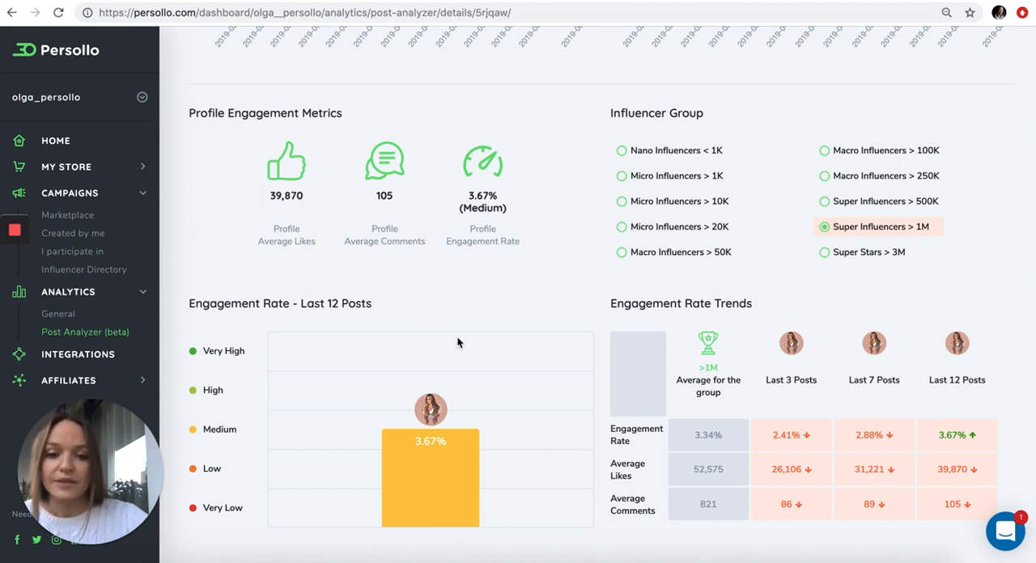
{"action": "scroll", "scroll_direction": "down", "scroll_amount": 3}
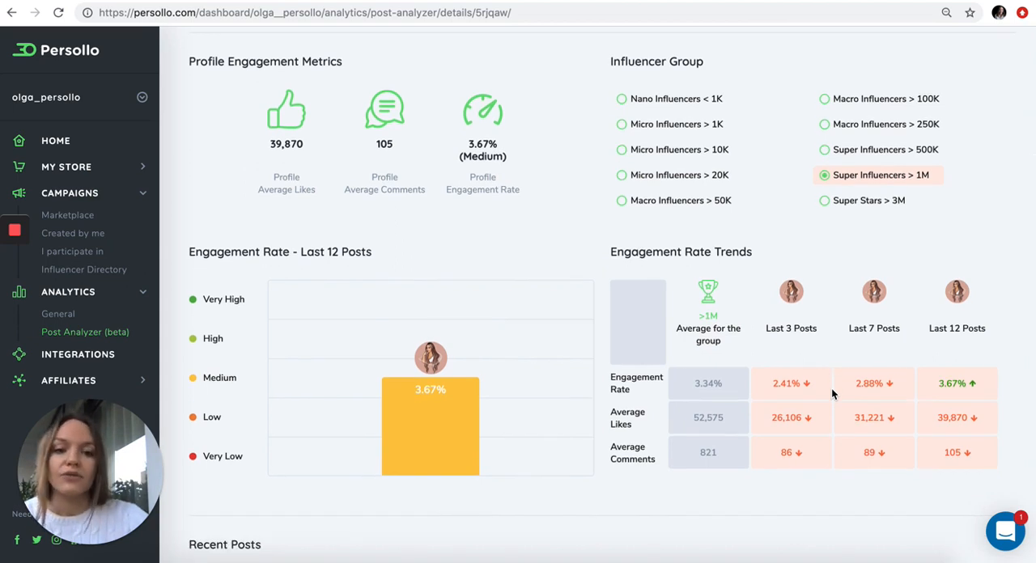
{"action": "mouse_move", "coordinate": [620, 386]}
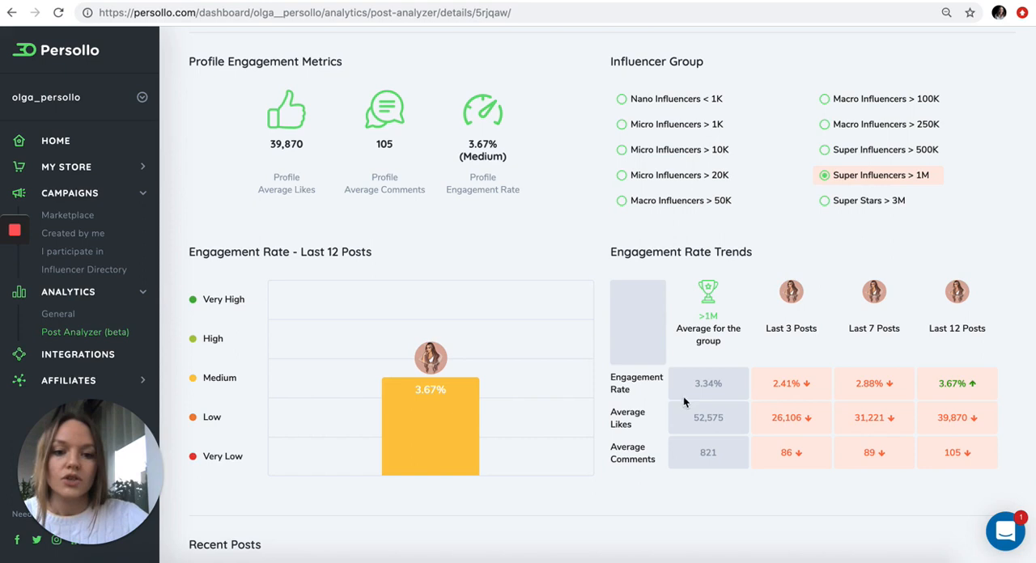
{"action": "mouse_move", "coordinate": [690, 354]}
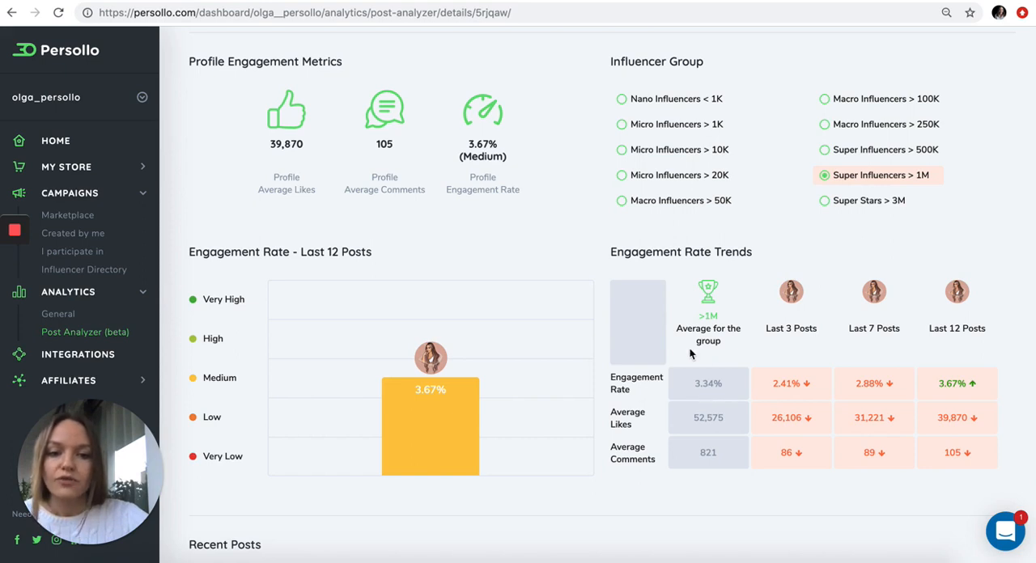
{"action": "mouse_move", "coordinate": [700, 411]}
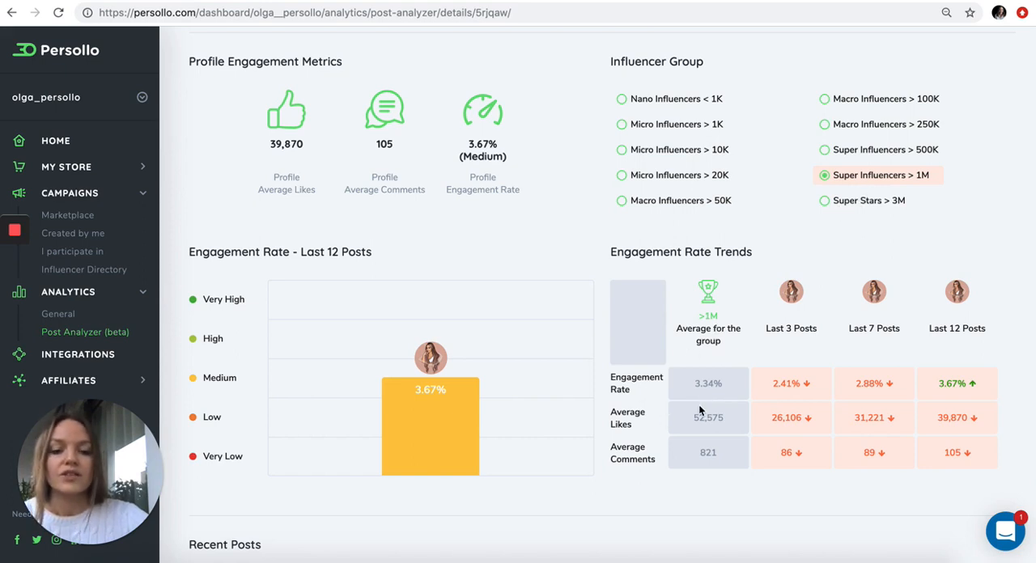
{"action": "mouse_move", "coordinate": [728, 425]}
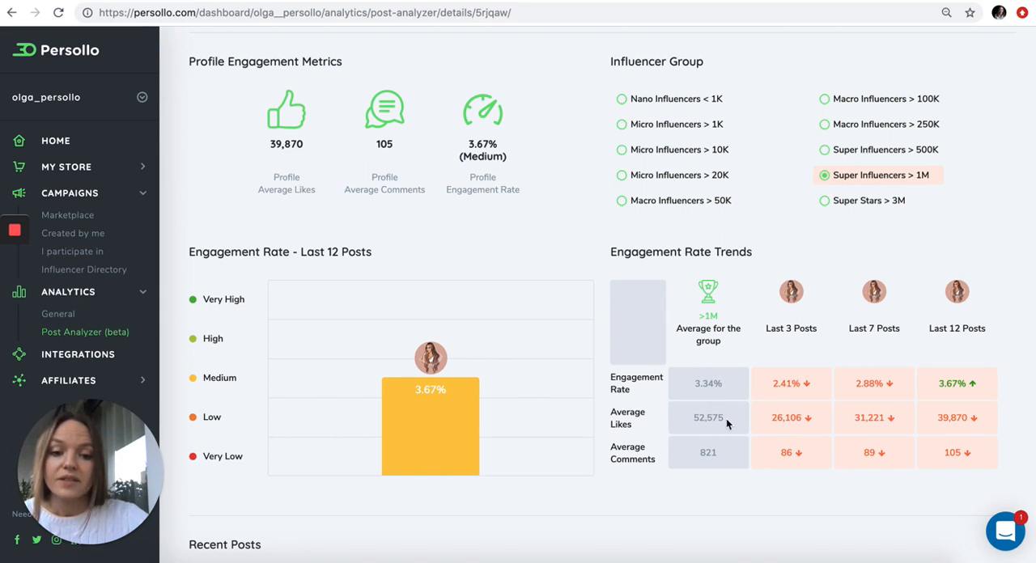
{"action": "mouse_move", "coordinate": [692, 437]}
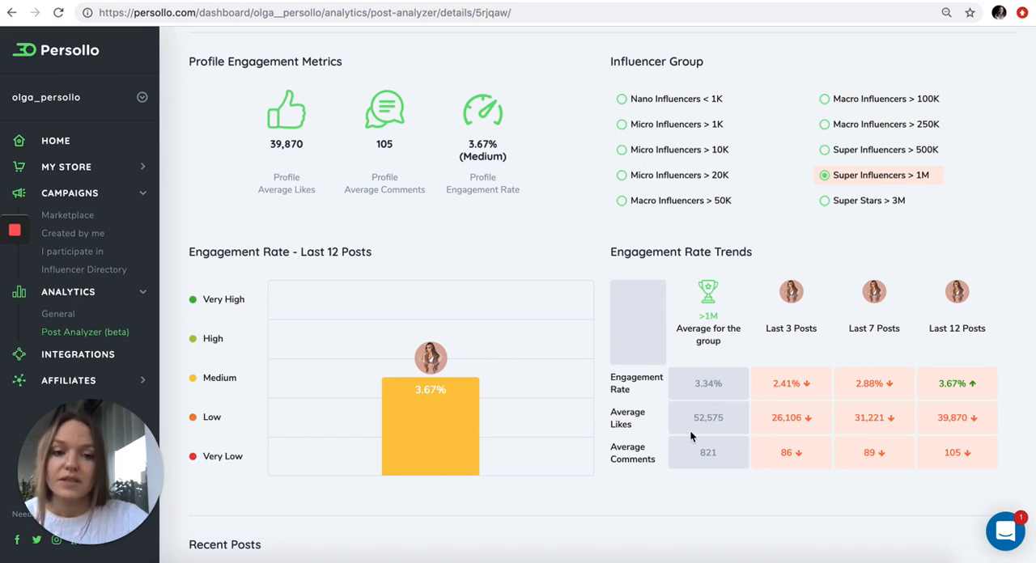
{"action": "mouse_move", "coordinate": [613, 473]}
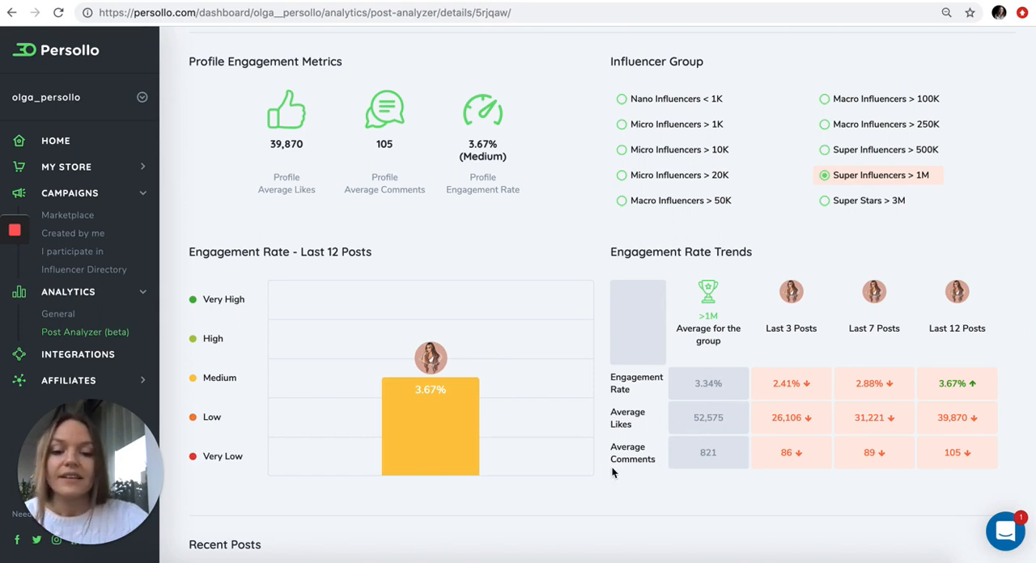
{"action": "mouse_move", "coordinate": [642, 472]}
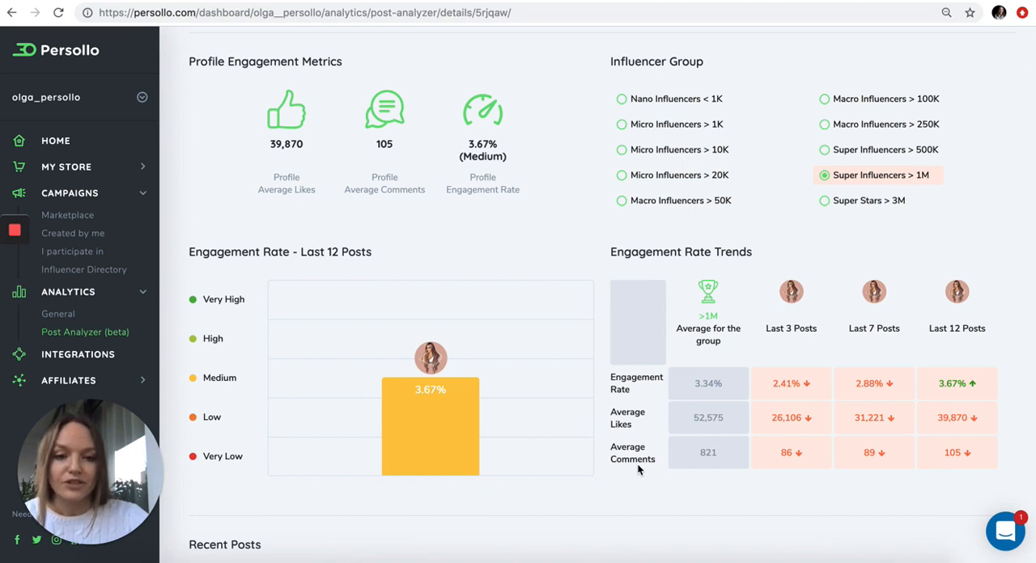
{"action": "mouse_move", "coordinate": [937, 378]}
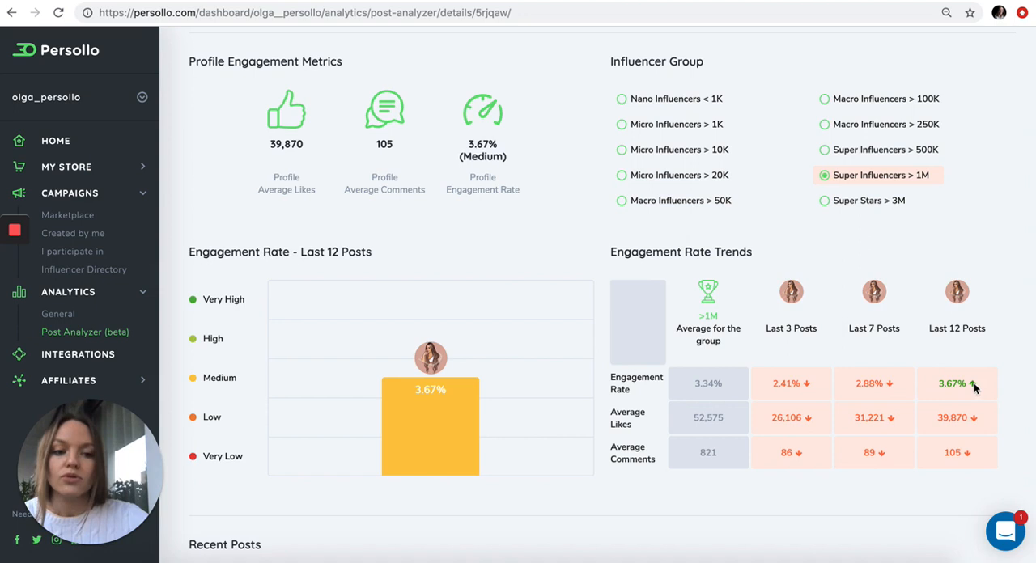
{"action": "mouse_move", "coordinate": [987, 392]}
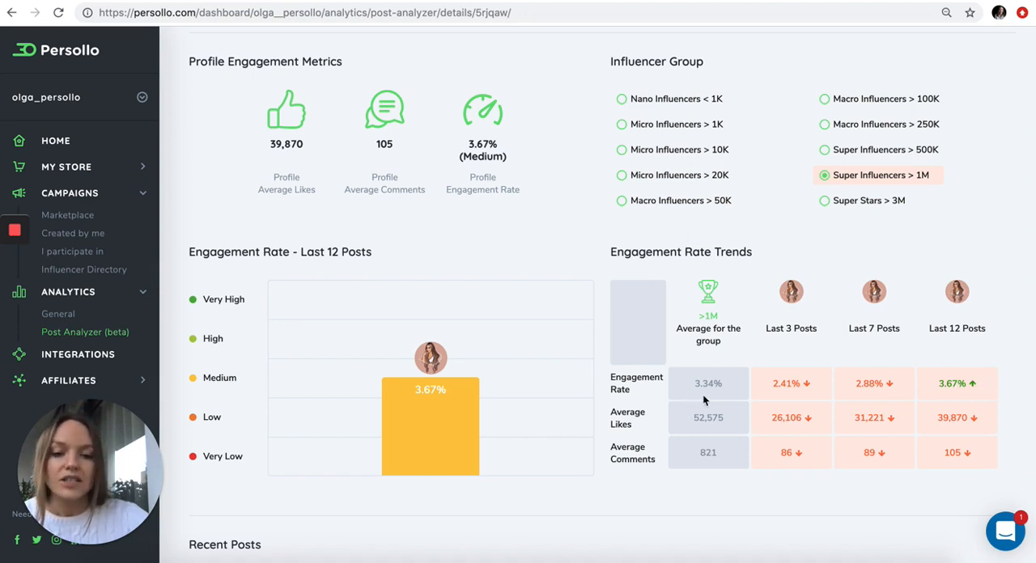
{"action": "mouse_move", "coordinate": [682, 407]}
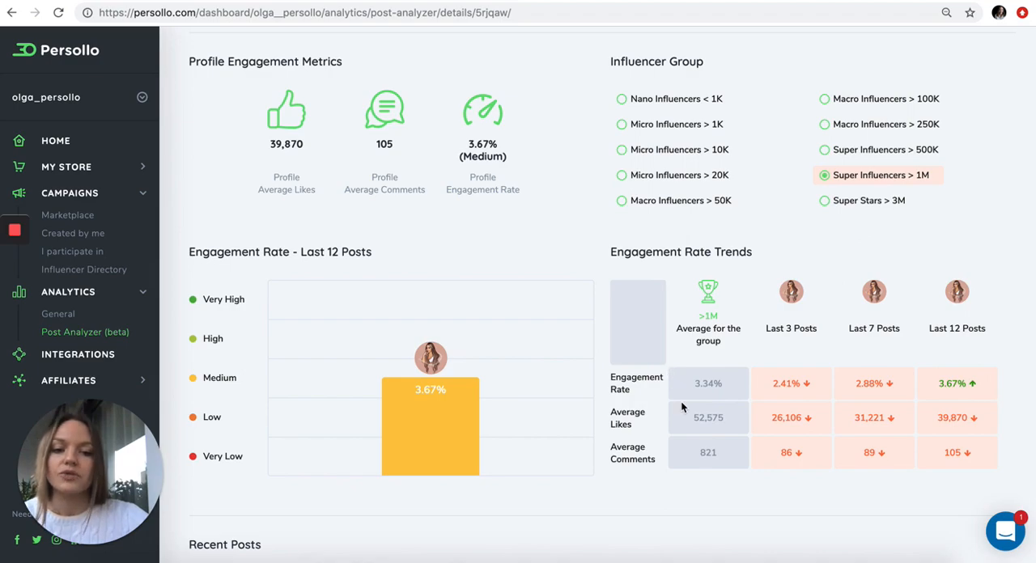
Step: Scroll below the engagement rate trends table to the Recent Posts section
{"action": "scroll", "scroll_direction": "down", "scroll_amount": 3}
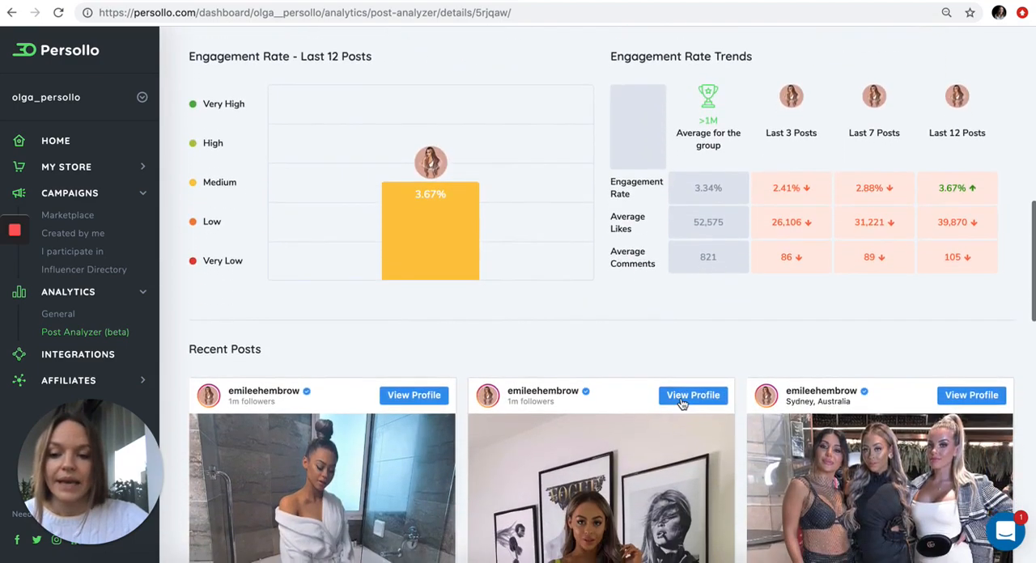
Step: Browse the Recent Posts grid, scroll back up, and open Profile Audience Insights
{"action": "scroll", "scroll_direction": "down", "scroll_amount": 3}
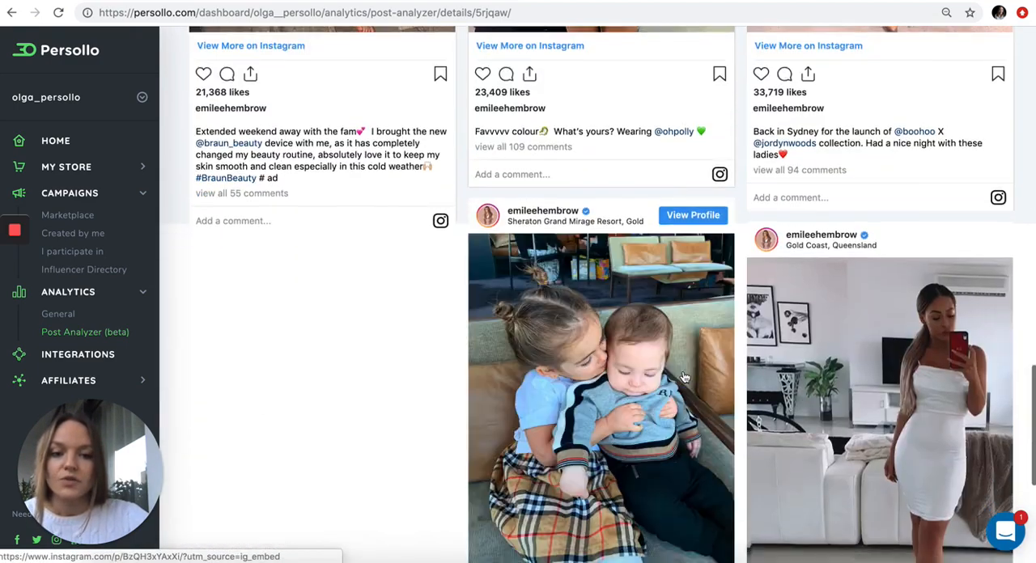
{"action": "scroll", "scroll_direction": "down", "scroll_amount": 3}
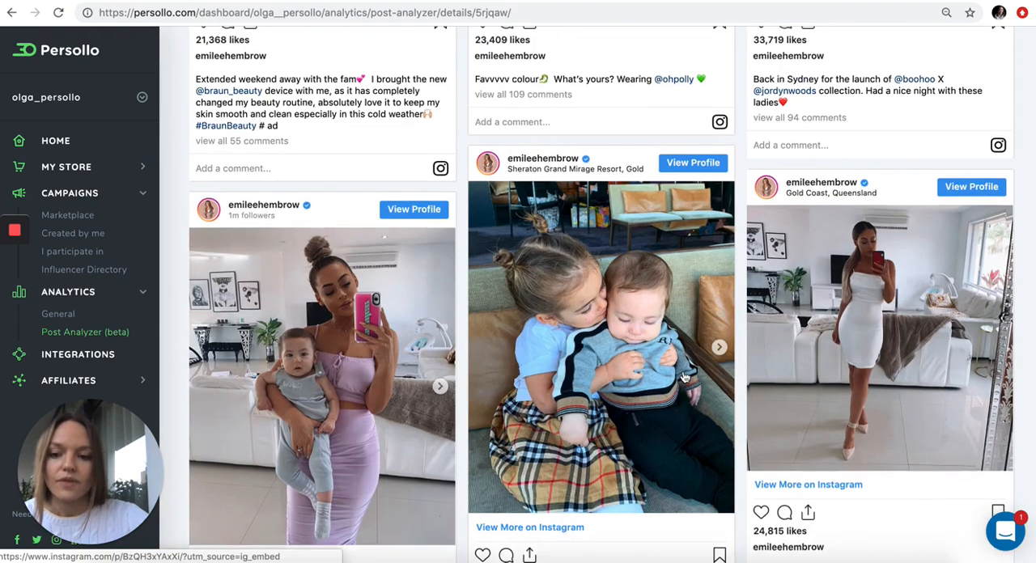
{"action": "scroll", "scroll_direction": "up", "scroll_amount": 3}
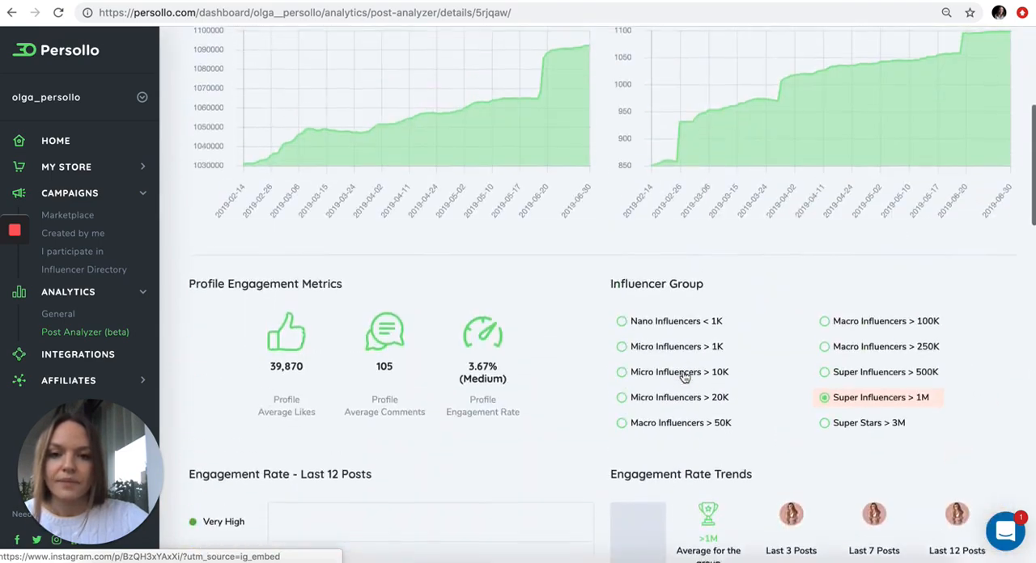
{"action": "scroll", "scroll_direction": "up", "scroll_amount": 3}
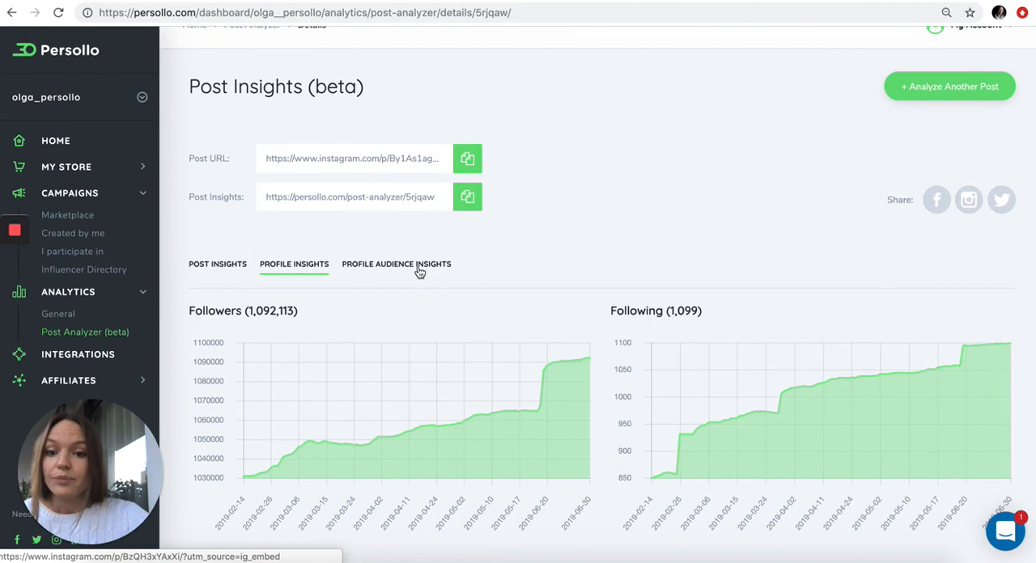
{"action": "left_click", "coordinate": [396, 264]}
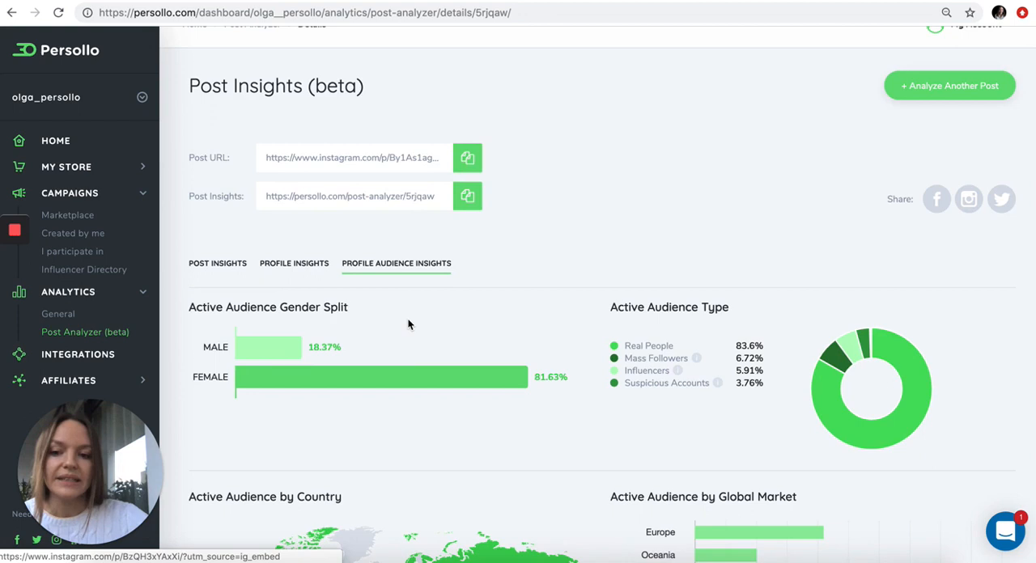
Step: Scroll the Profile Audience Insights tab to the gender split and audience type breakdown
{"action": "scroll", "scroll_direction": "down", "scroll_amount": 3}
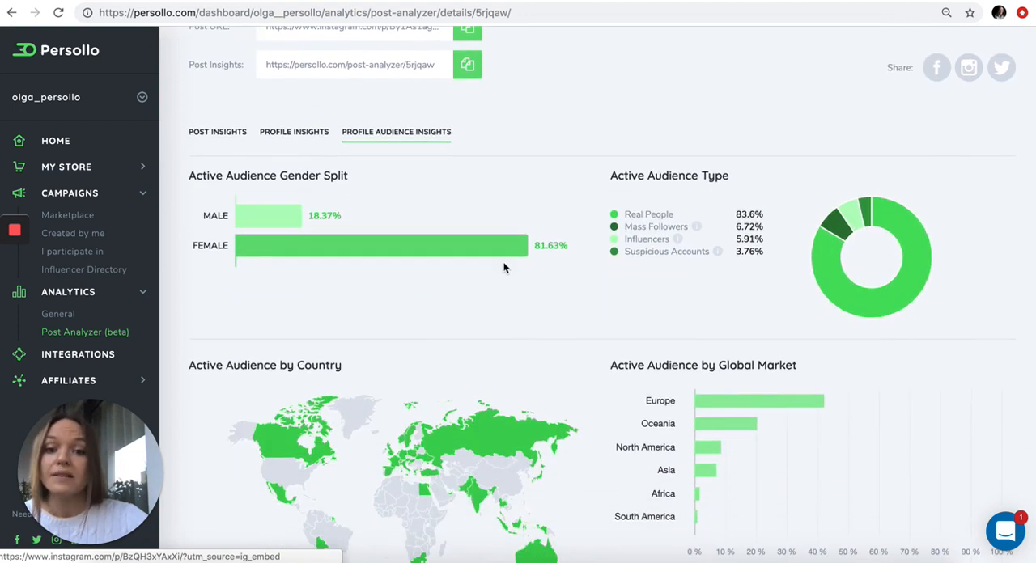
{"action": "mouse_move", "coordinate": [561, 259]}
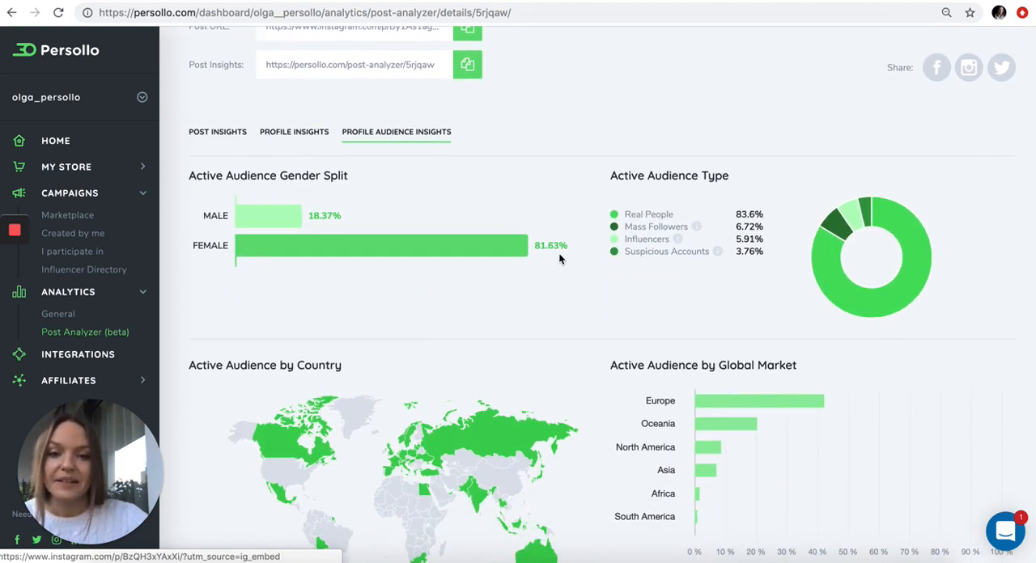
{"action": "mouse_move", "coordinate": [827, 350]}
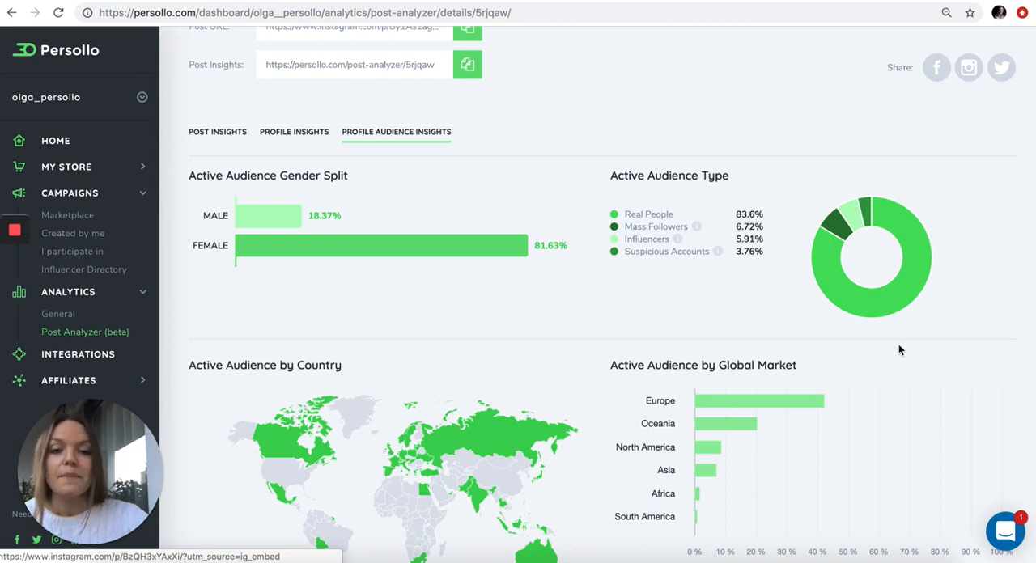
{"action": "mouse_move", "coordinate": [678, 238]}
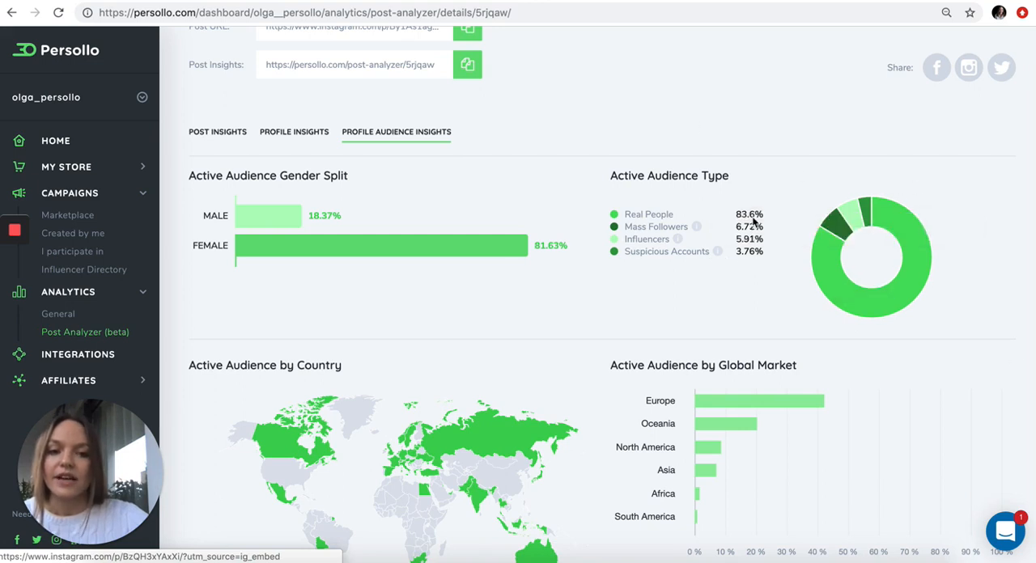
Step: Scroll to the country, global market and city rankings, with Australia and USA at 17.19%
{"action": "scroll", "scroll_direction": "down", "scroll_amount": 3}
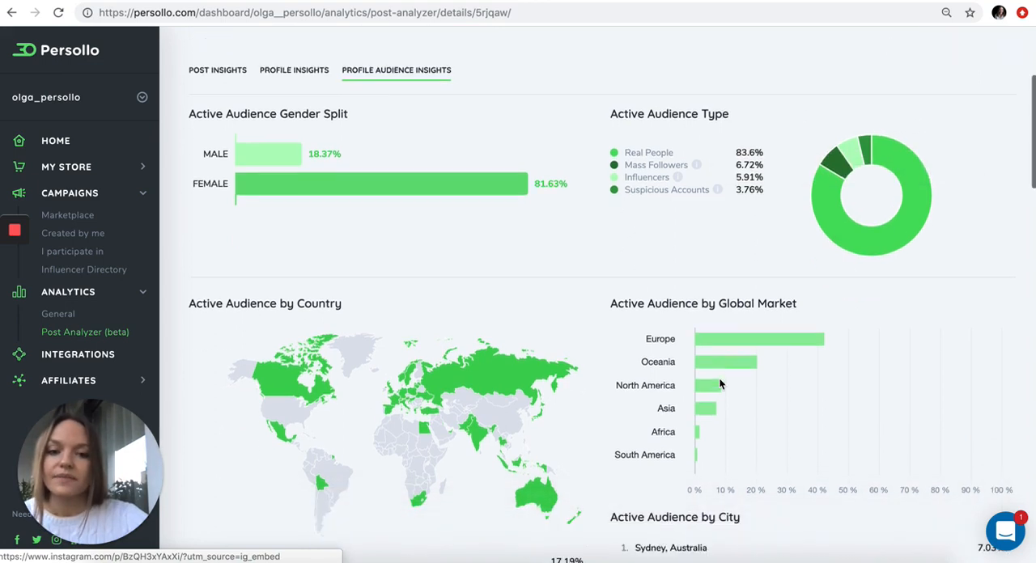
{"action": "scroll", "scroll_direction": "down", "scroll_amount": 3}
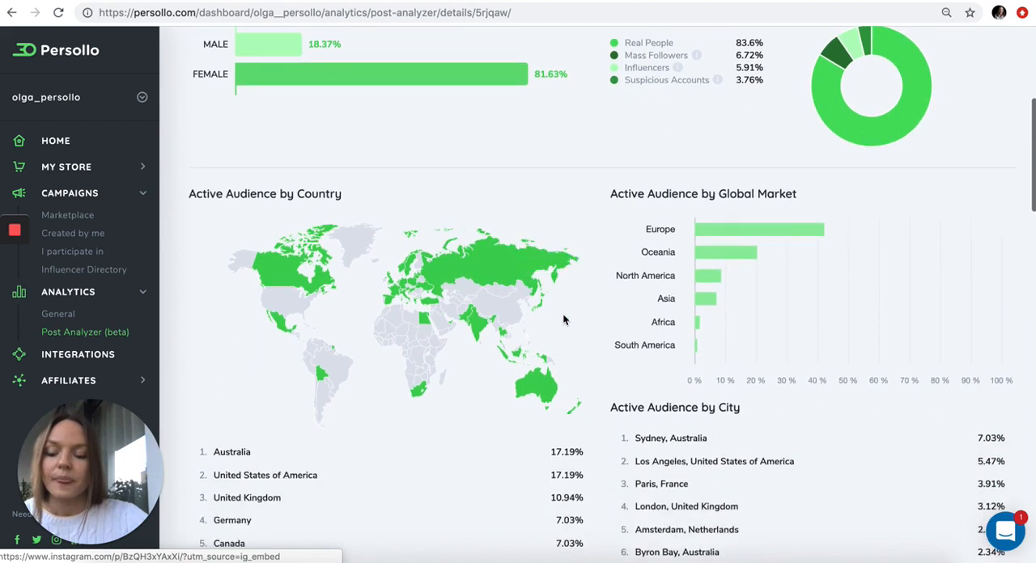
{"action": "scroll", "scroll_direction": "down", "scroll_amount": 3}
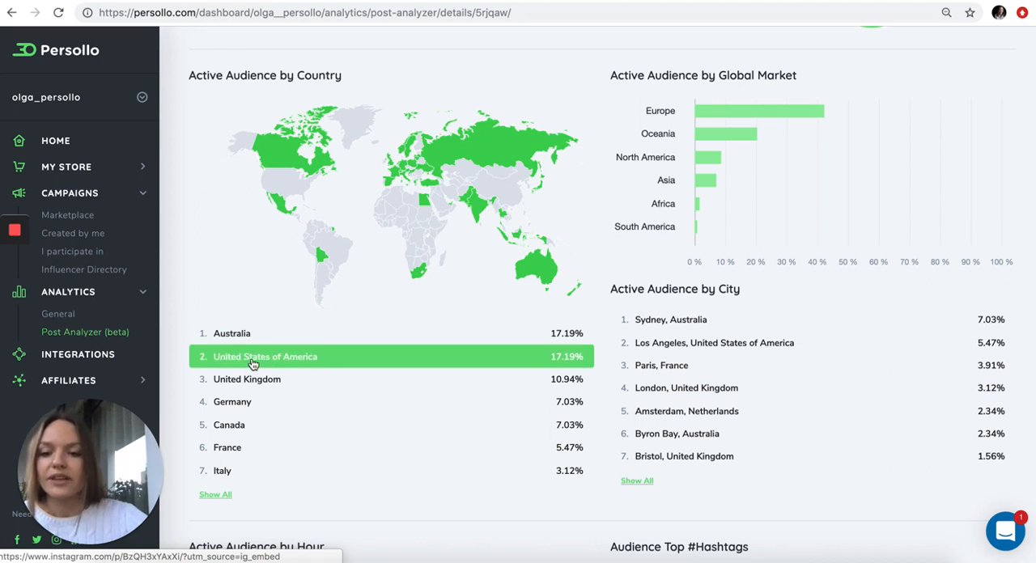
{"action": "mouse_move", "coordinate": [639, 95]}
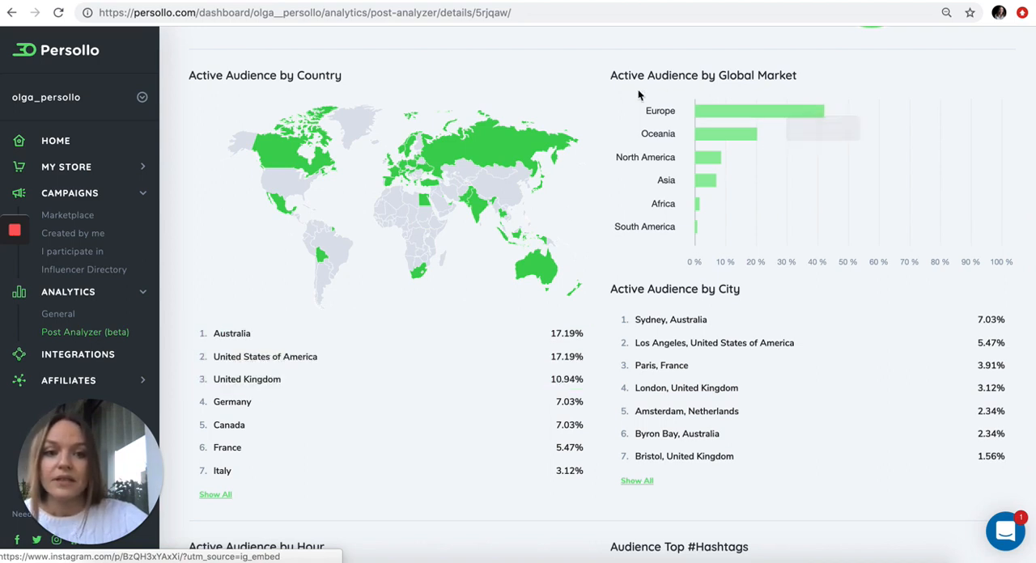
{"action": "scroll", "scroll_direction": "down", "scroll_amount": 3}
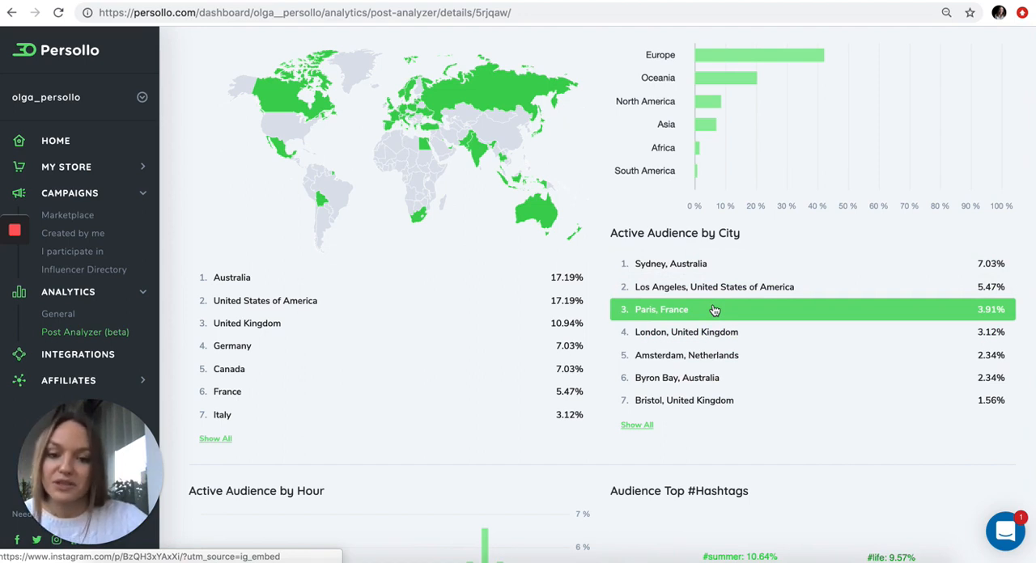
Step: Scroll to the active-audience-by-hour chart and top hashtags, led by #love at 27.66%
{"action": "scroll", "scroll_direction": "down", "scroll_amount": 3}
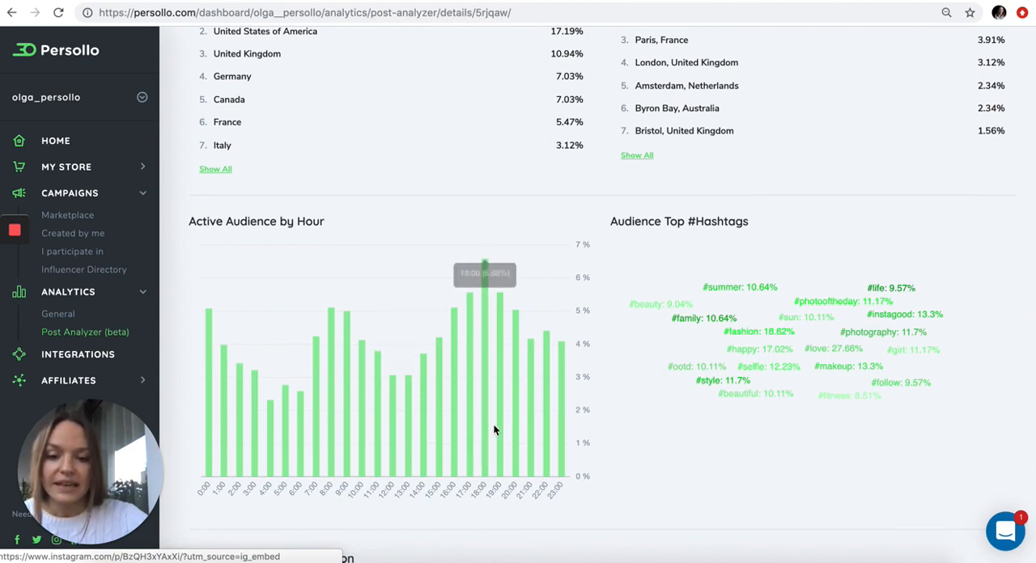
{"action": "mouse_move", "coordinate": [486, 429]}
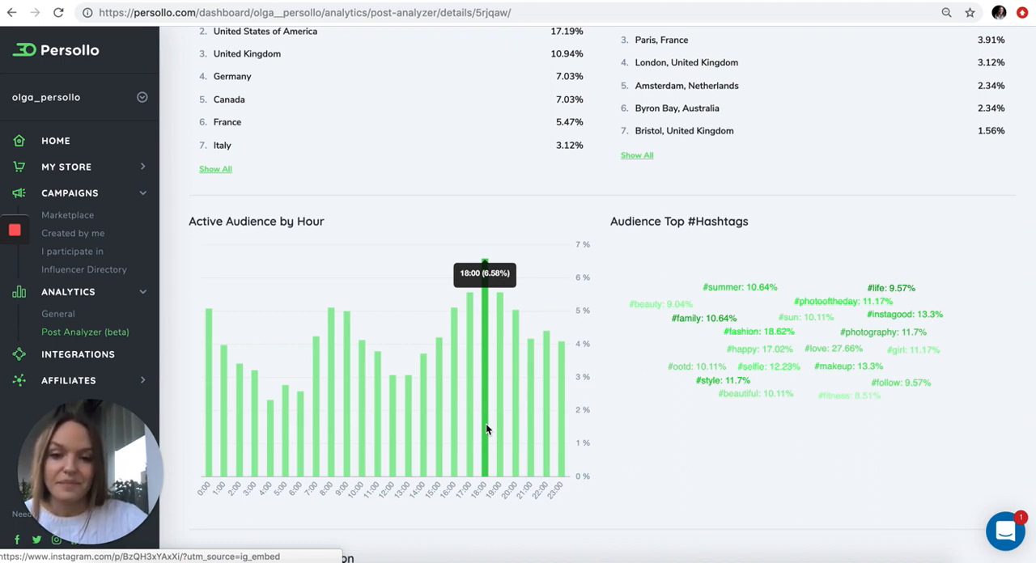
{"action": "mouse_move", "coordinate": [836, 452]}
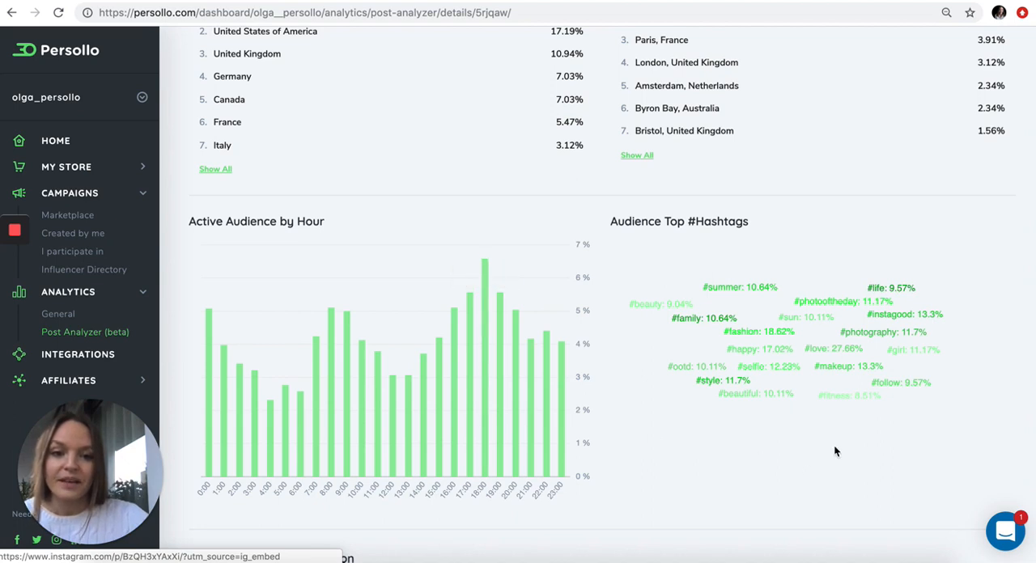
{"action": "mouse_move", "coordinate": [692, 319]}
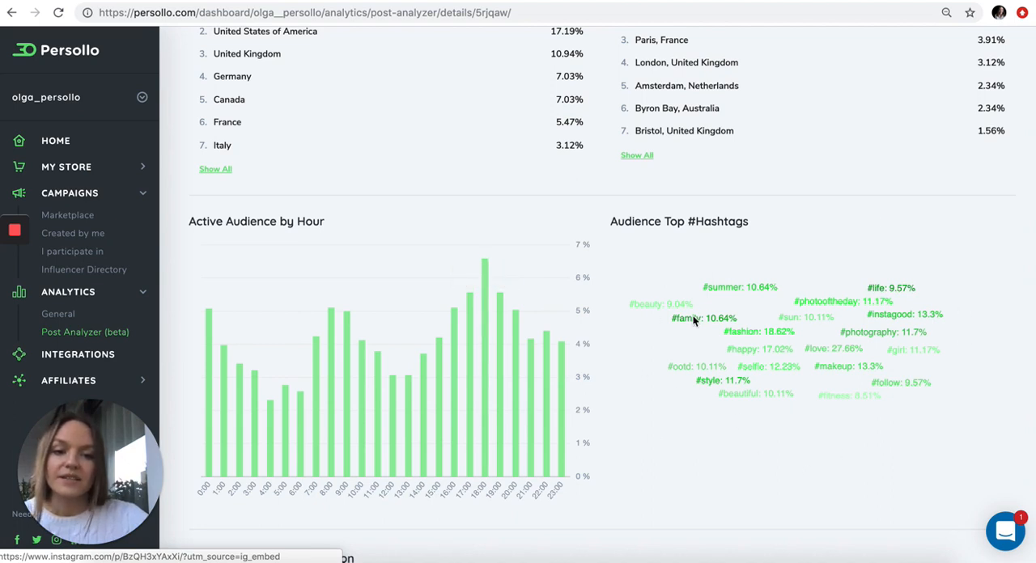
{"action": "mouse_move", "coordinate": [768, 330]}
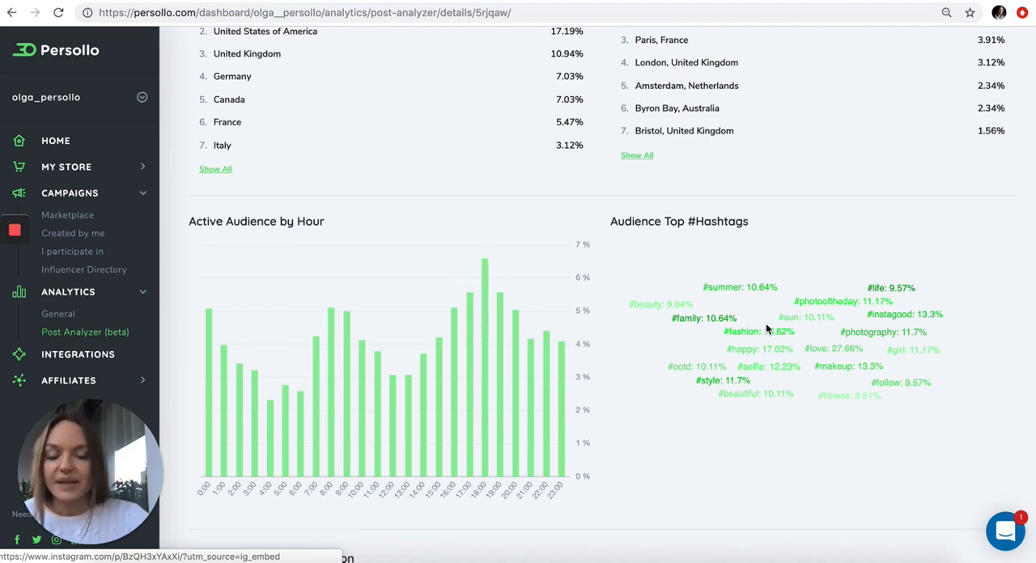
{"action": "mouse_move", "coordinate": [732, 465]}
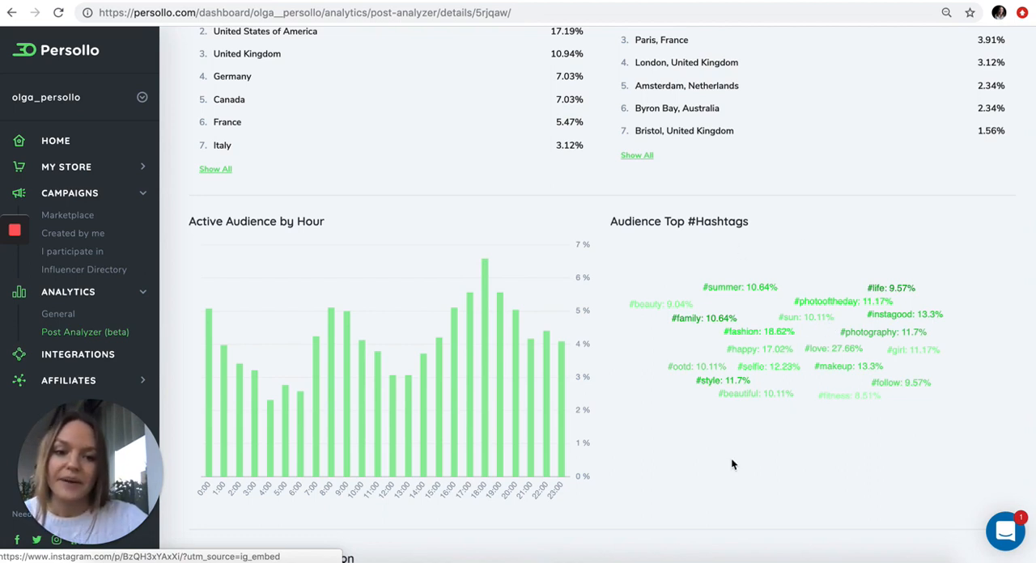
{"action": "mouse_move", "coordinate": [753, 337]}
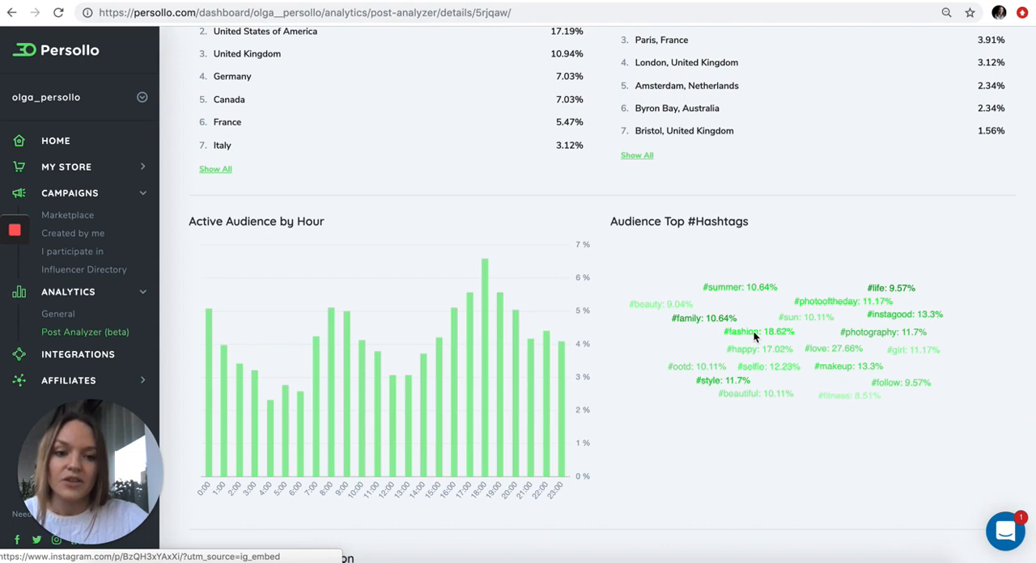
{"action": "mouse_move", "coordinate": [722, 304]}
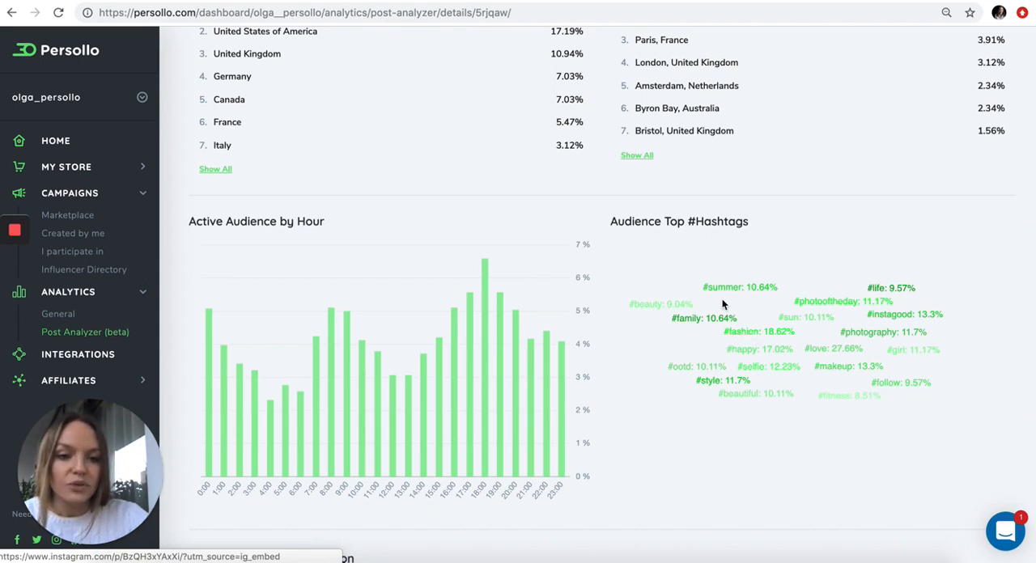
{"action": "mouse_move", "coordinate": [825, 333]}
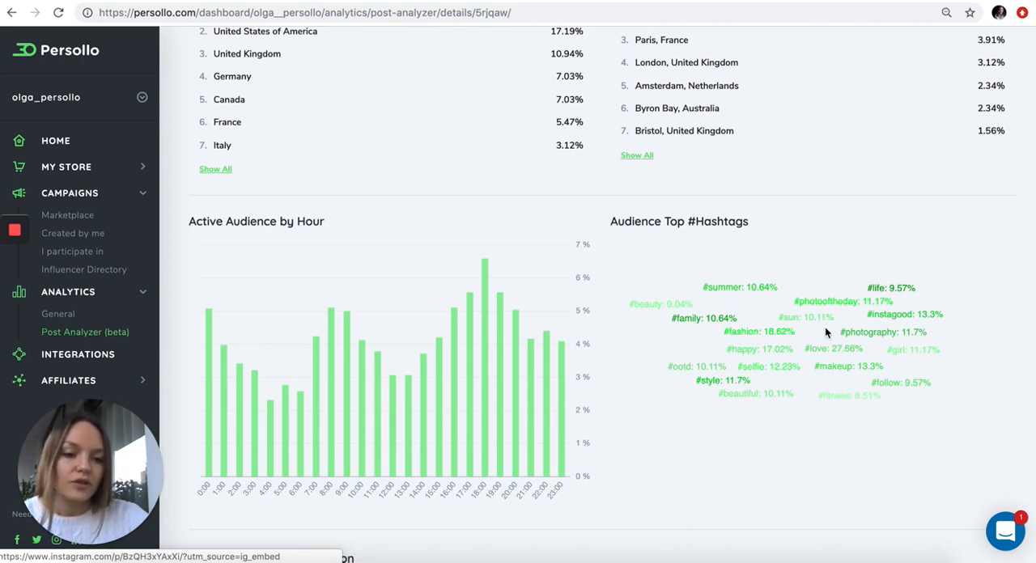
{"action": "mouse_move", "coordinate": [731, 361]}
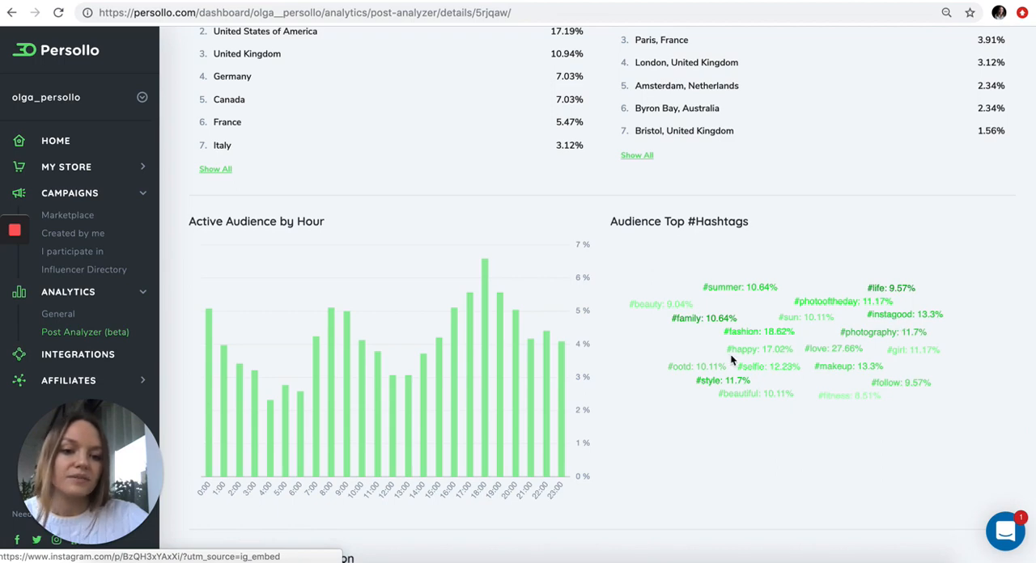
Step: Scroll to the Audience of Value GEO table showing 1,067,942 worldwide followers and $0.11 CPM AoV
{"action": "scroll", "scroll_direction": "down", "scroll_amount": 3}
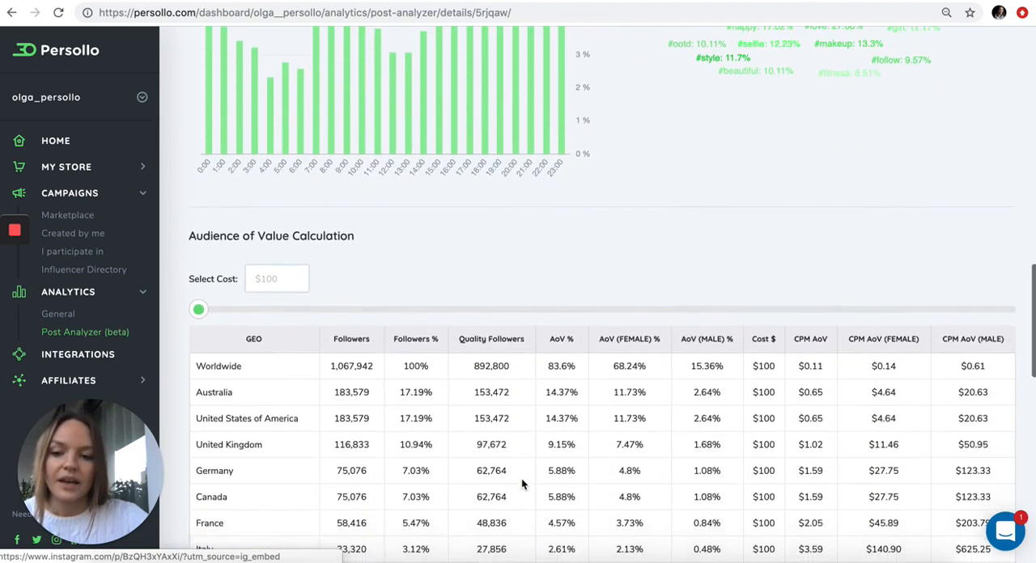
{"action": "scroll", "scroll_direction": "down", "scroll_amount": 3}
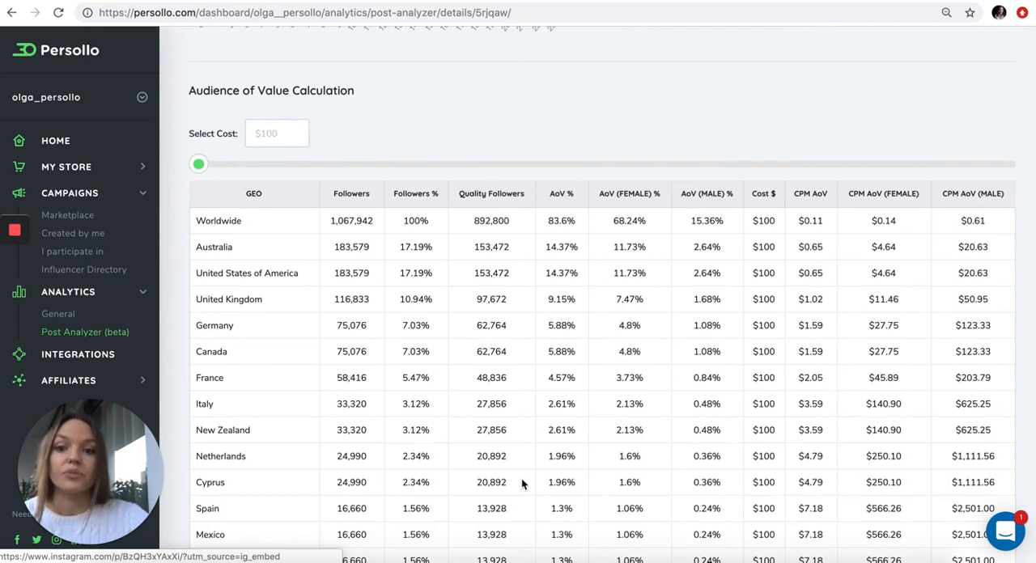
{"action": "mouse_move", "coordinate": [473, 261]}
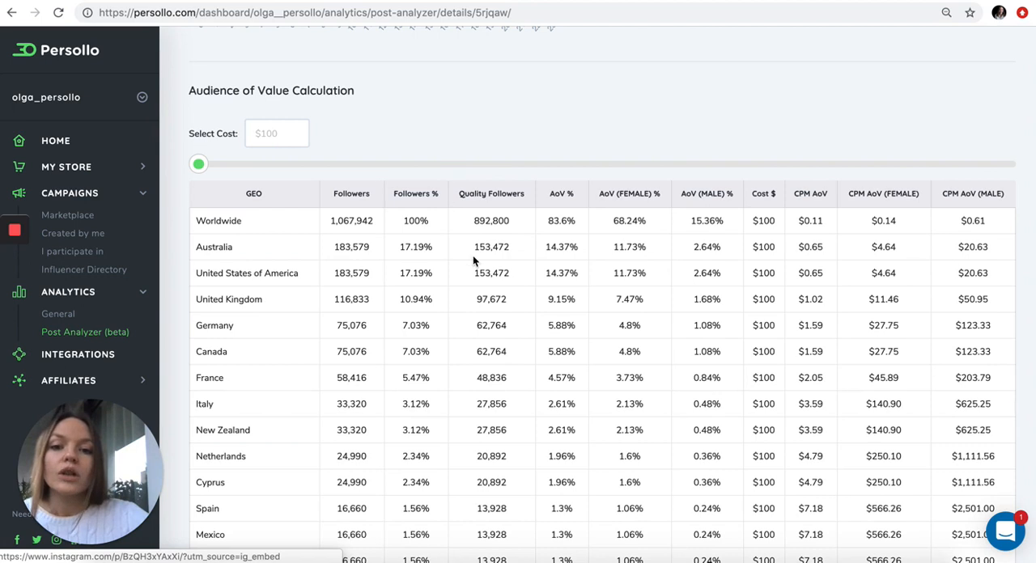
{"action": "mouse_move", "coordinate": [513, 213]}
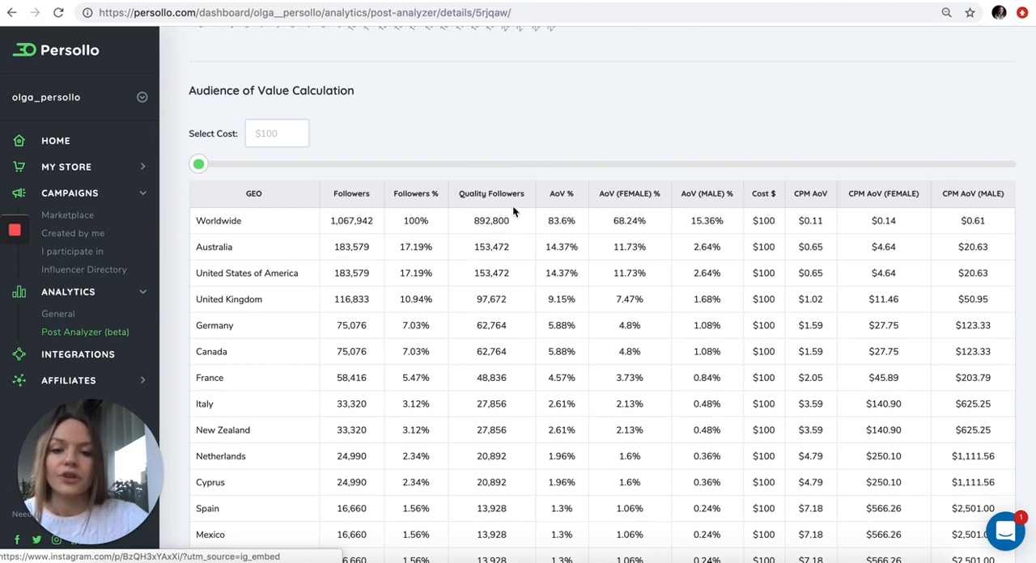
{"action": "mouse_move", "coordinate": [435, 323]}
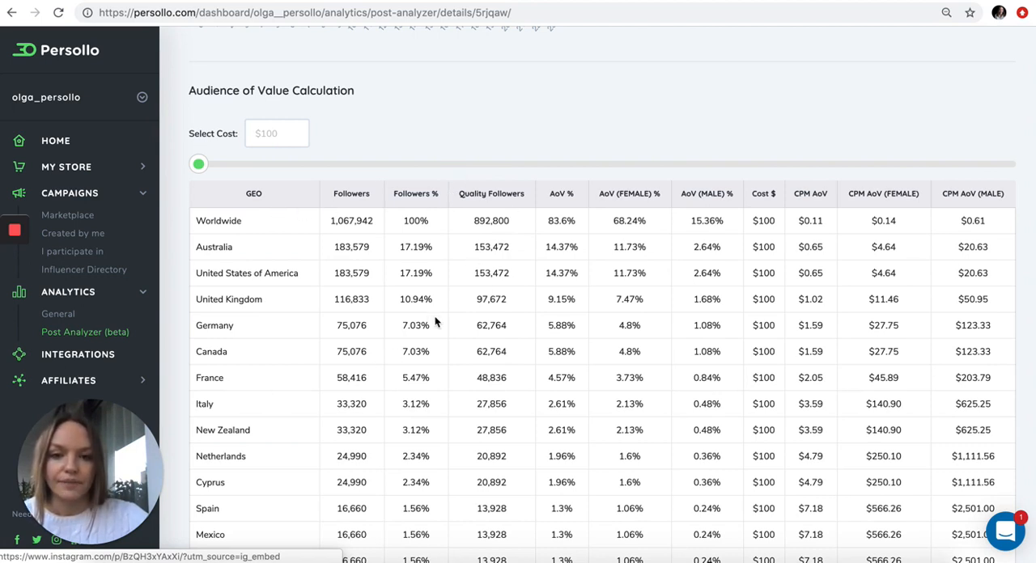
{"action": "scroll", "scroll_direction": "up", "scroll_amount": 3}
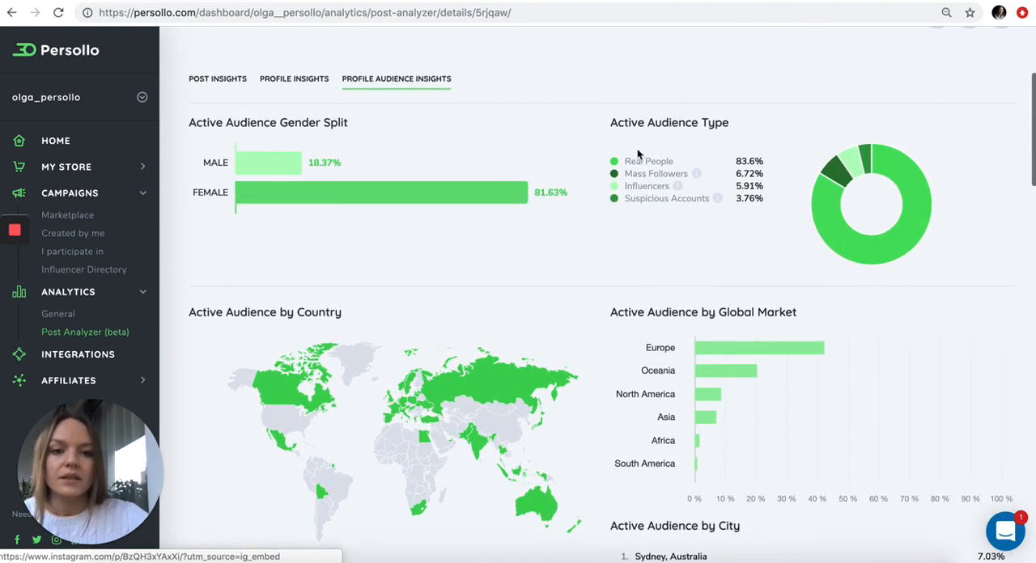
{"action": "mouse_move", "coordinate": [657, 176]}
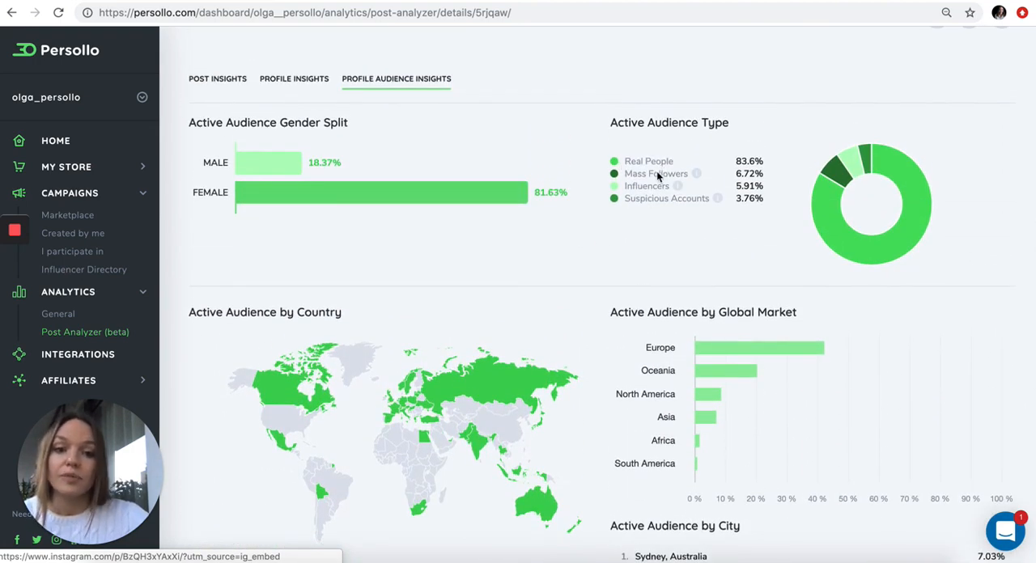
{"action": "mouse_move", "coordinate": [700, 185]}
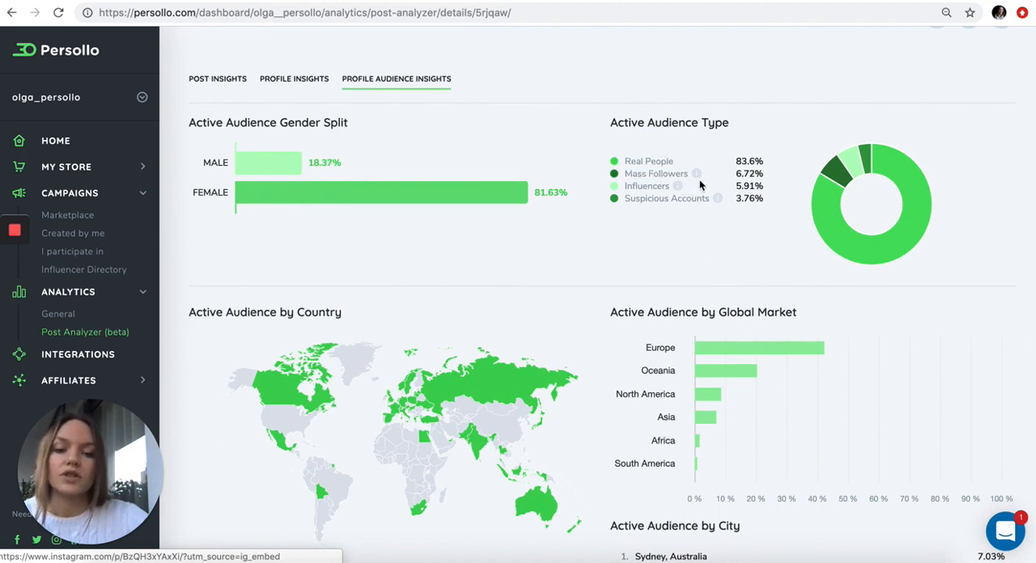
{"action": "scroll", "scroll_direction": "down", "scroll_amount": 3}
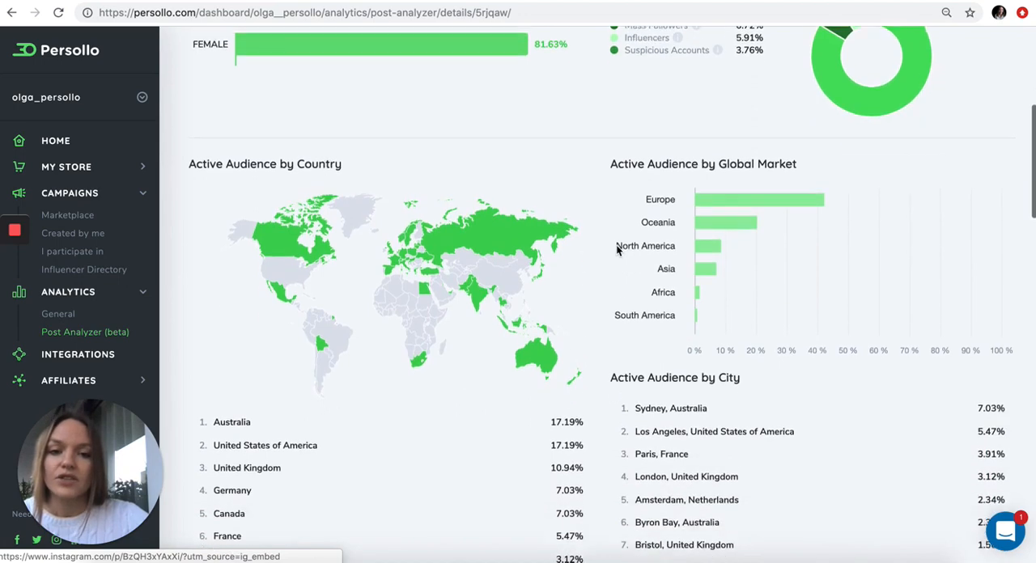
{"action": "scroll", "scroll_direction": "down", "scroll_amount": 3}
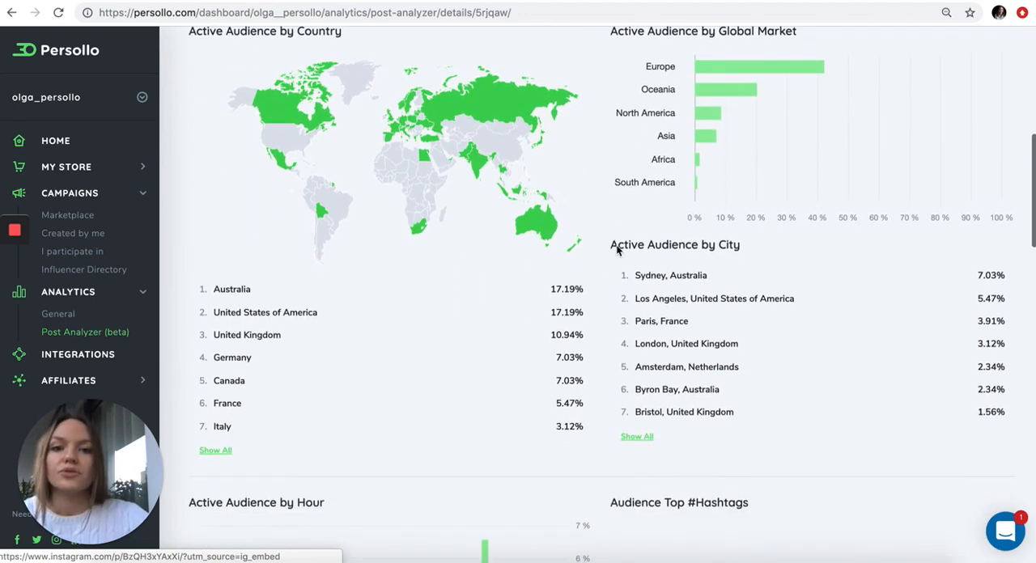
{"action": "scroll", "scroll_direction": "down", "scroll_amount": 3}
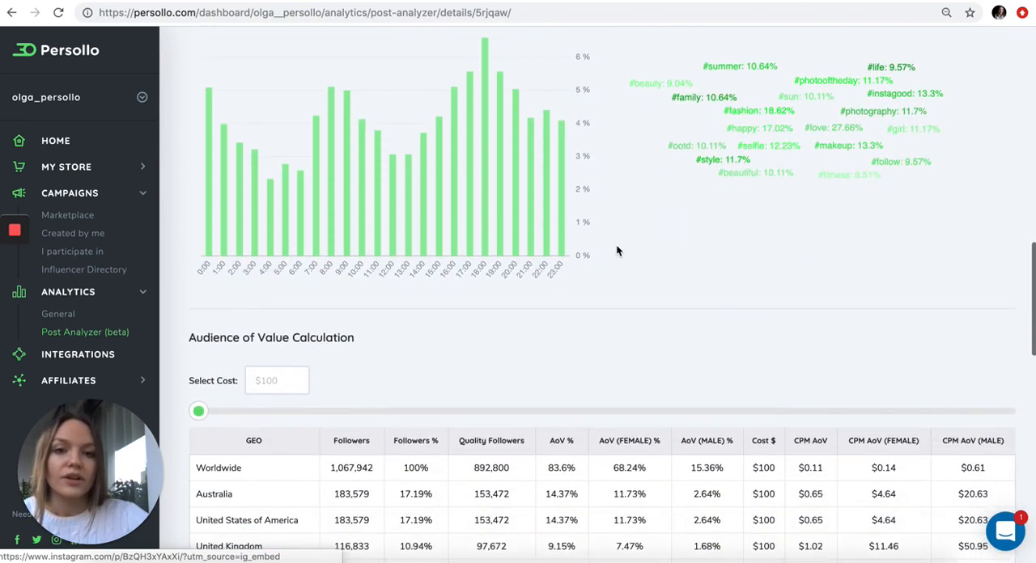
Step: Scroll the AoV table down to lower-ranked countries like Japan, then back up
{"action": "scroll", "scroll_direction": "down", "scroll_amount": 3}
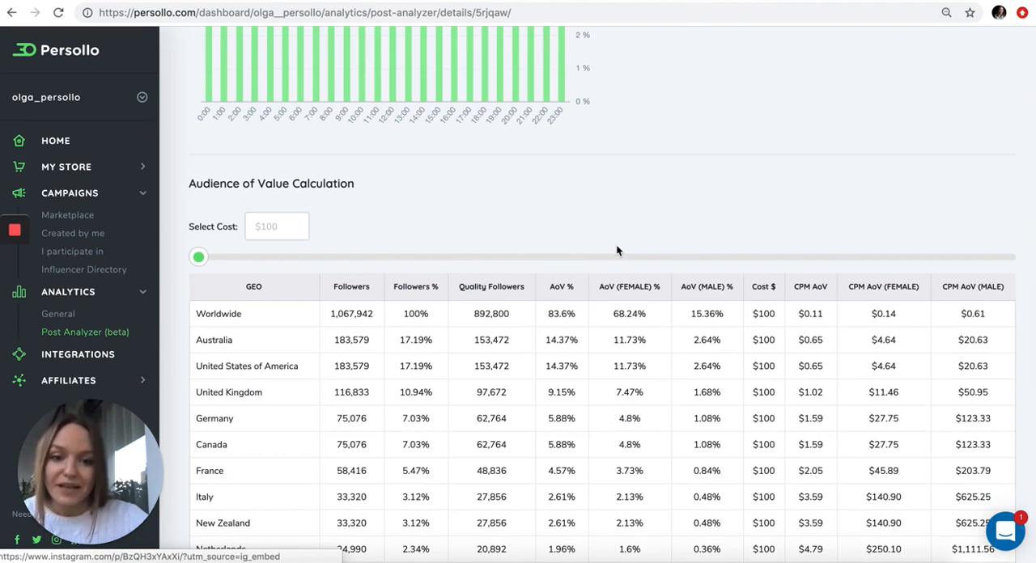
{"action": "mouse_move", "coordinate": [473, 287]}
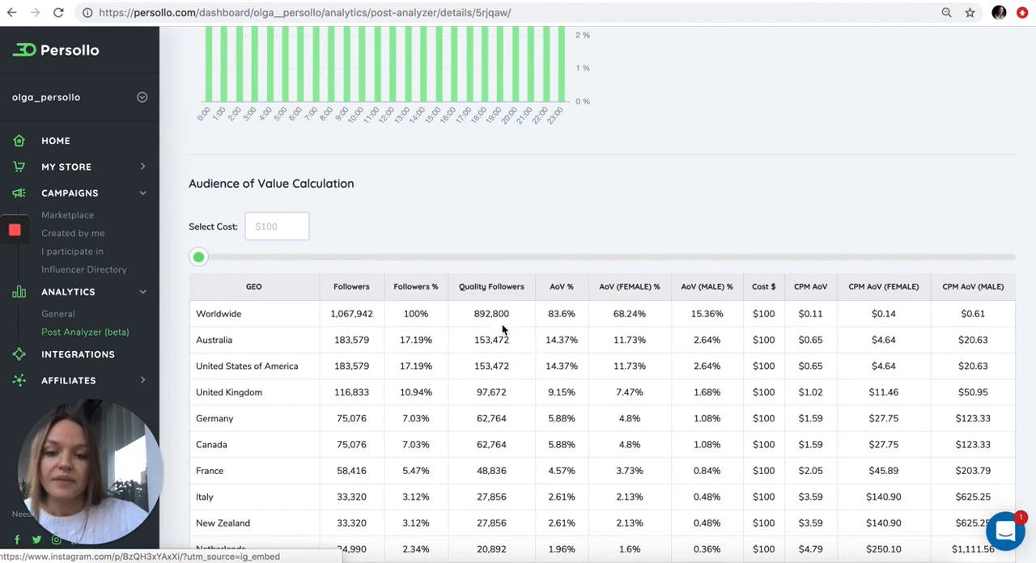
{"action": "mouse_move", "coordinate": [527, 340]}
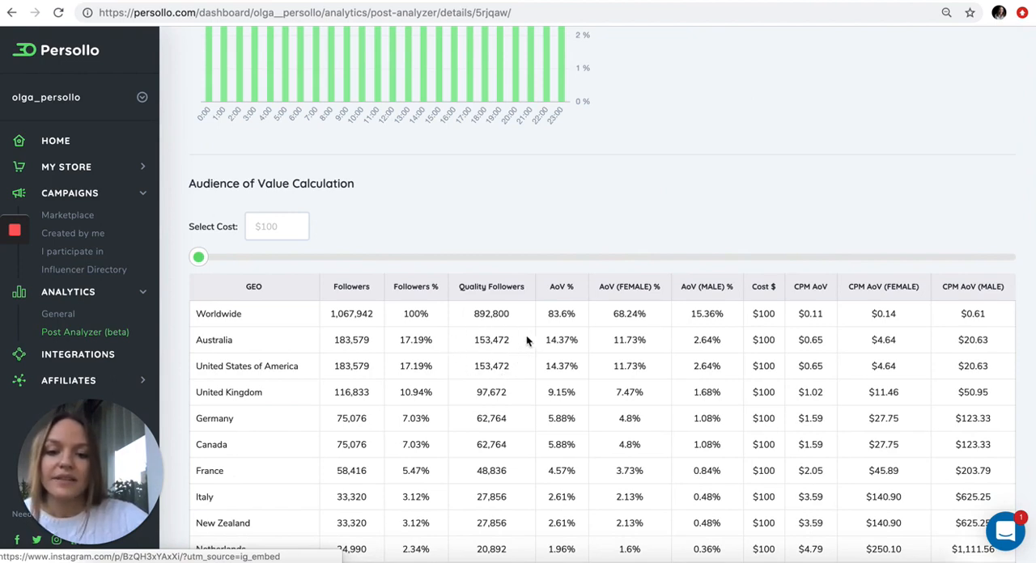
{"action": "mouse_move", "coordinate": [559, 314]}
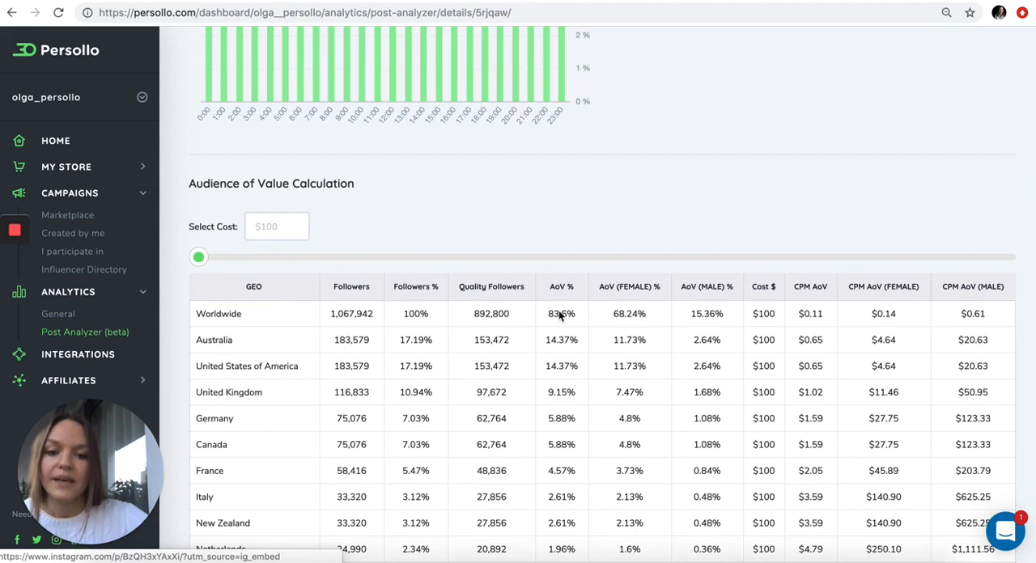
{"action": "mouse_move", "coordinate": [583, 340]}
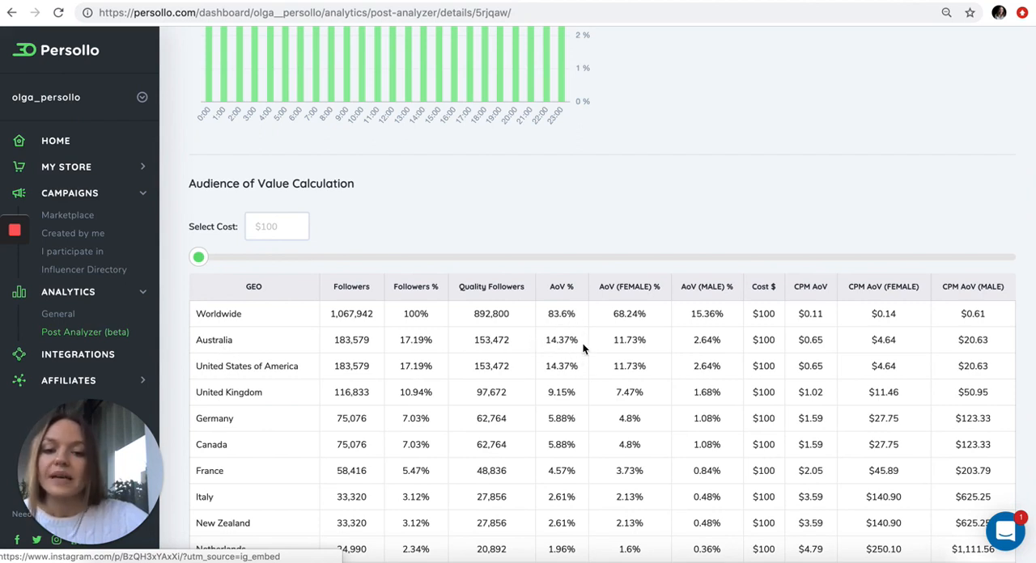
{"action": "mouse_move", "coordinate": [235, 349]}
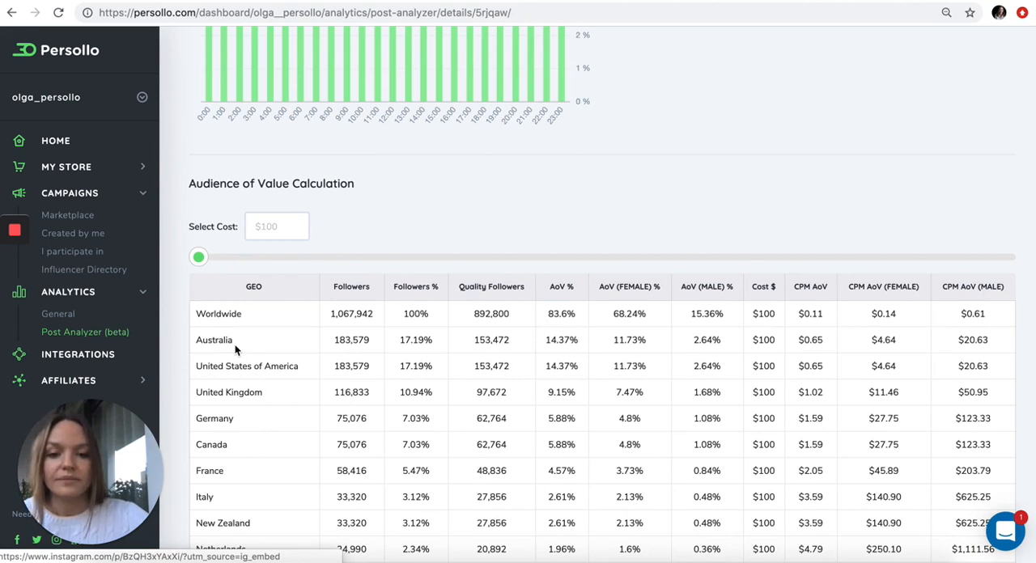
{"action": "mouse_move", "coordinate": [824, 333]}
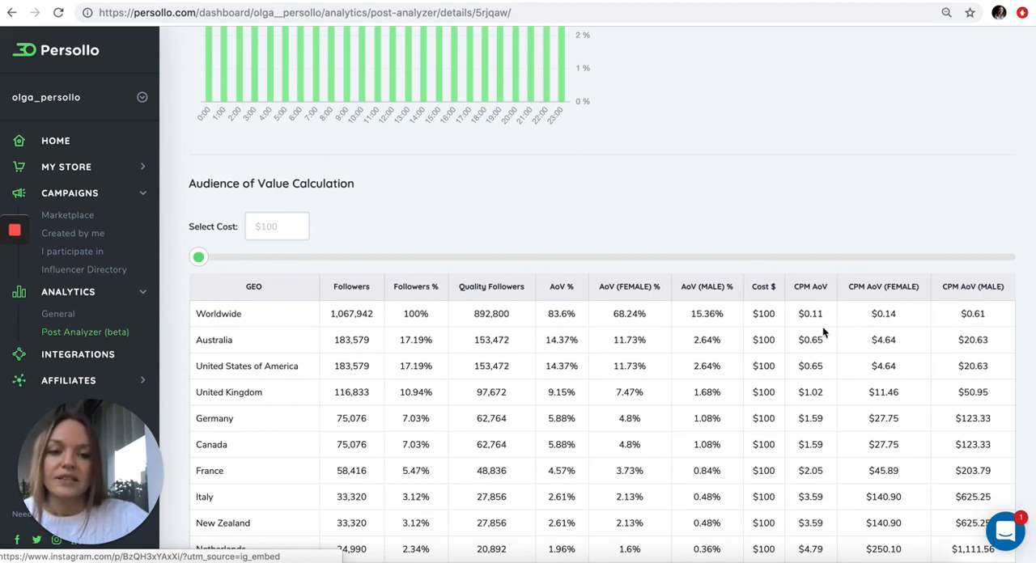
{"action": "scroll", "scroll_direction": "down", "scroll_amount": 3}
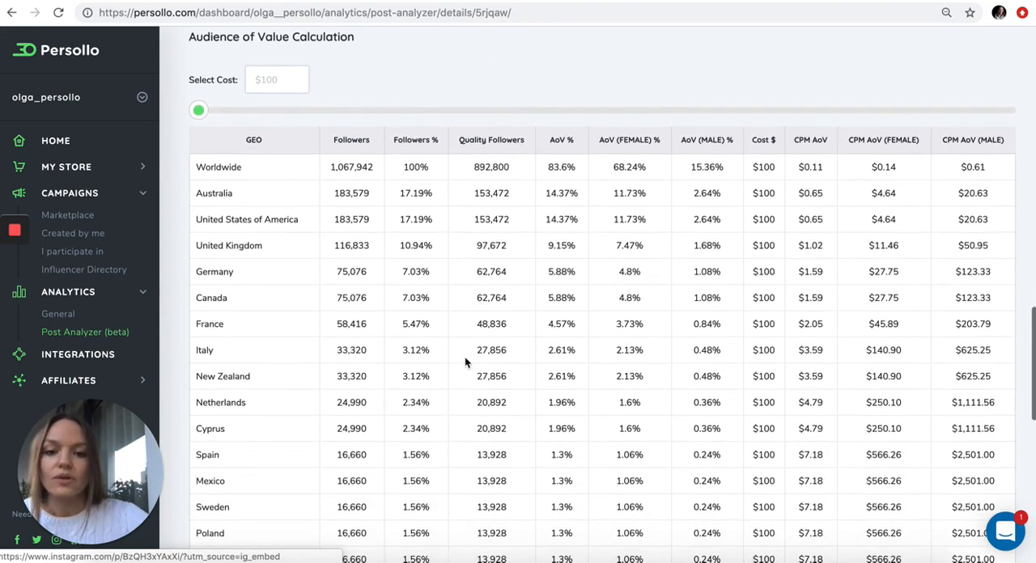
{"action": "scroll", "scroll_direction": "down", "scroll_amount": 3}
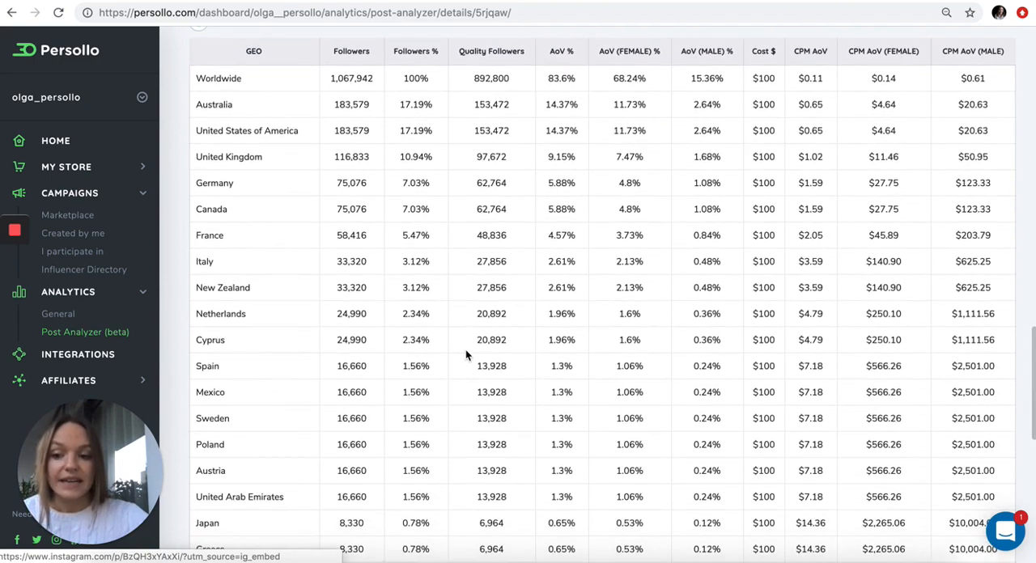
{"action": "scroll", "scroll_direction": "up", "scroll_amount": 3}
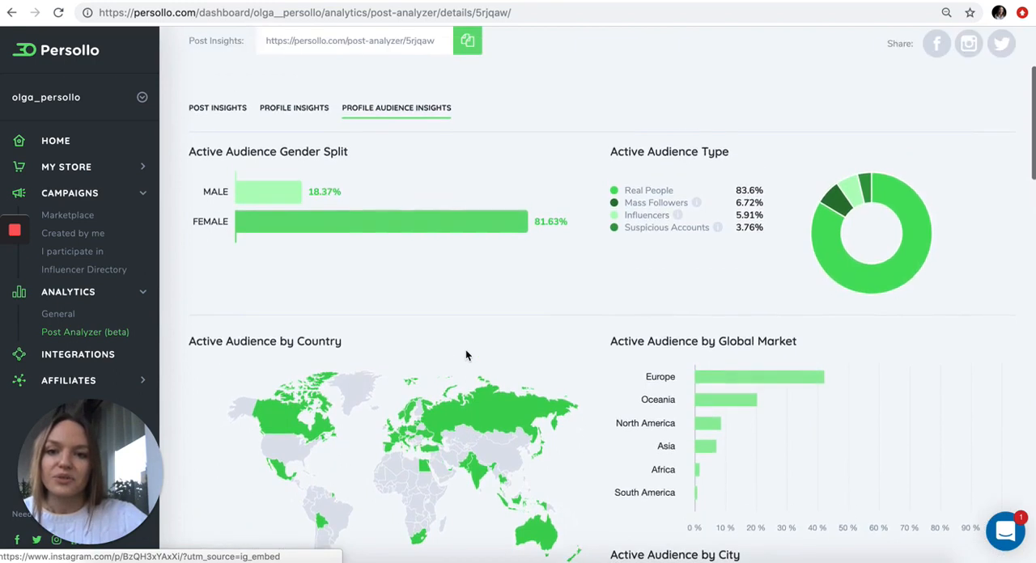
{"action": "scroll", "scroll_direction": "up", "scroll_amount": 3}
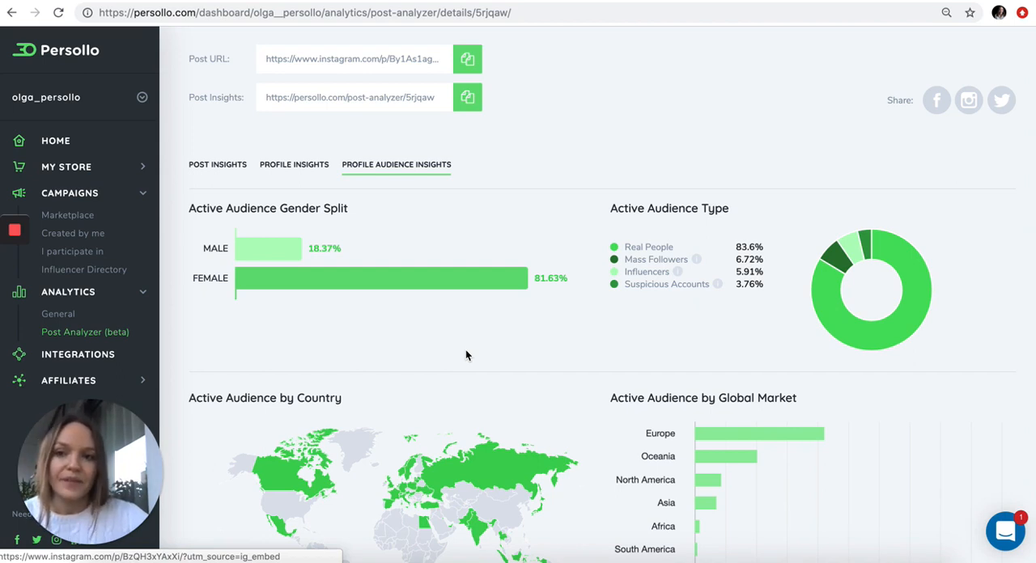
{"action": "mouse_move", "coordinate": [128, 123]}
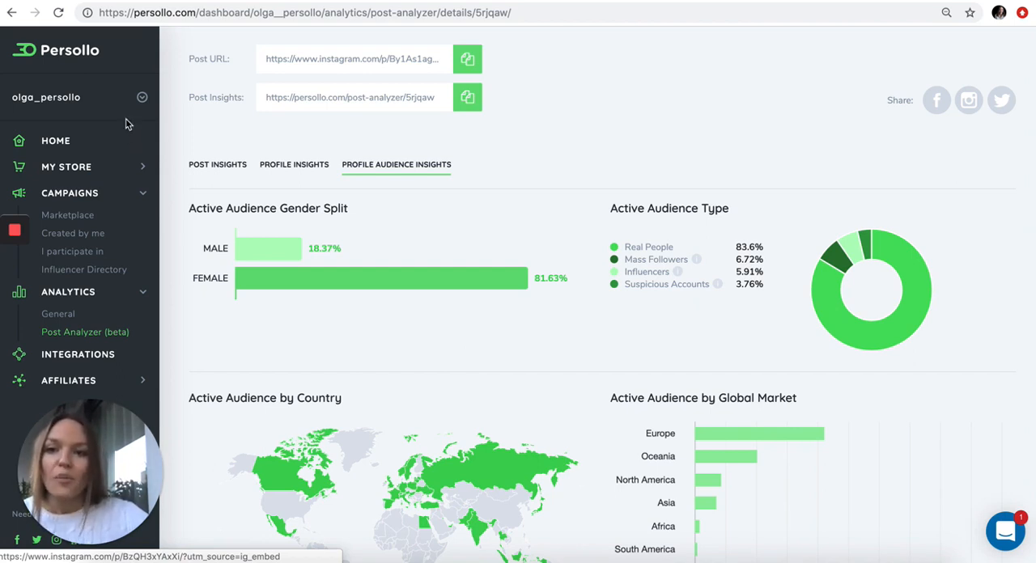